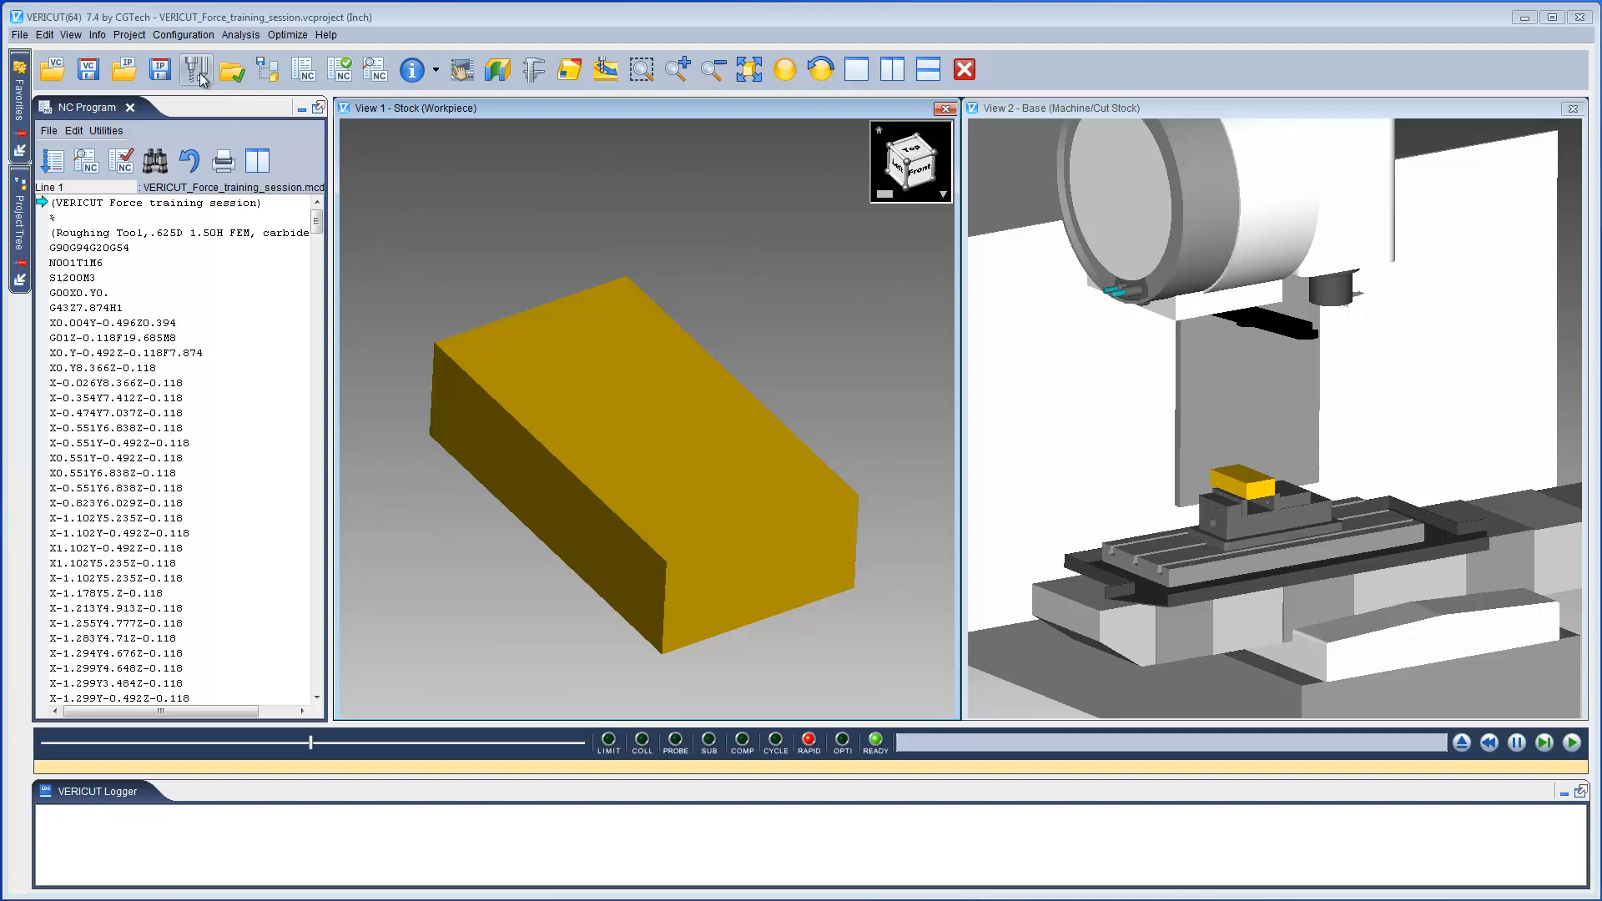
# Review the first tool's force data in the Tool Manager and close it
pyautogui.click(190, 70)
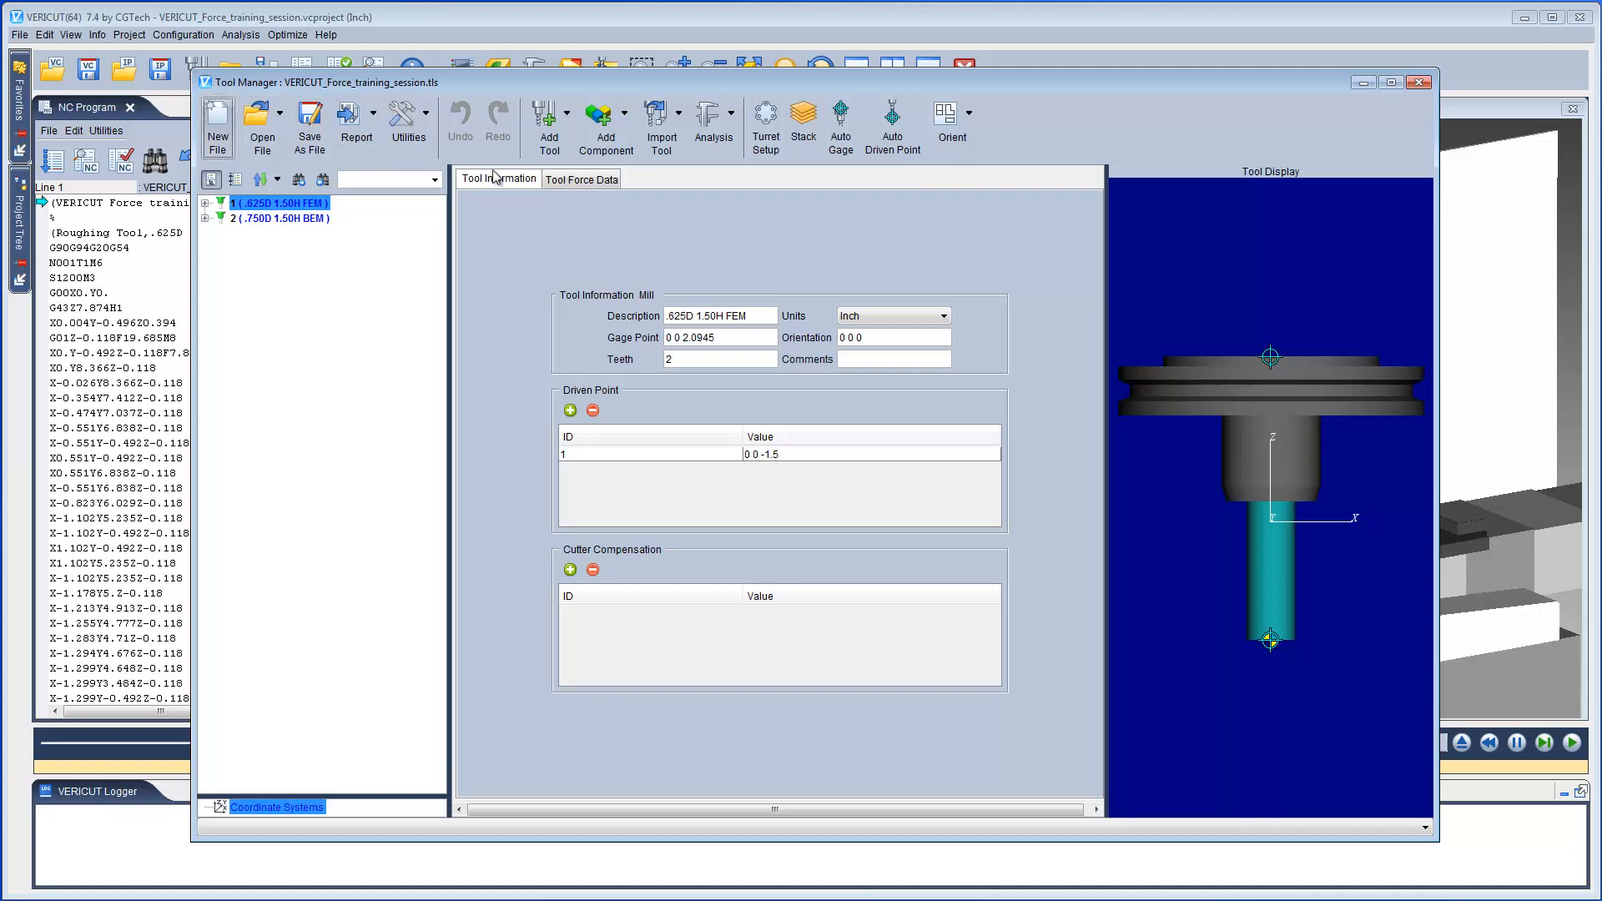
pyautogui.click(580, 179)
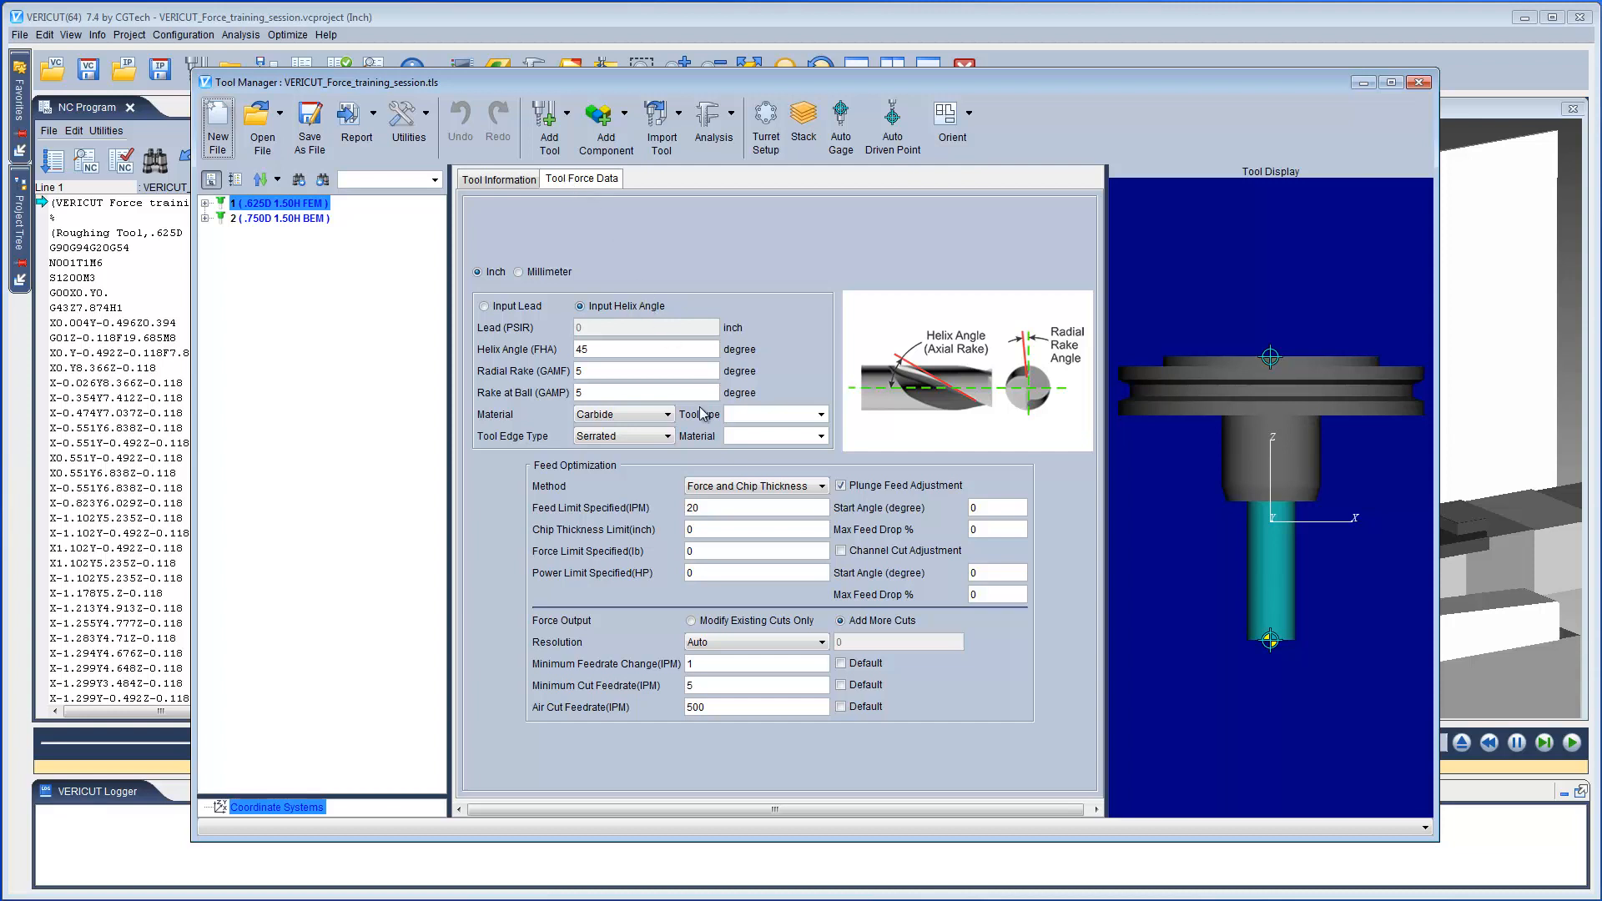
pyautogui.click(756, 529)
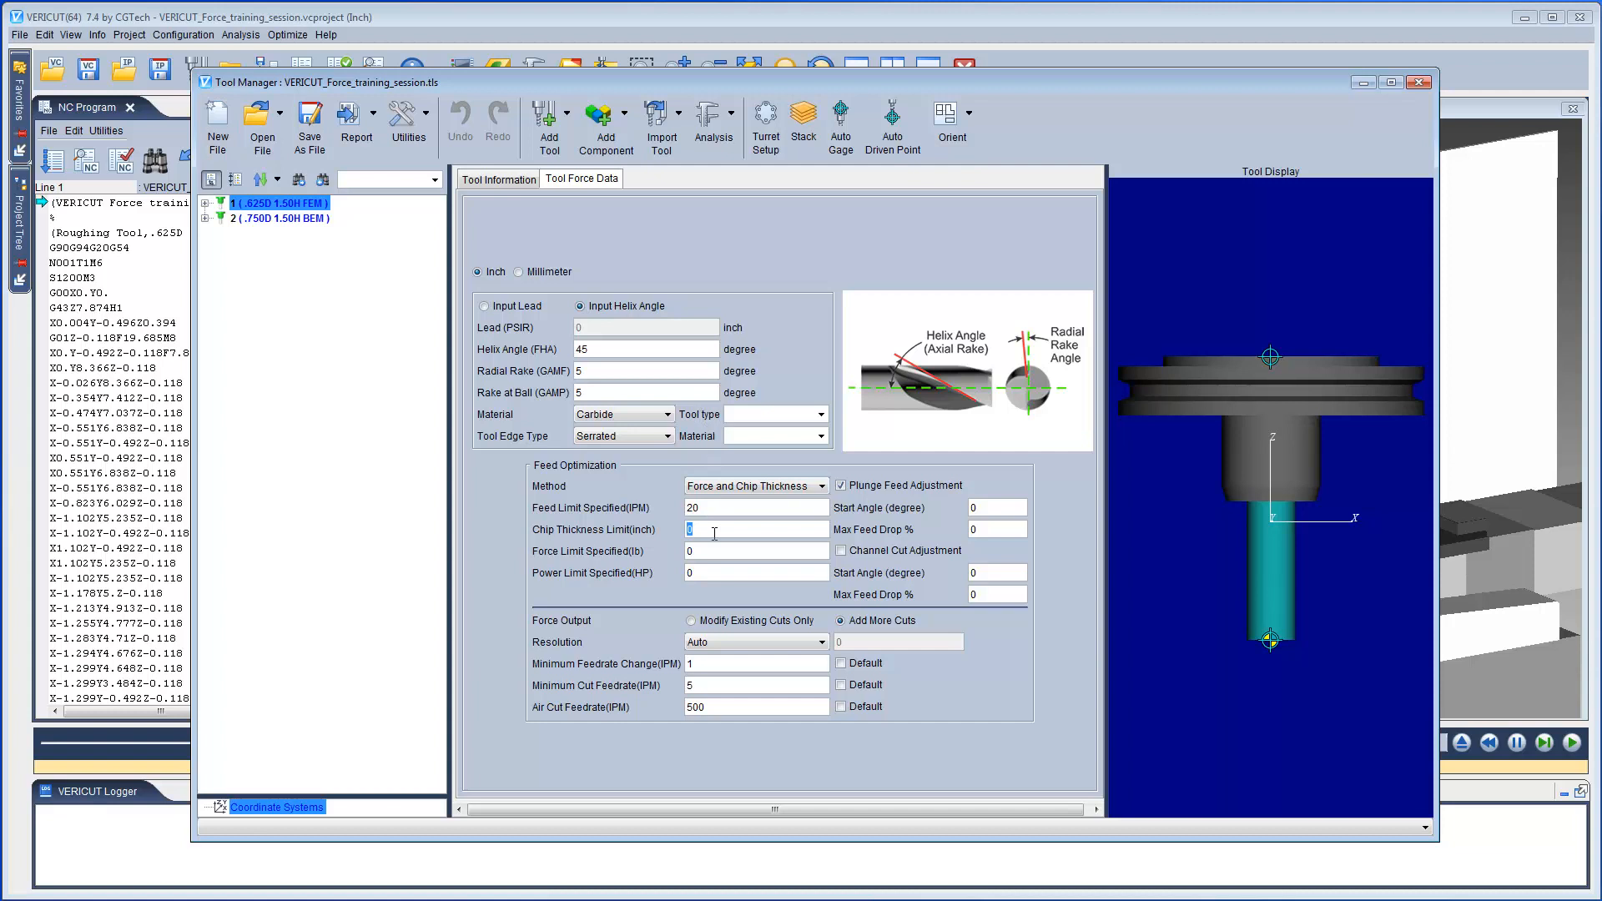
pyautogui.click(754, 551)
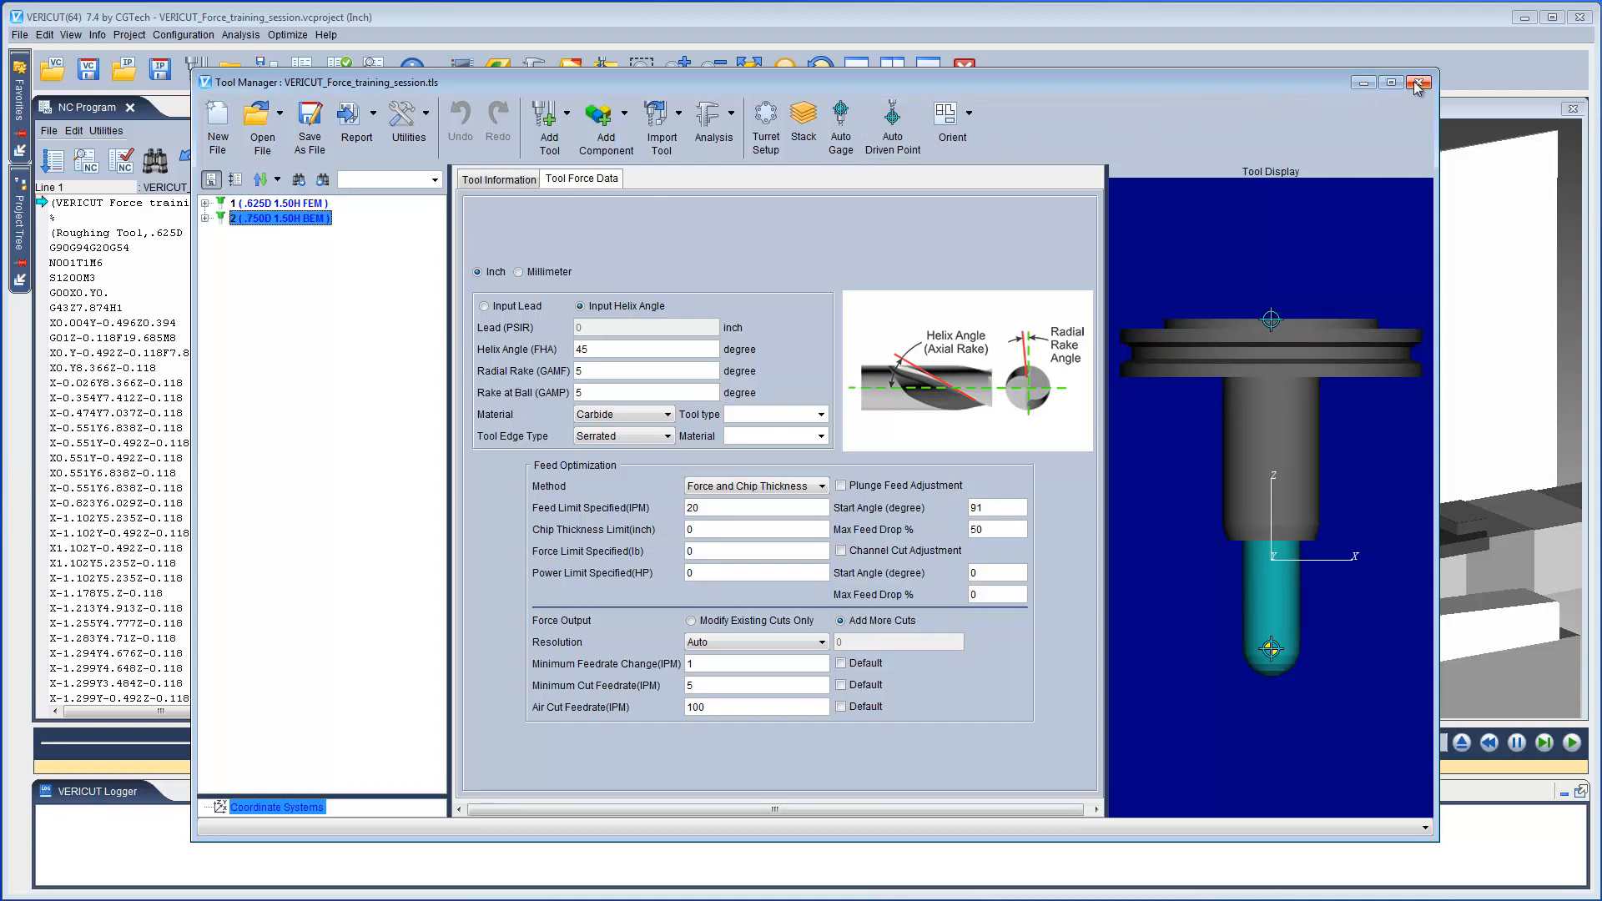
pyautogui.click(1417, 83)
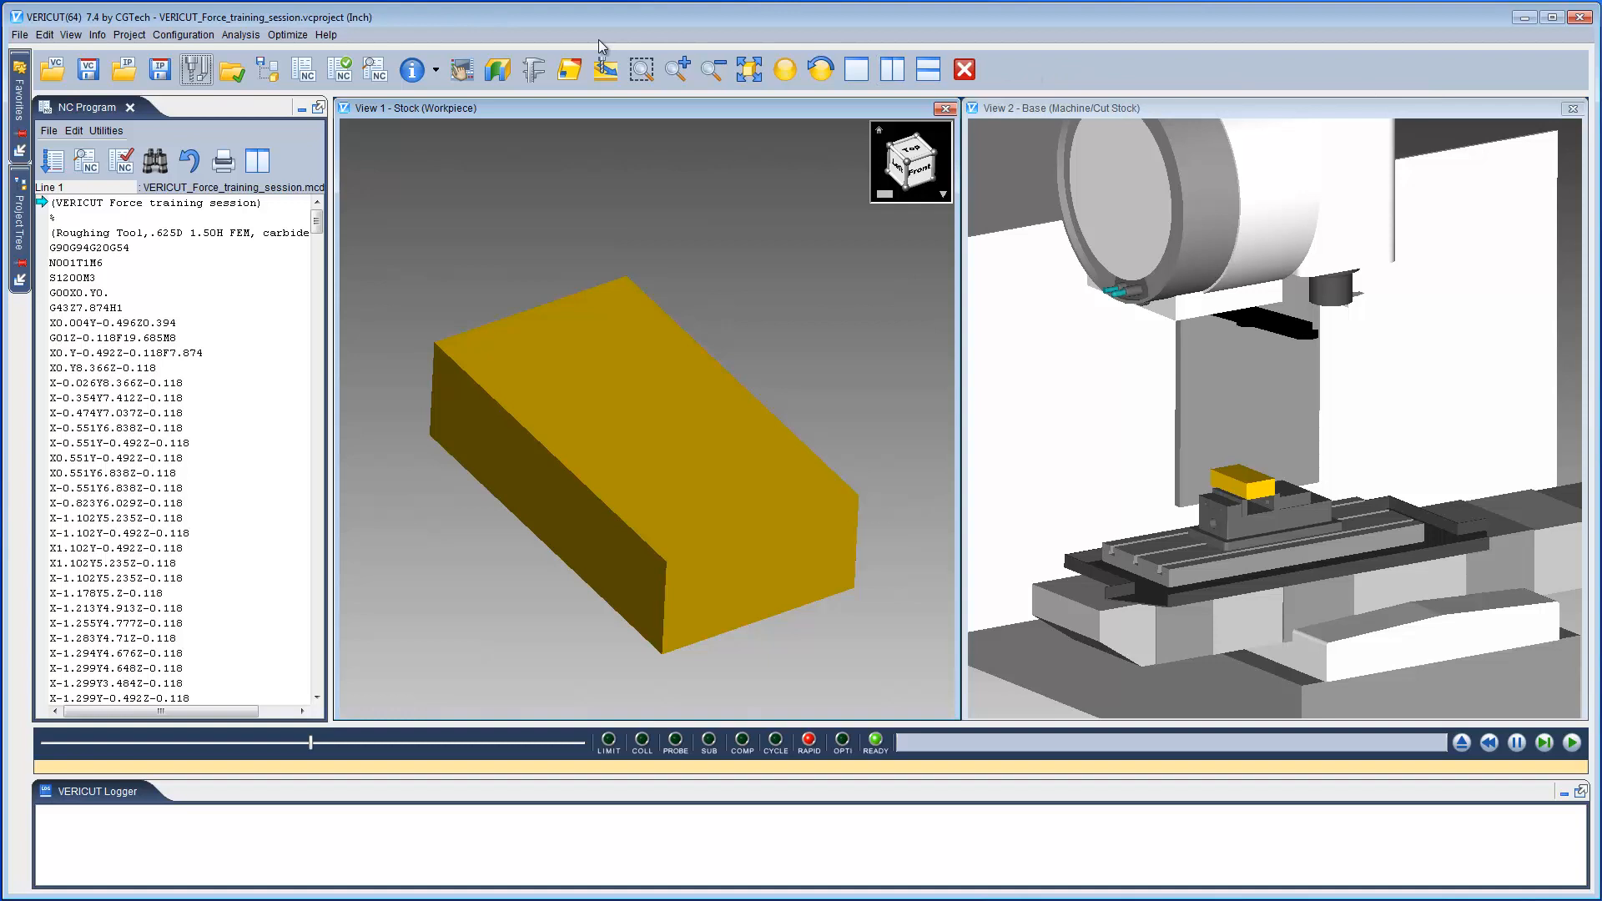
# Set Force Mode Analyze with Force_Material_DB, Ti-6AL-4V material and Output_Directory, and confirm
pyautogui.click(287, 34)
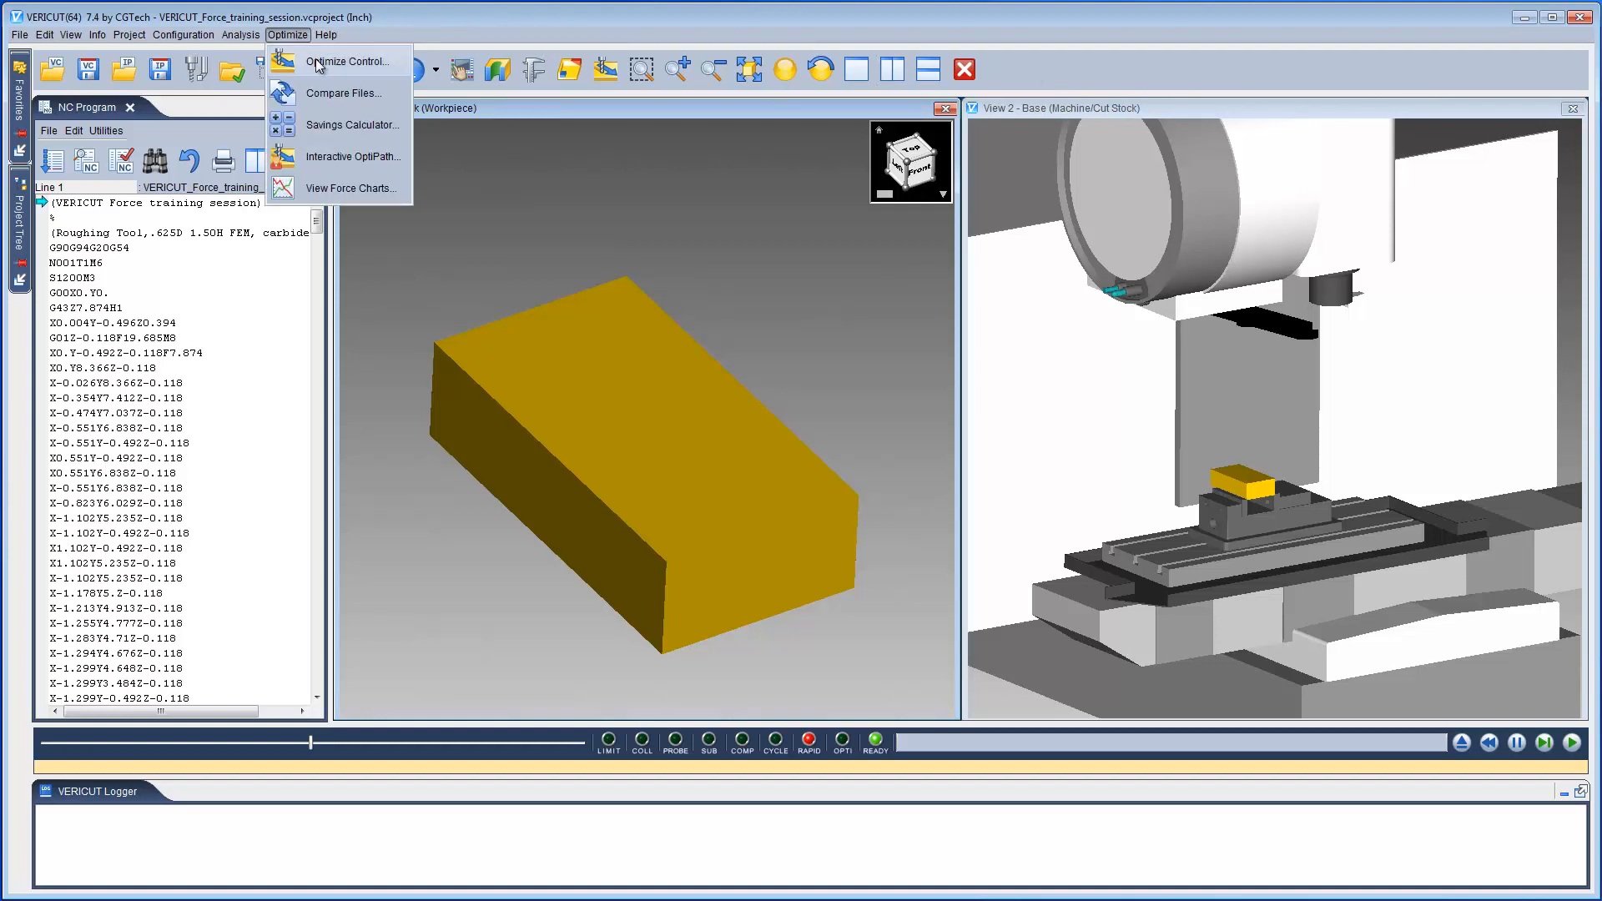
pyautogui.click(347, 60)
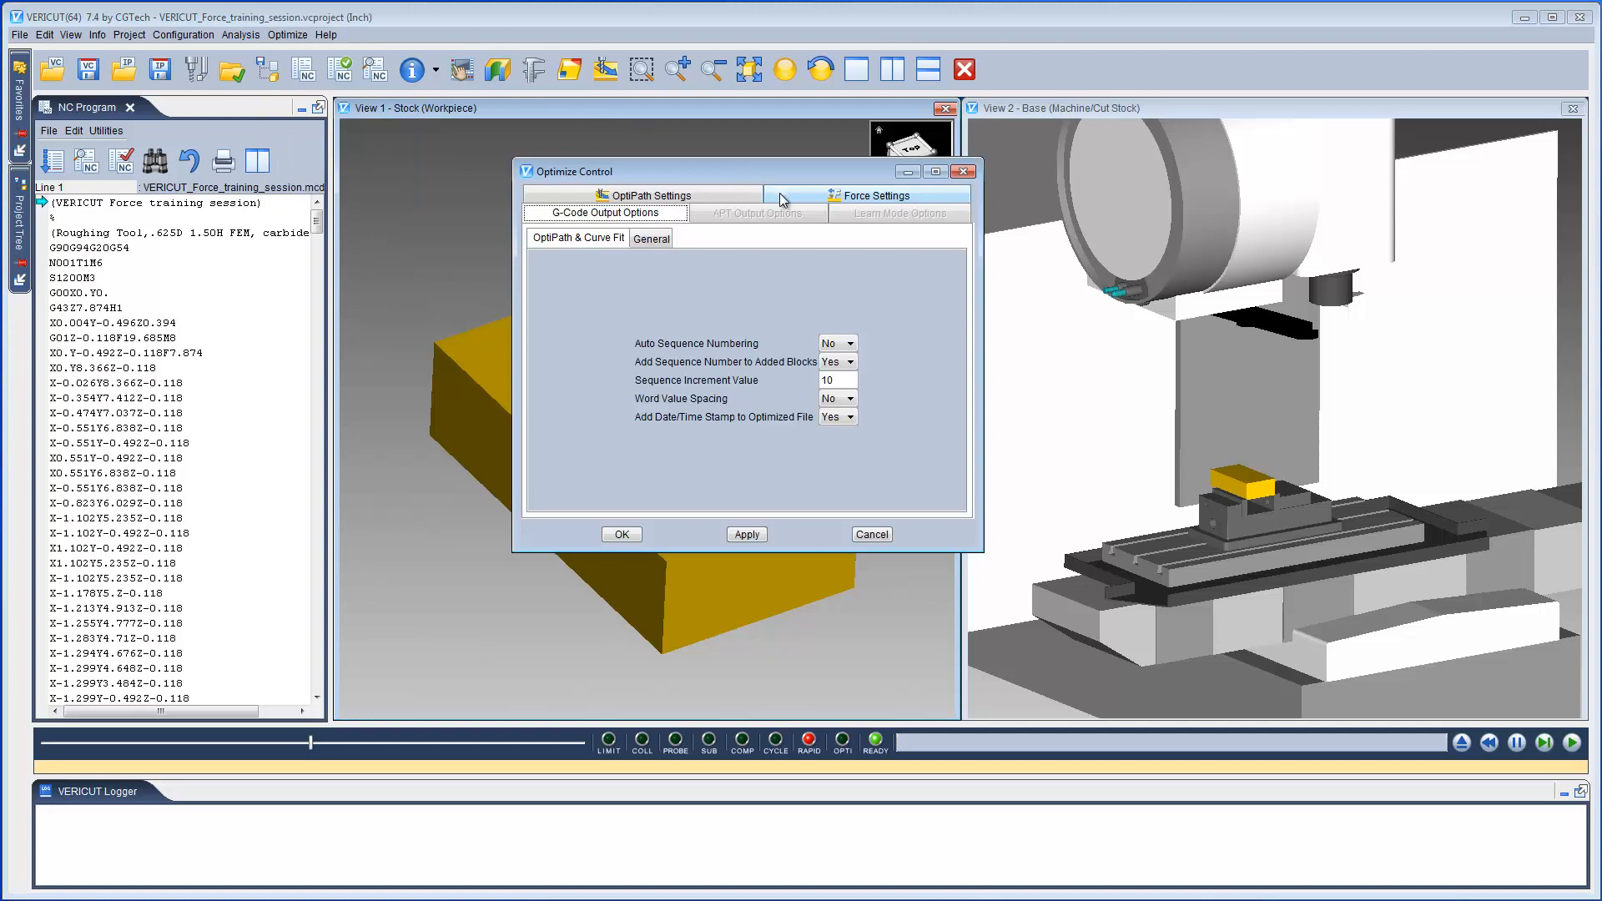
pyautogui.click(873, 195)
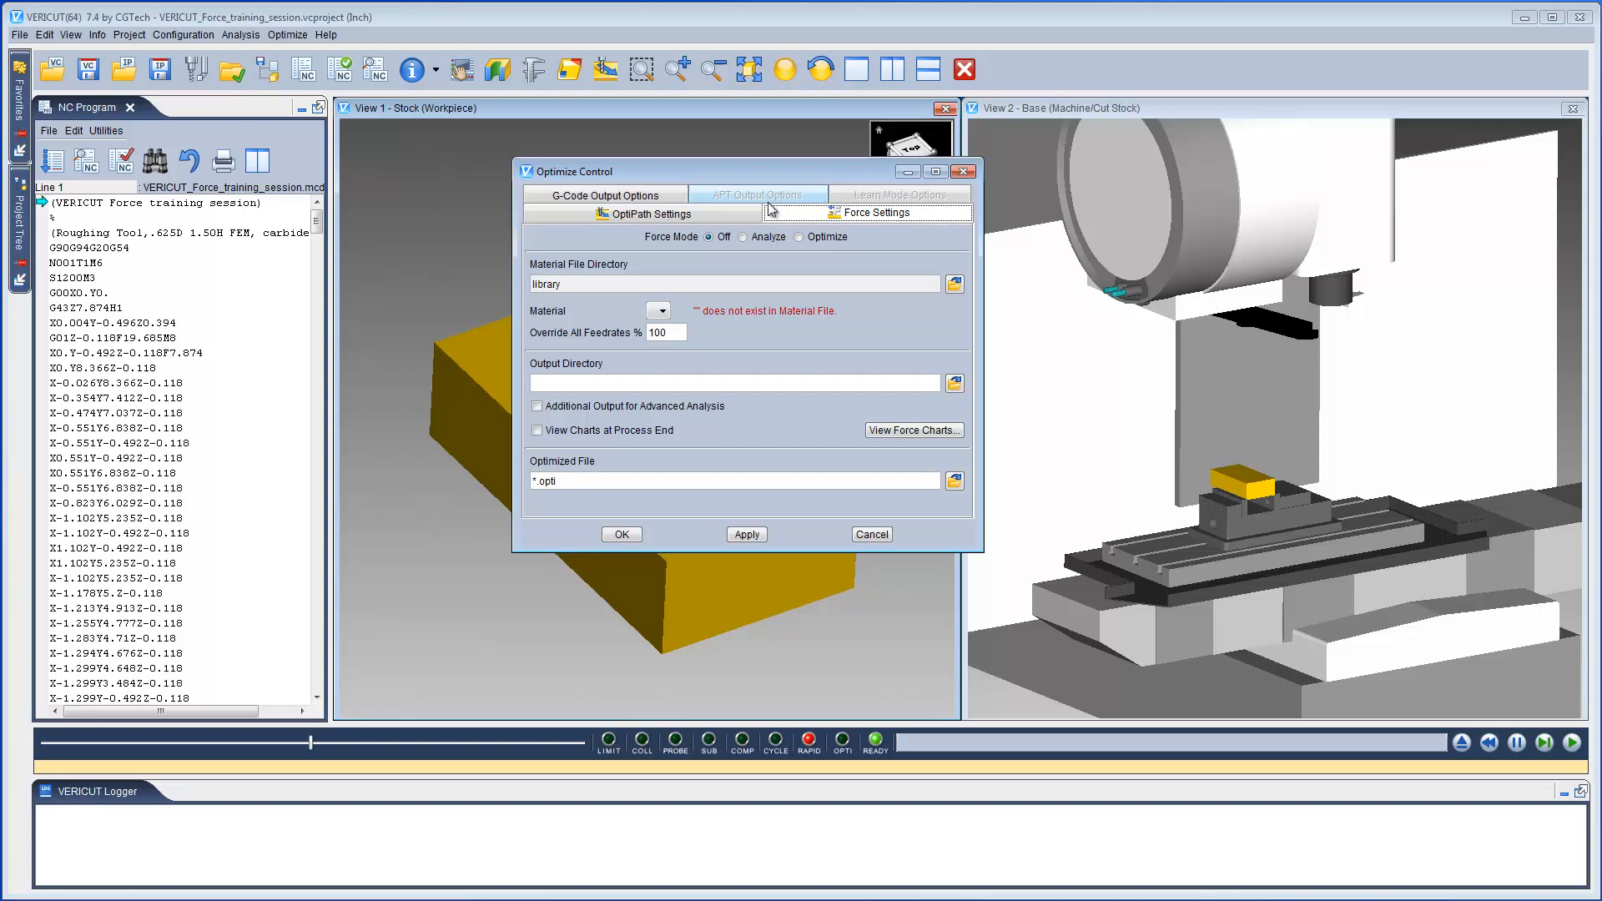
pyautogui.click(745, 235)
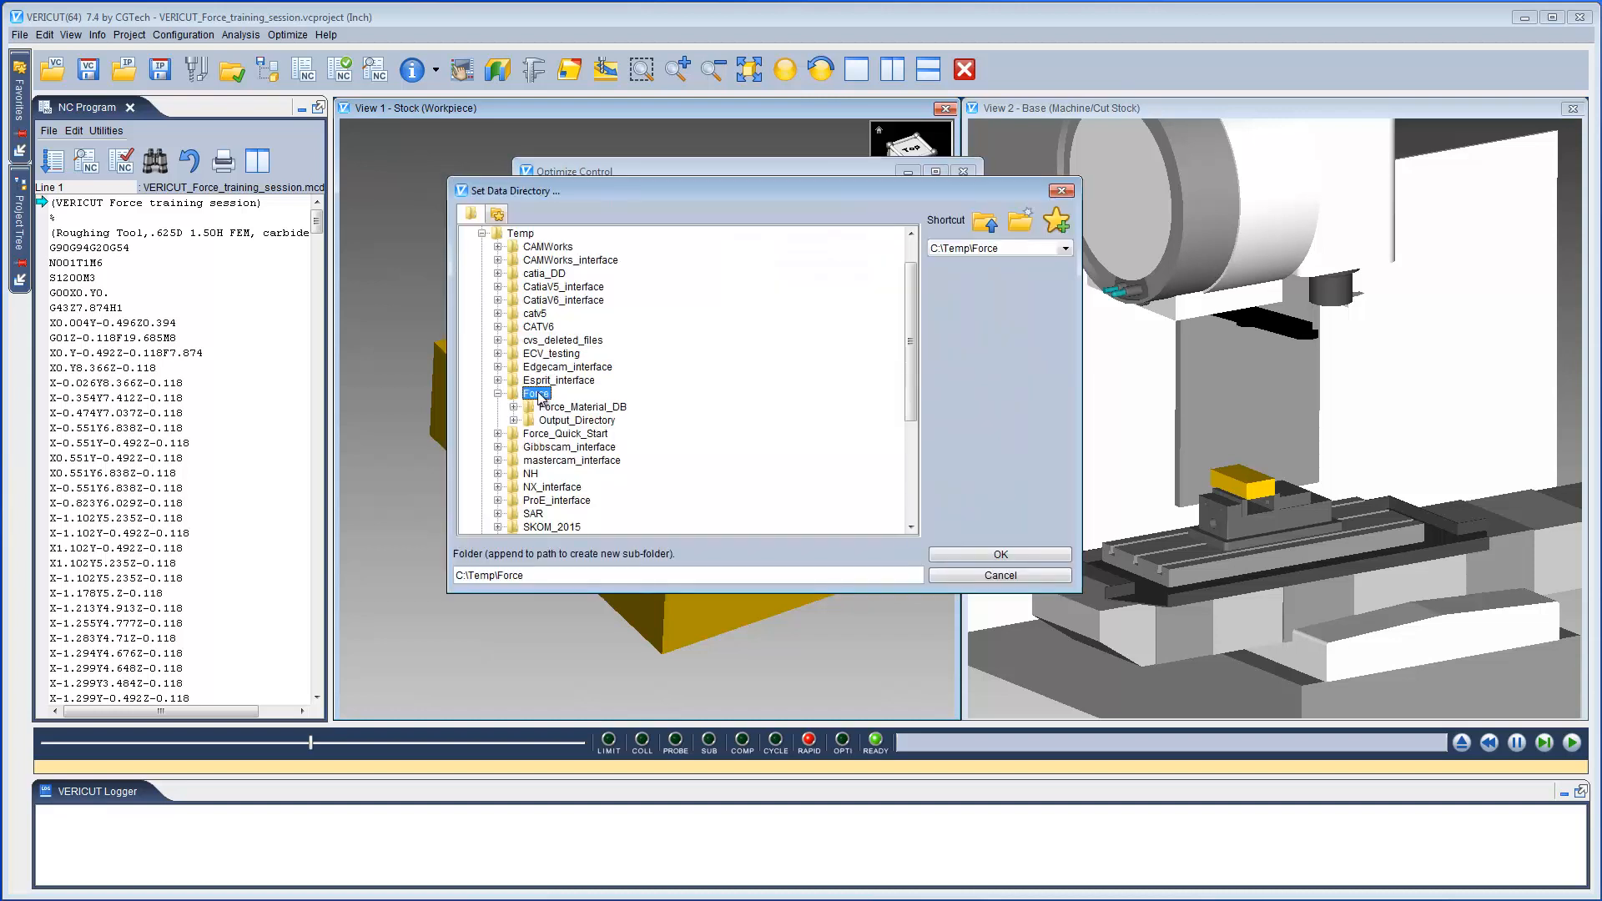
pyautogui.moveTo(572, 417)
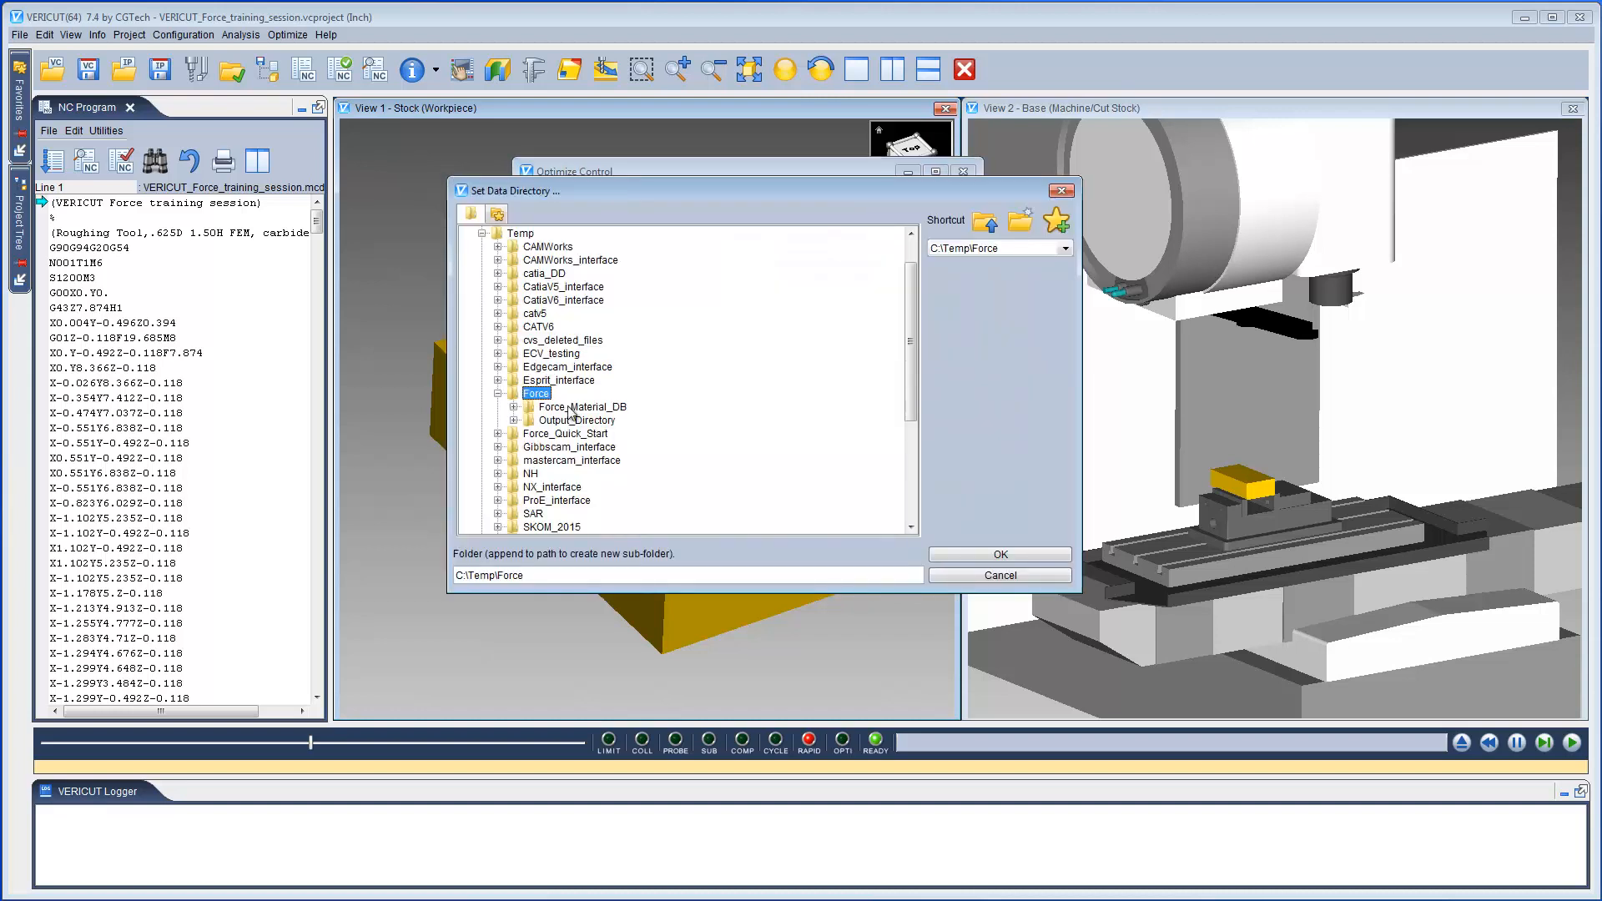
pyautogui.click(582, 406)
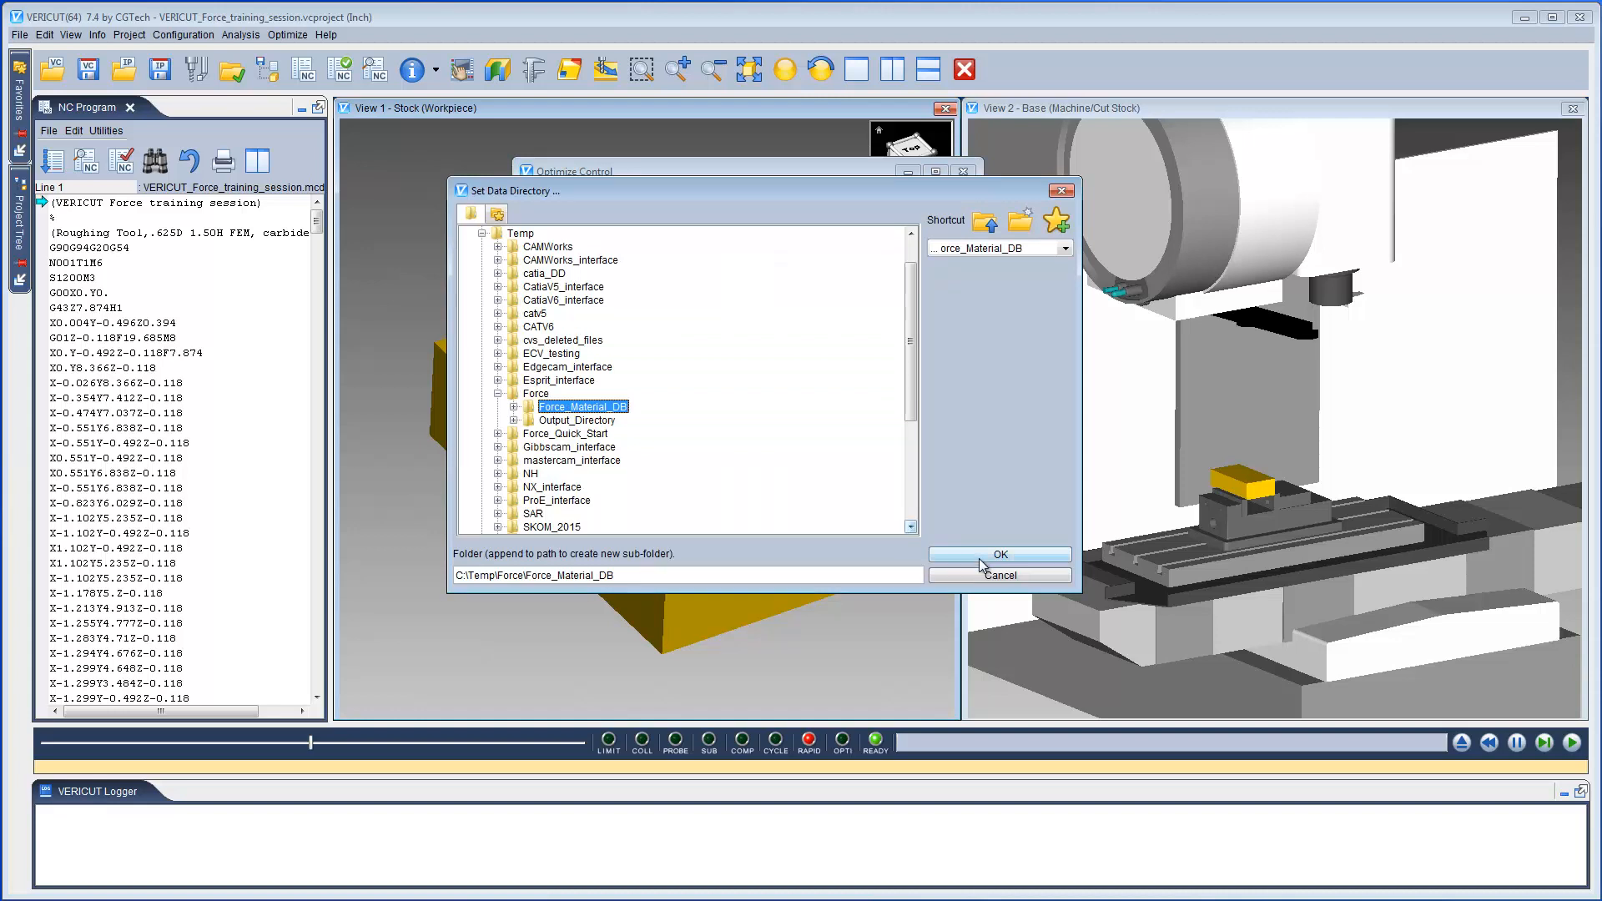
pyautogui.click(999, 554)
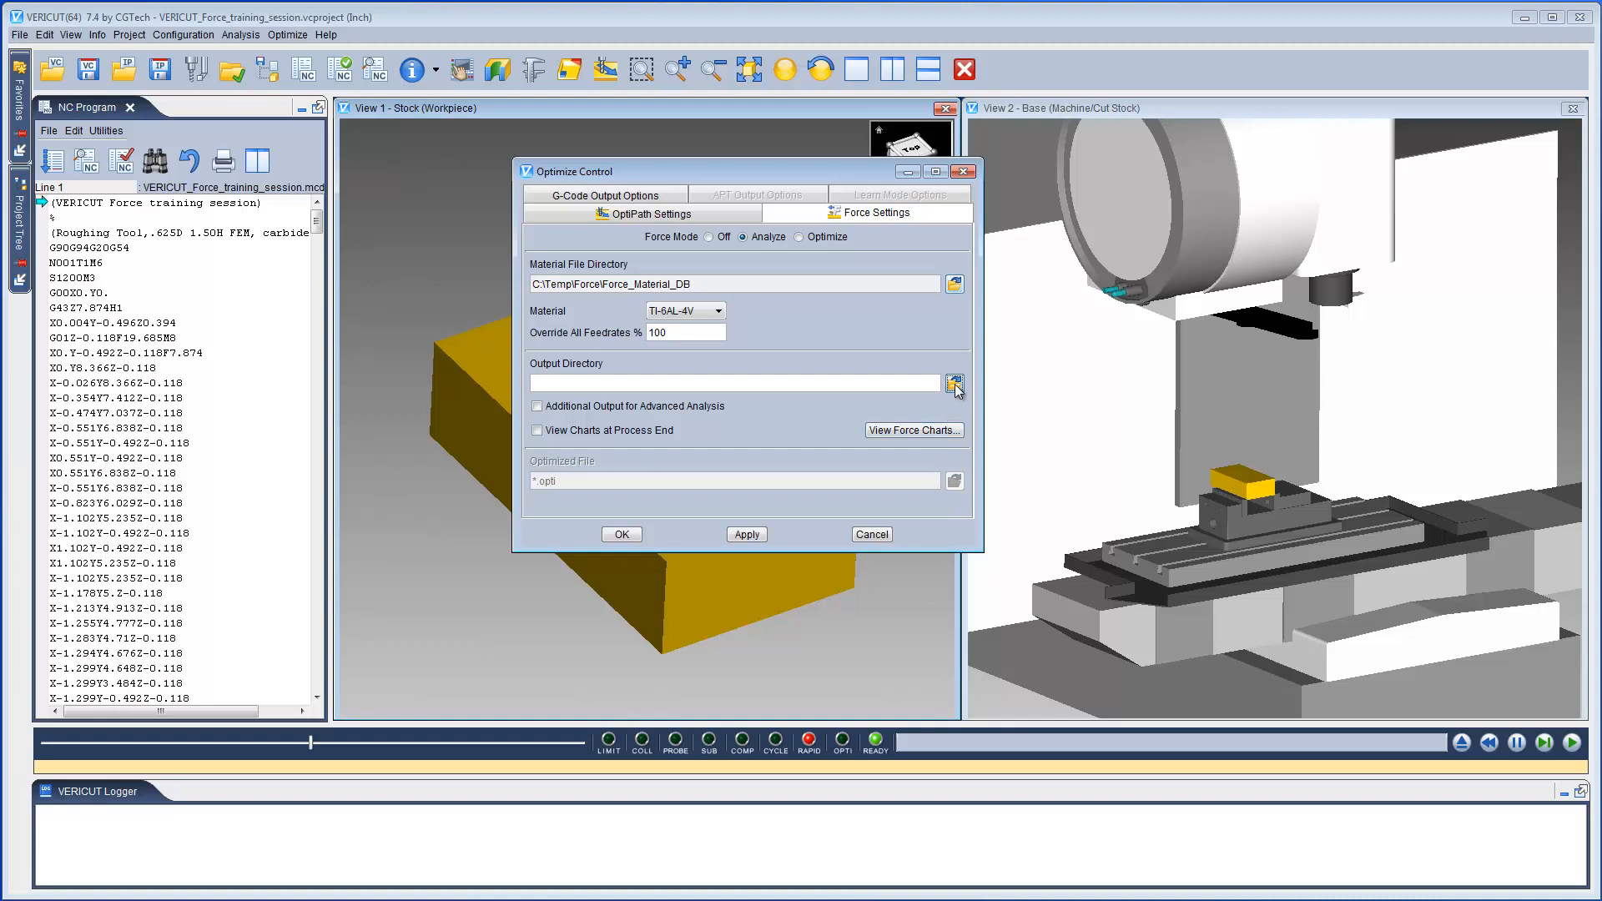
pyautogui.click(953, 384)
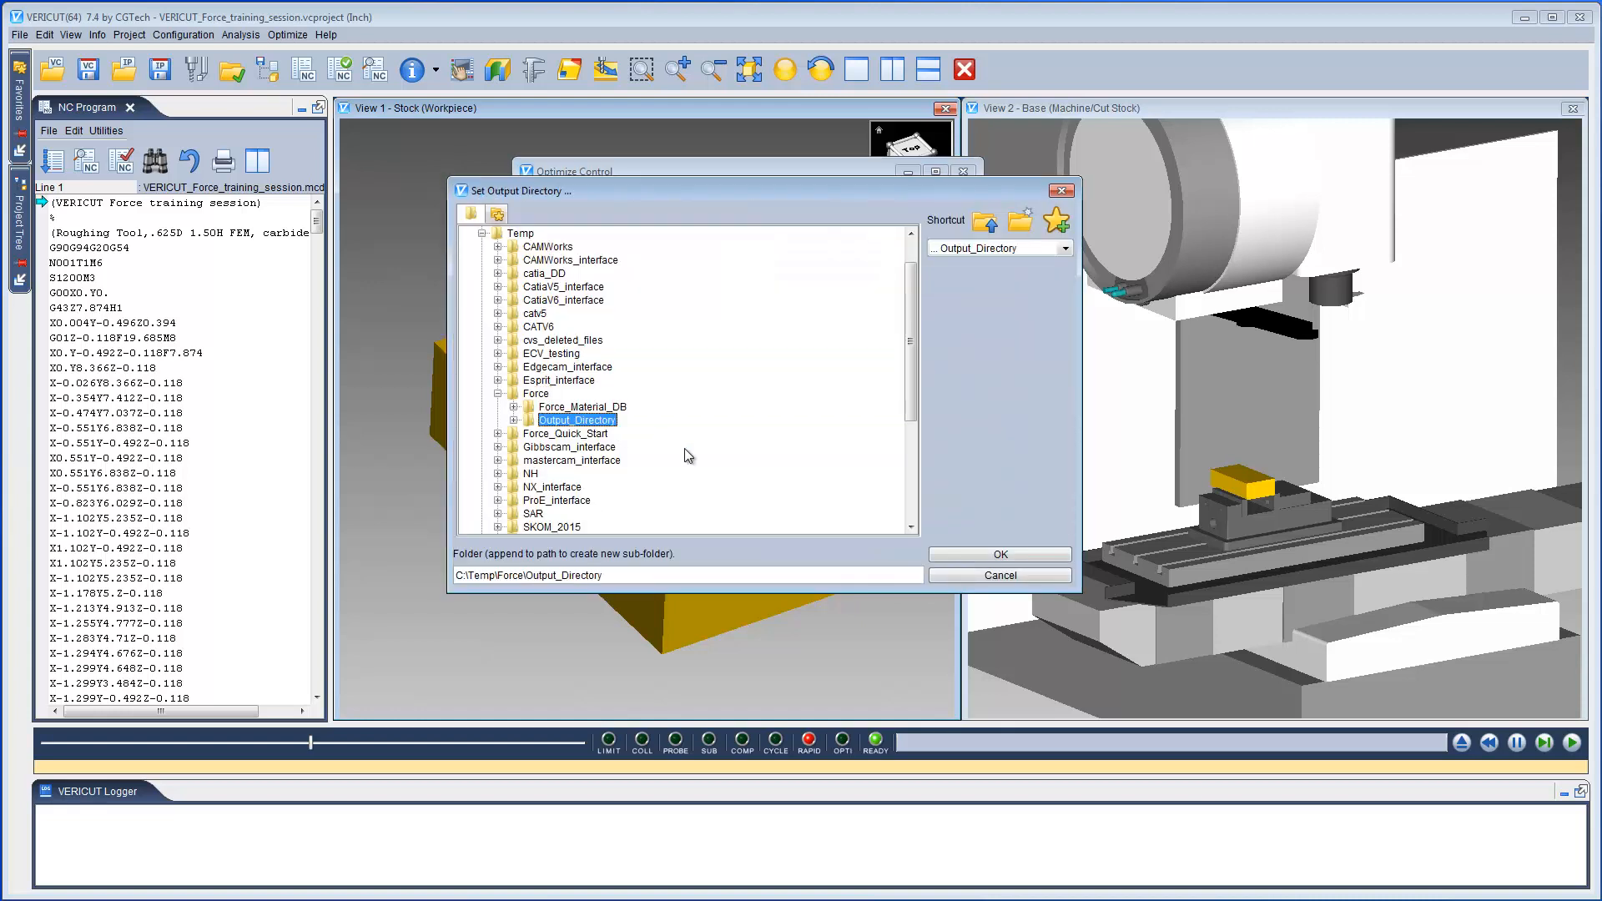
pyautogui.click(998, 554)
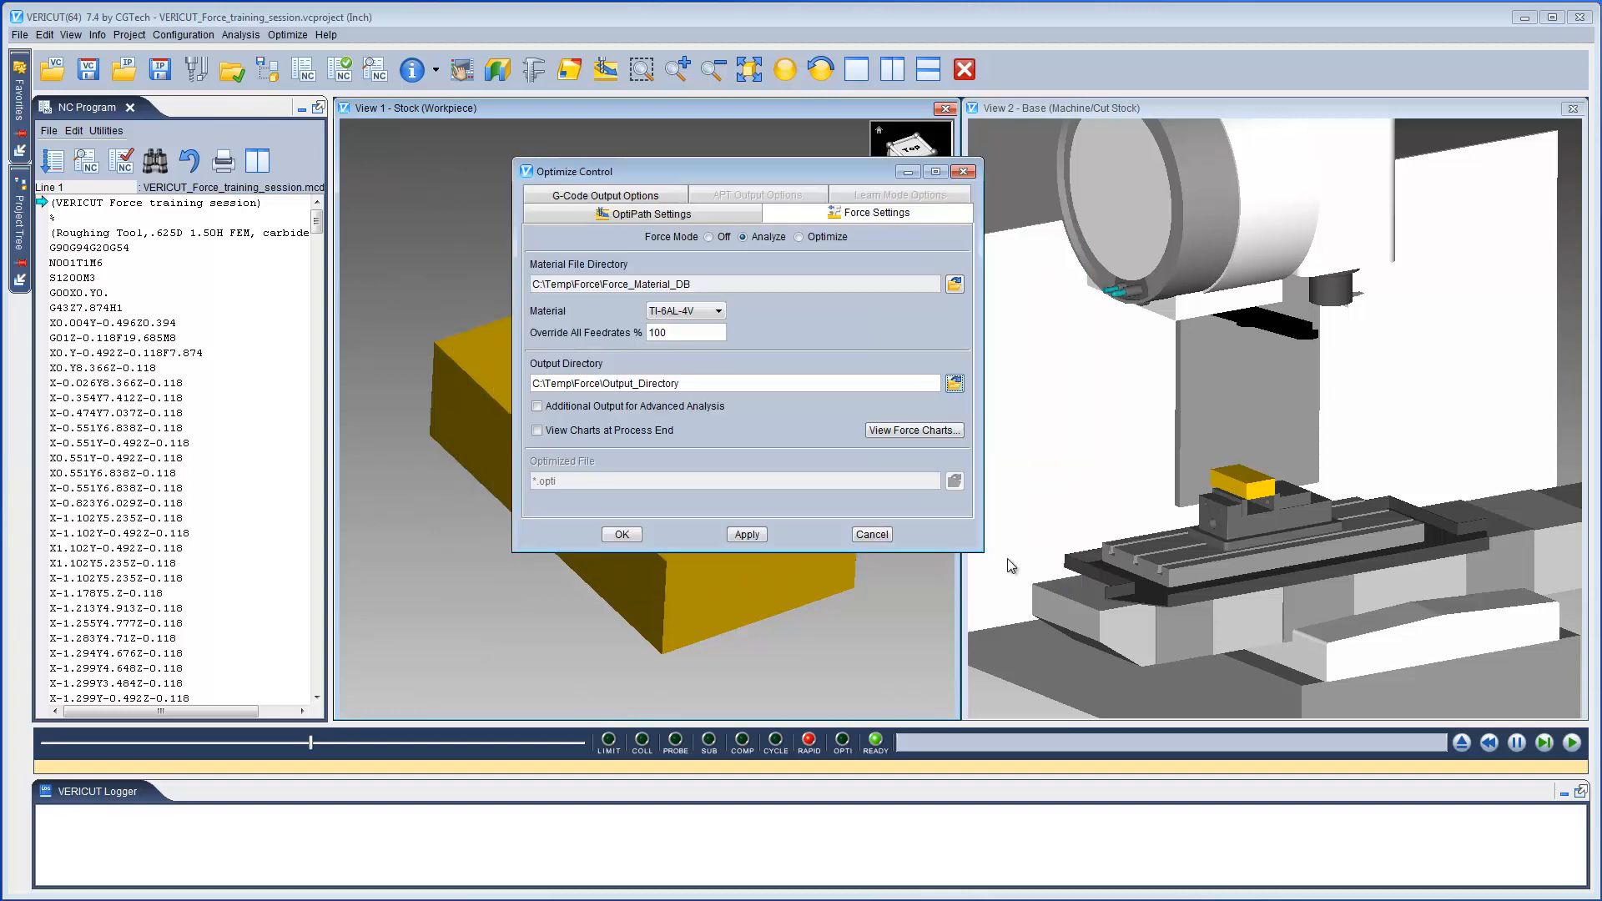
pyautogui.click(621, 534)
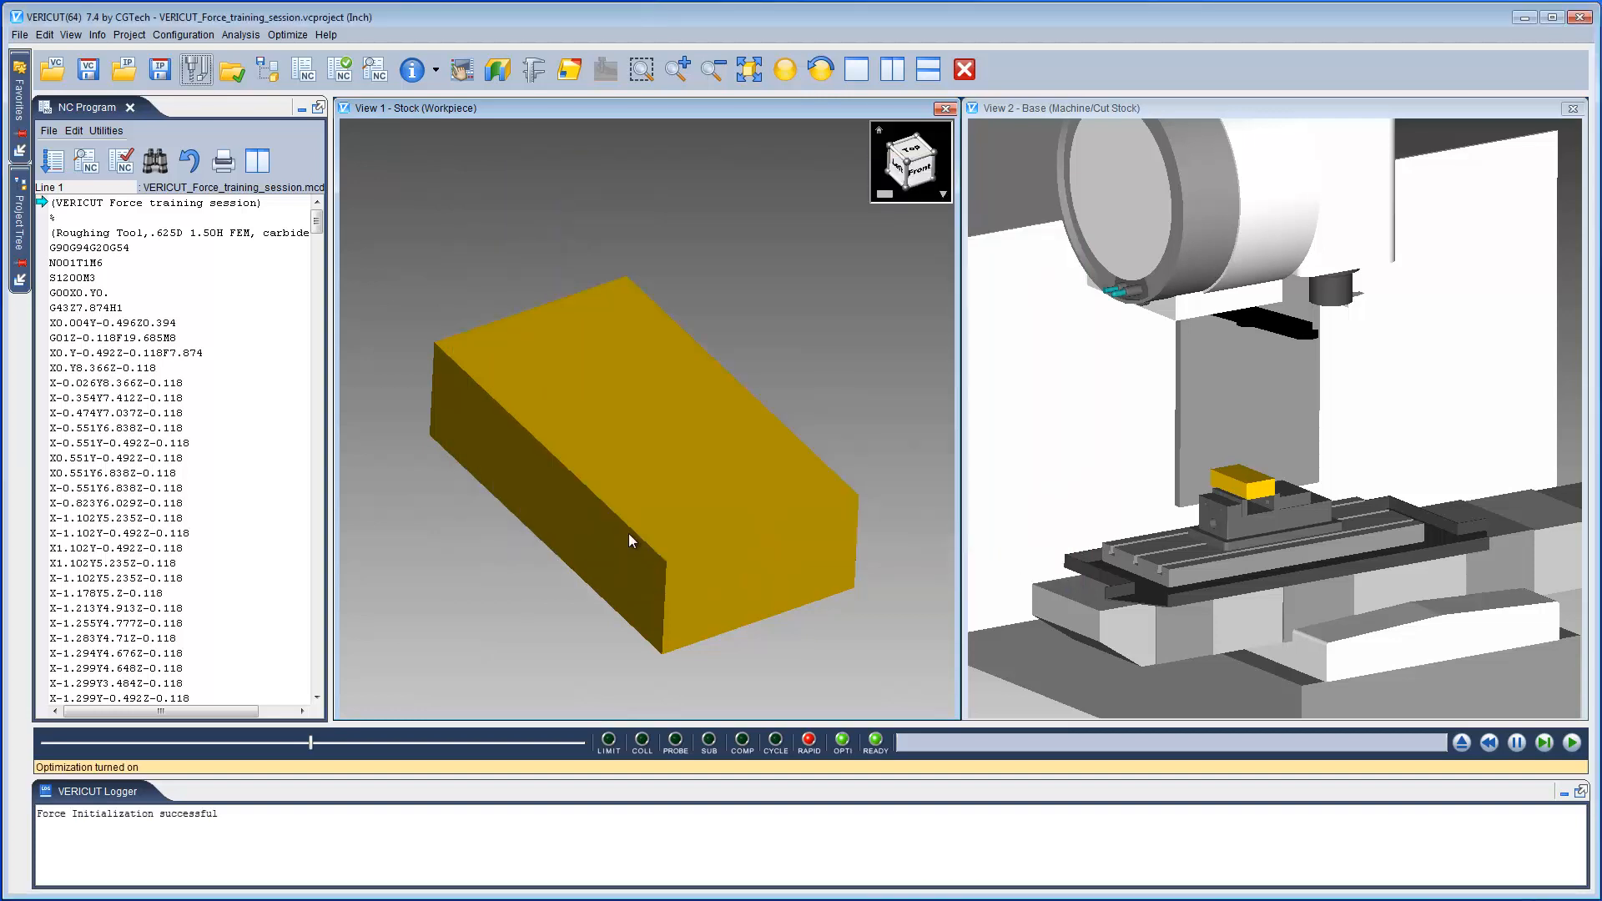
pyautogui.moveTo(172, 786)
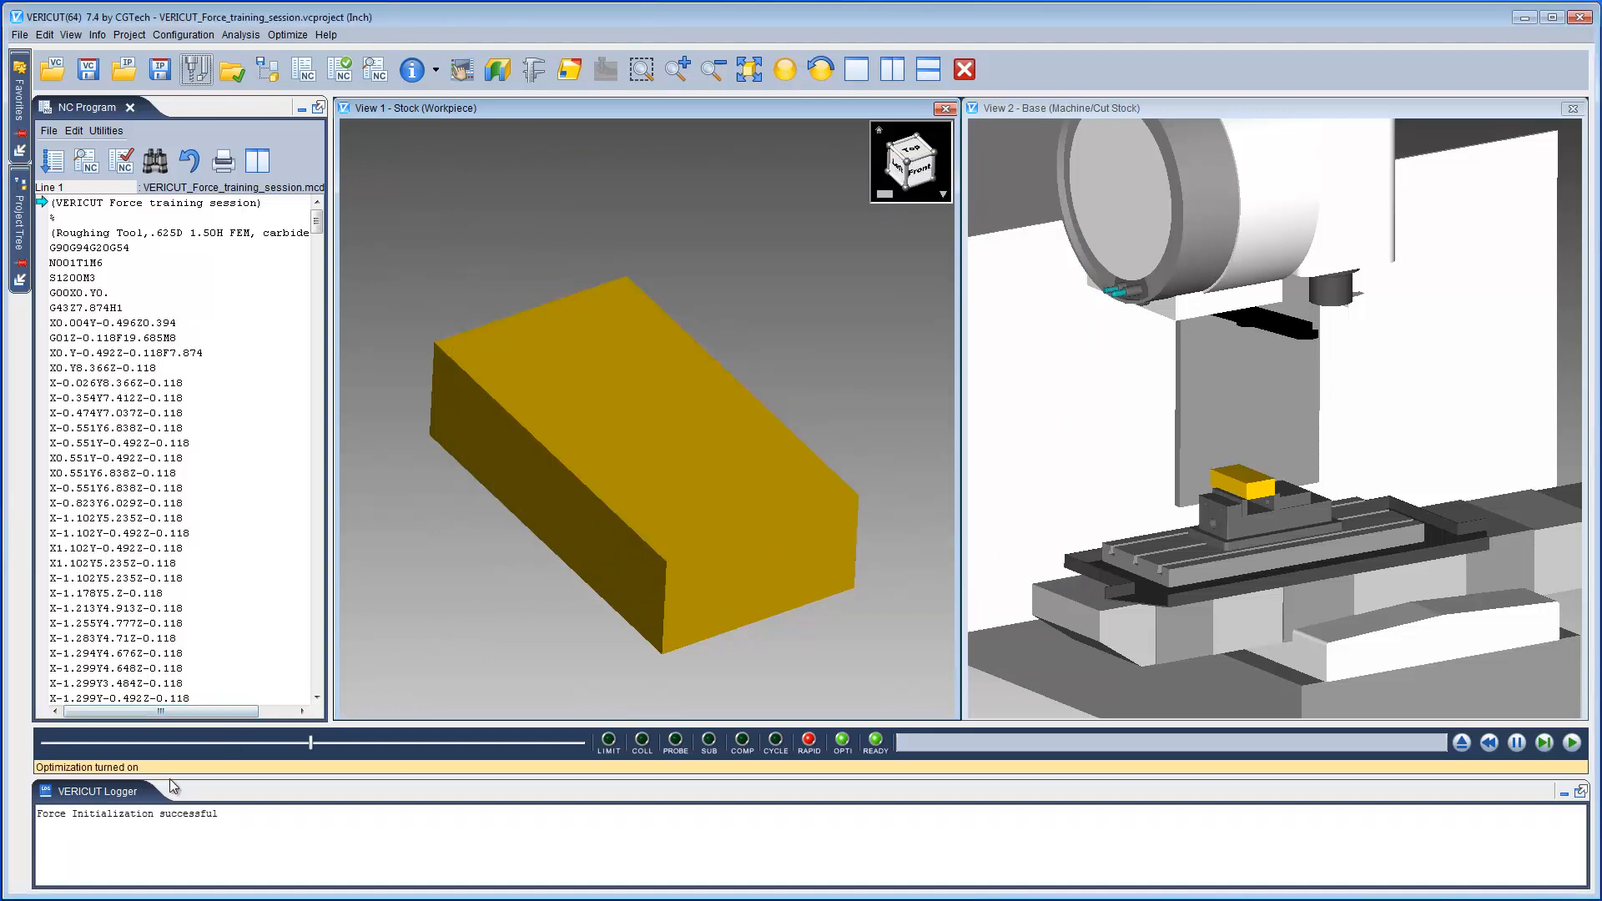
pyautogui.moveTo(529, 776)
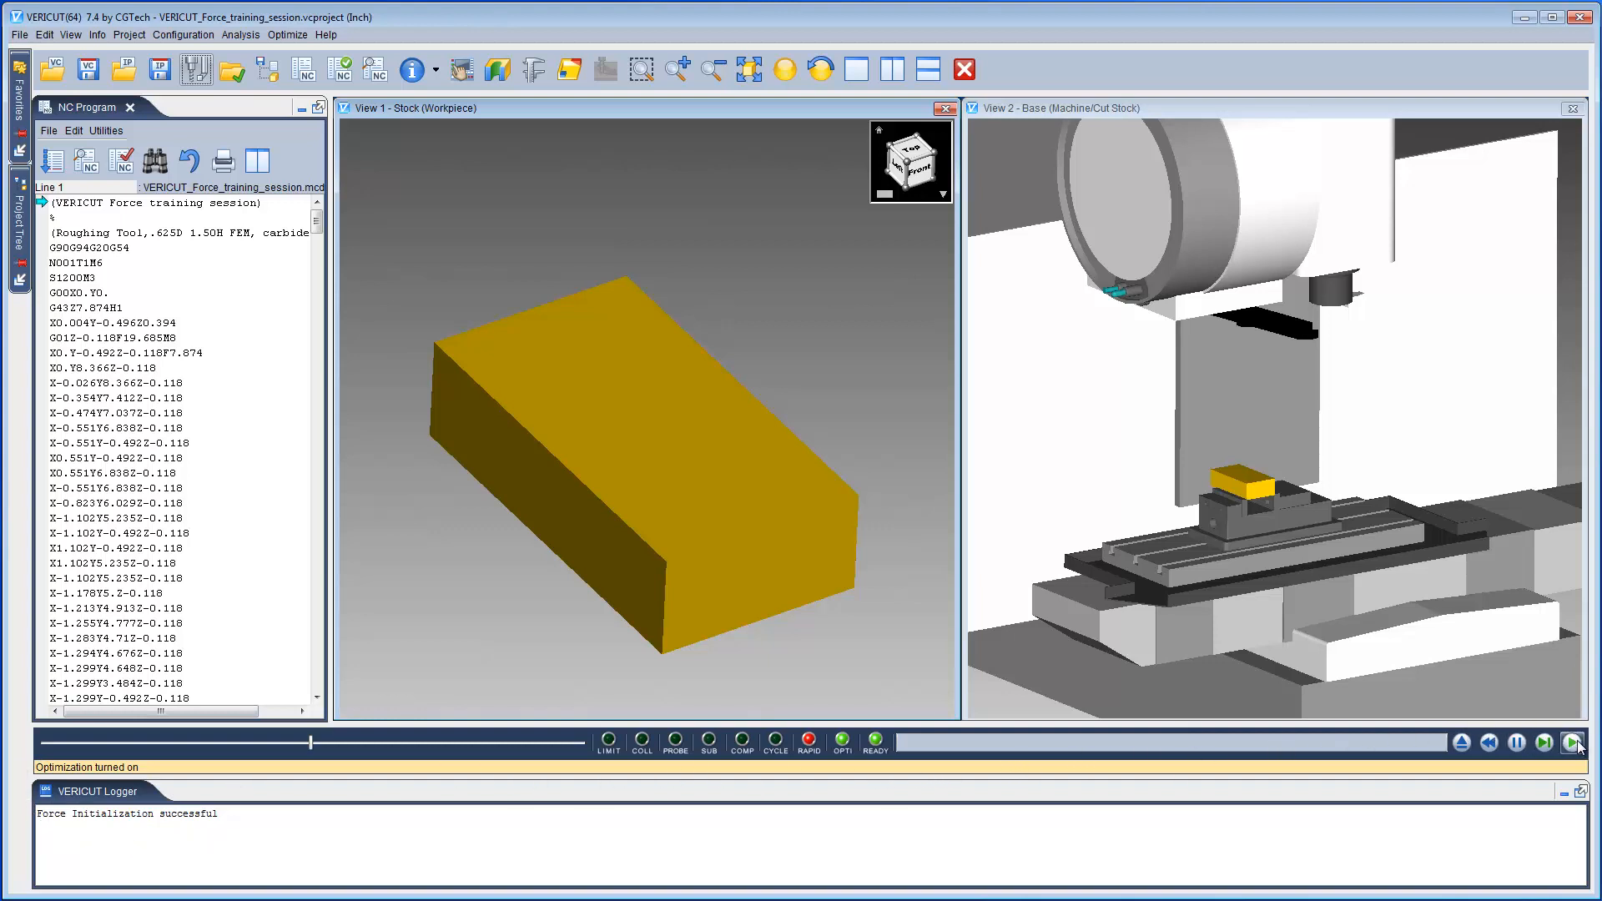
# Play the NC program simulation through to the end so the pocket is machined
pyautogui.click(1577, 742)
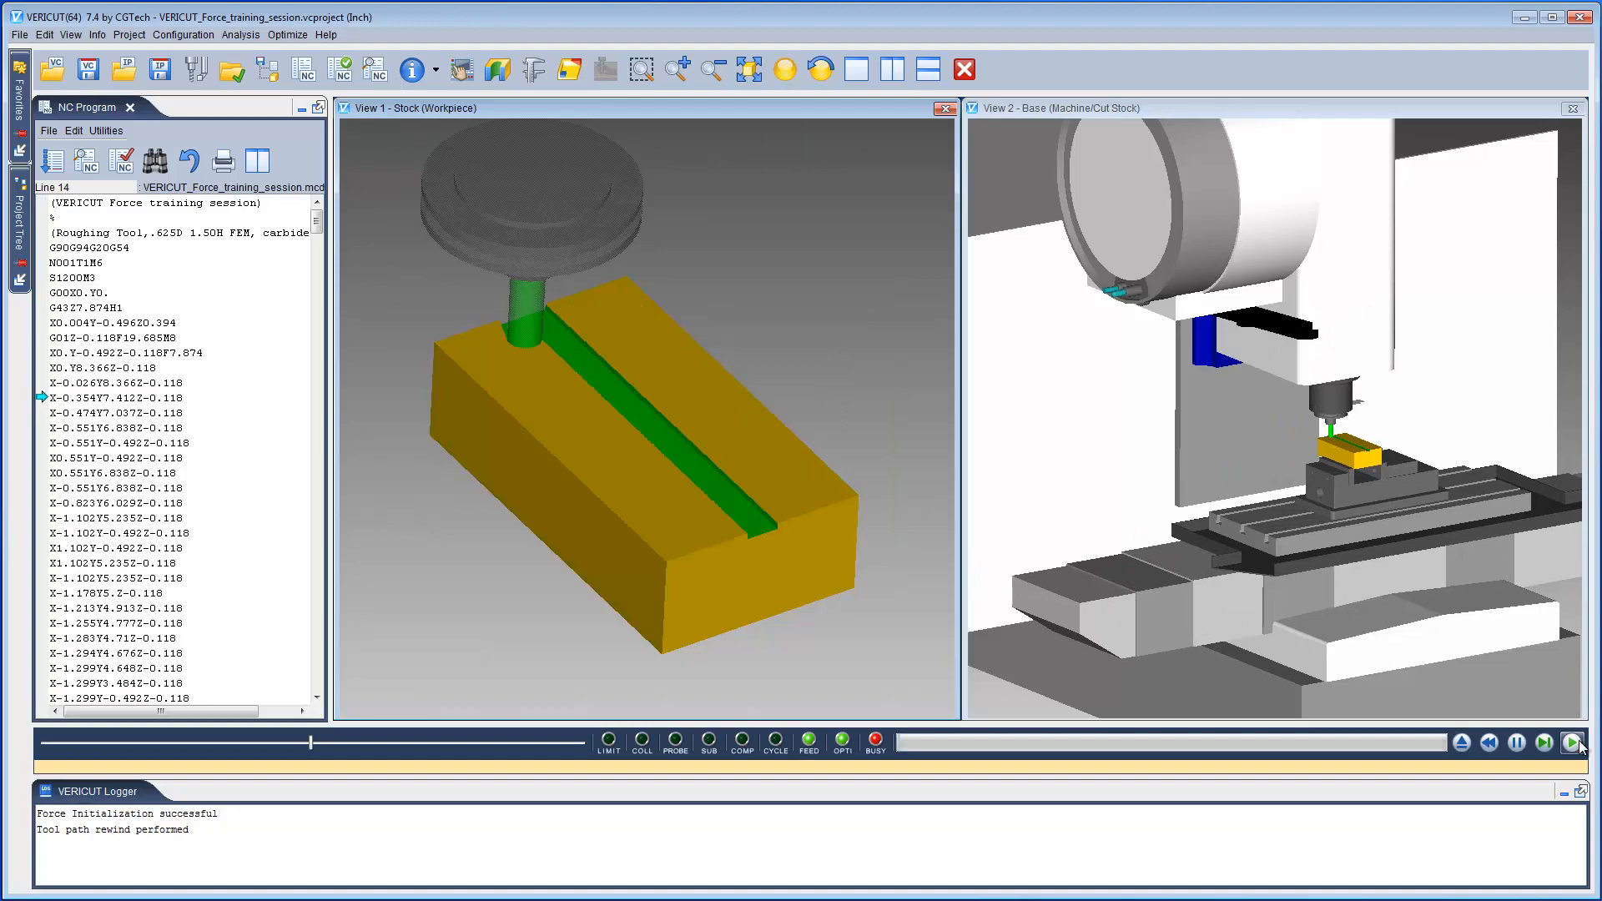
pyautogui.click(1577, 743)
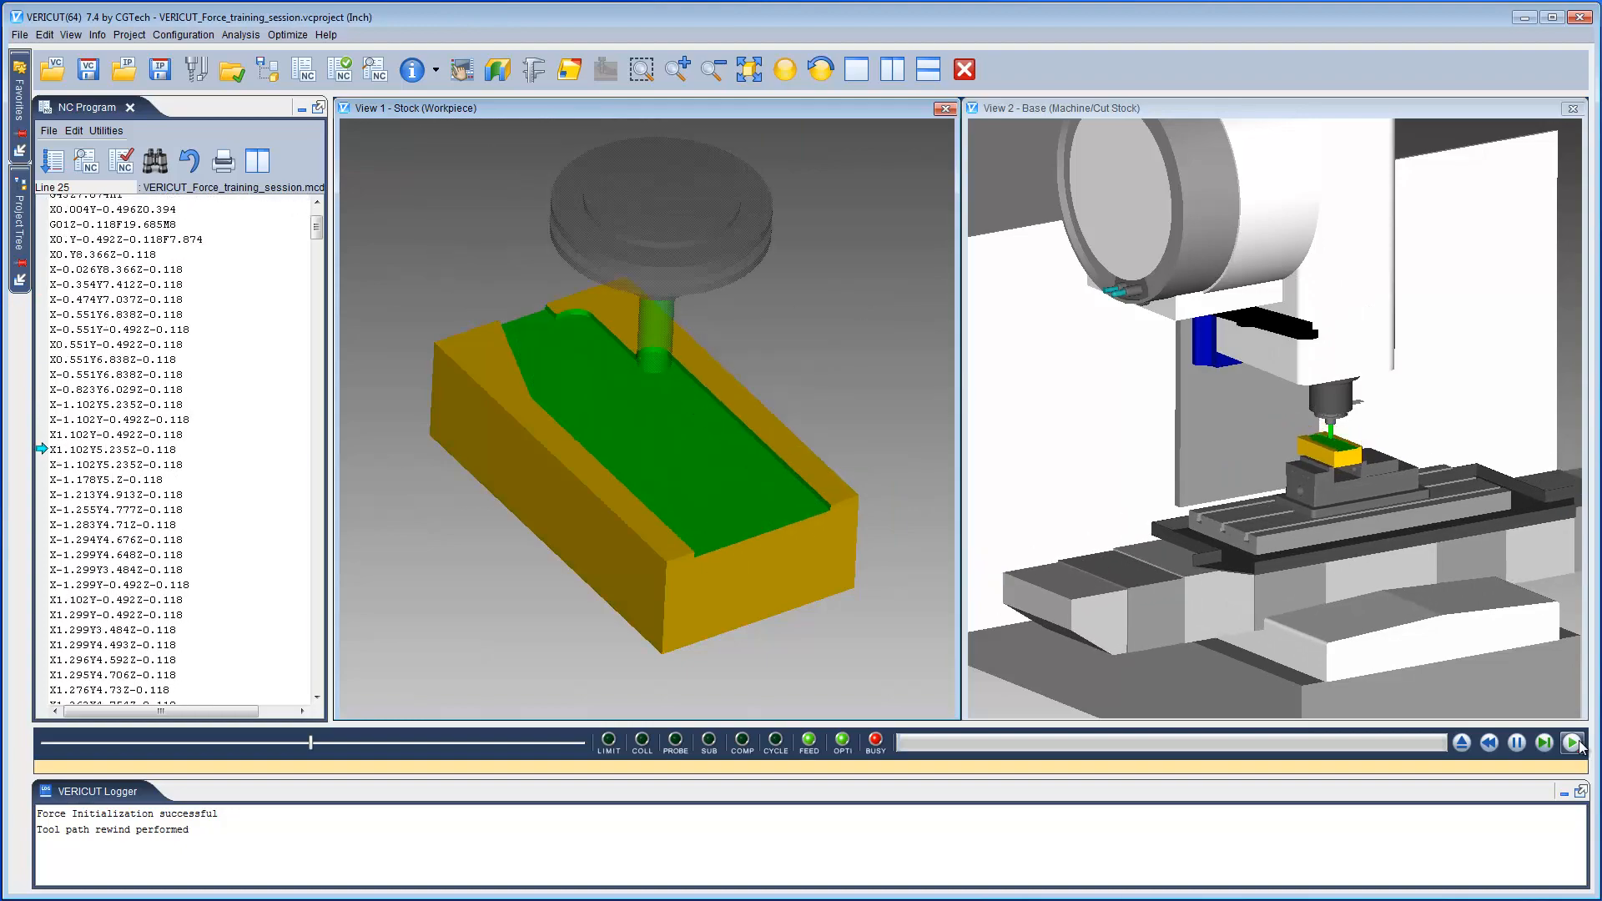
pyautogui.click(1574, 743)
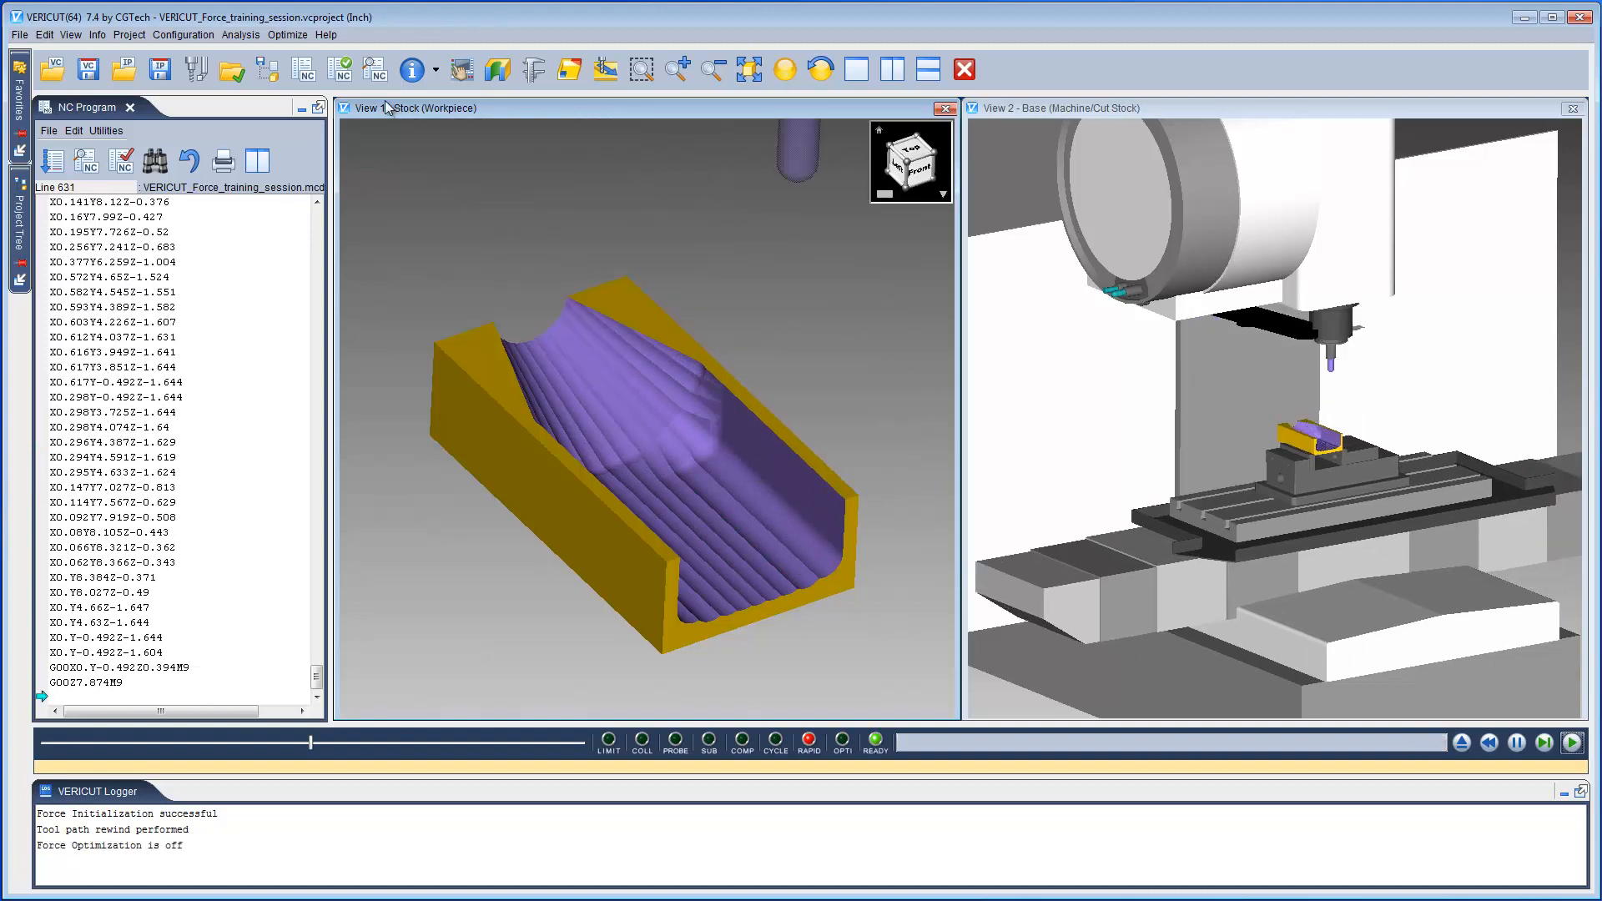
# Show the force charts limited to the first tool change
pyautogui.click(287, 33)
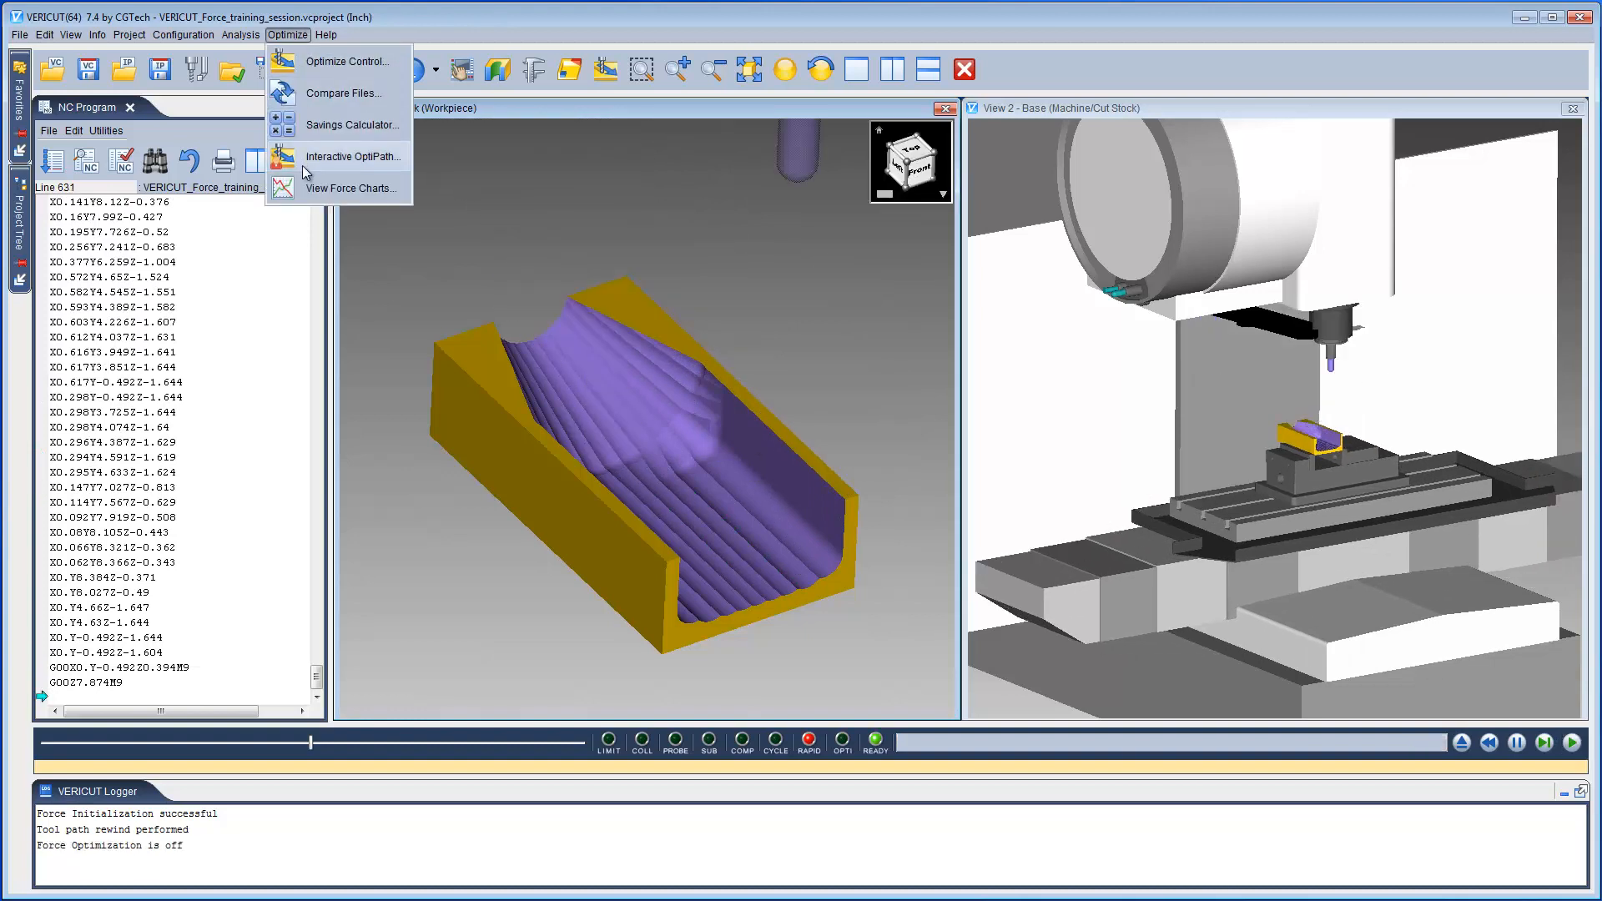
pyautogui.click(354, 188)
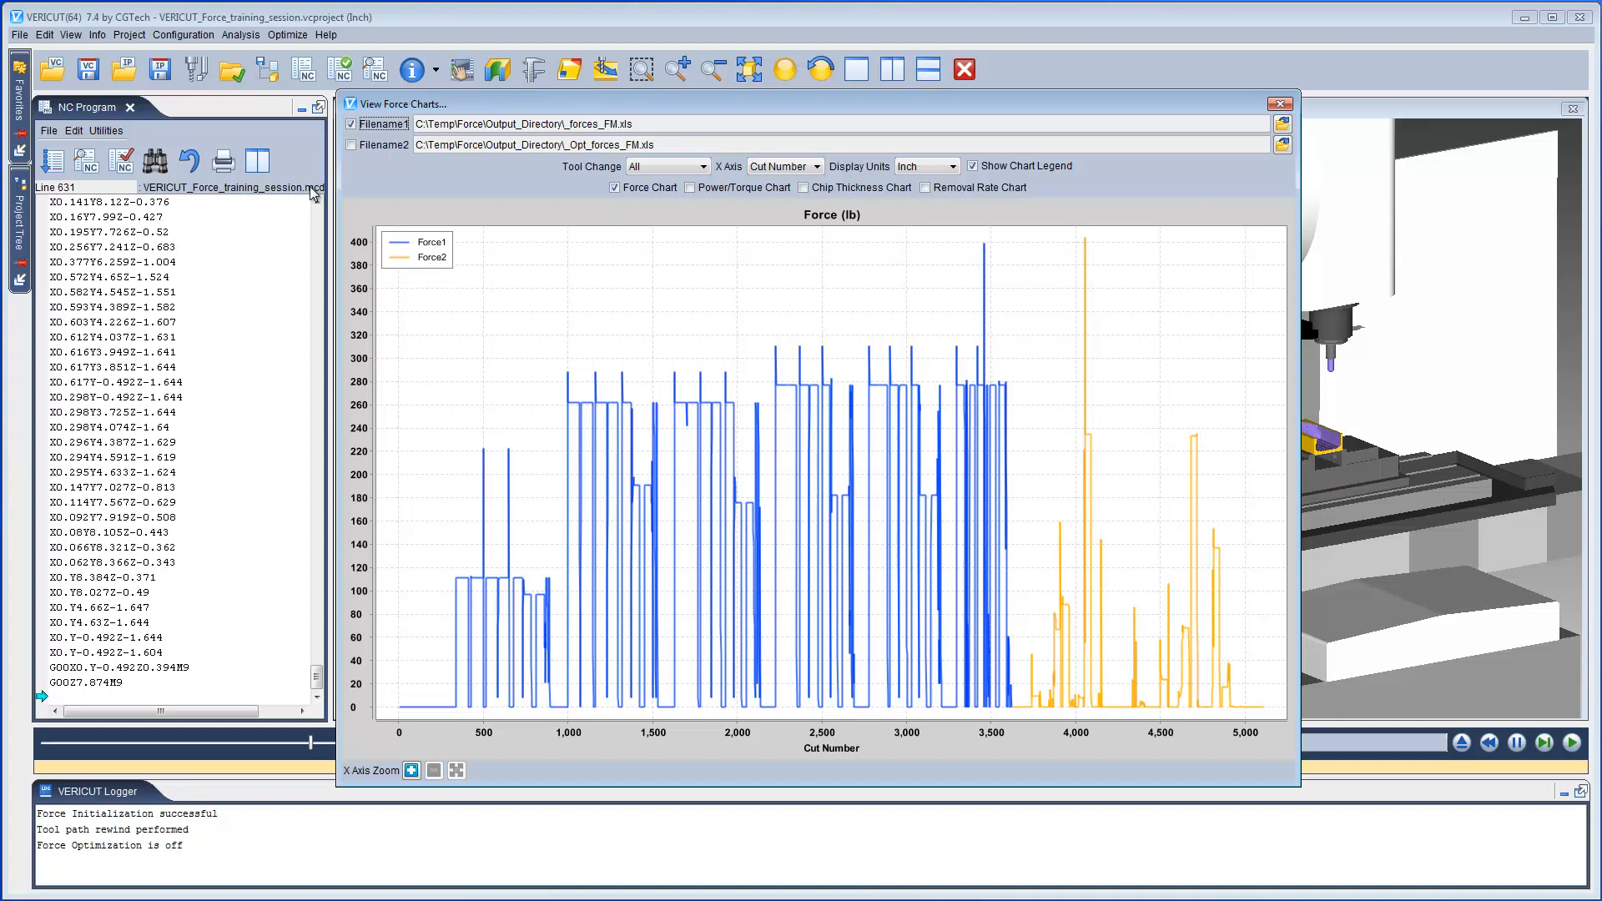
pyautogui.moveTo(409, 197)
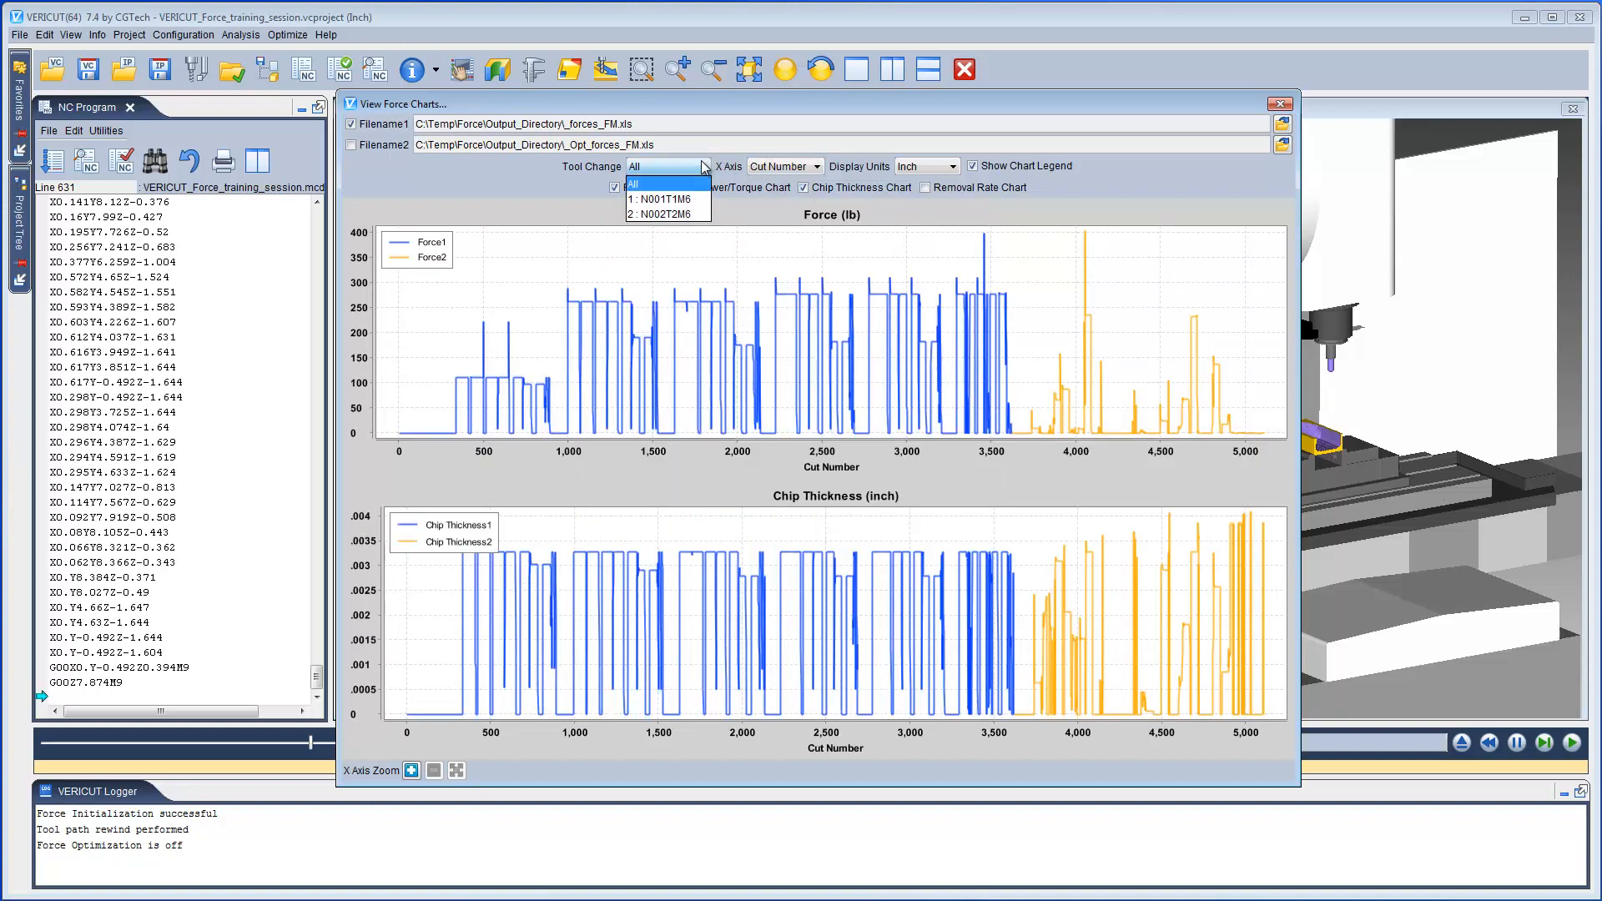
pyautogui.click(666, 198)
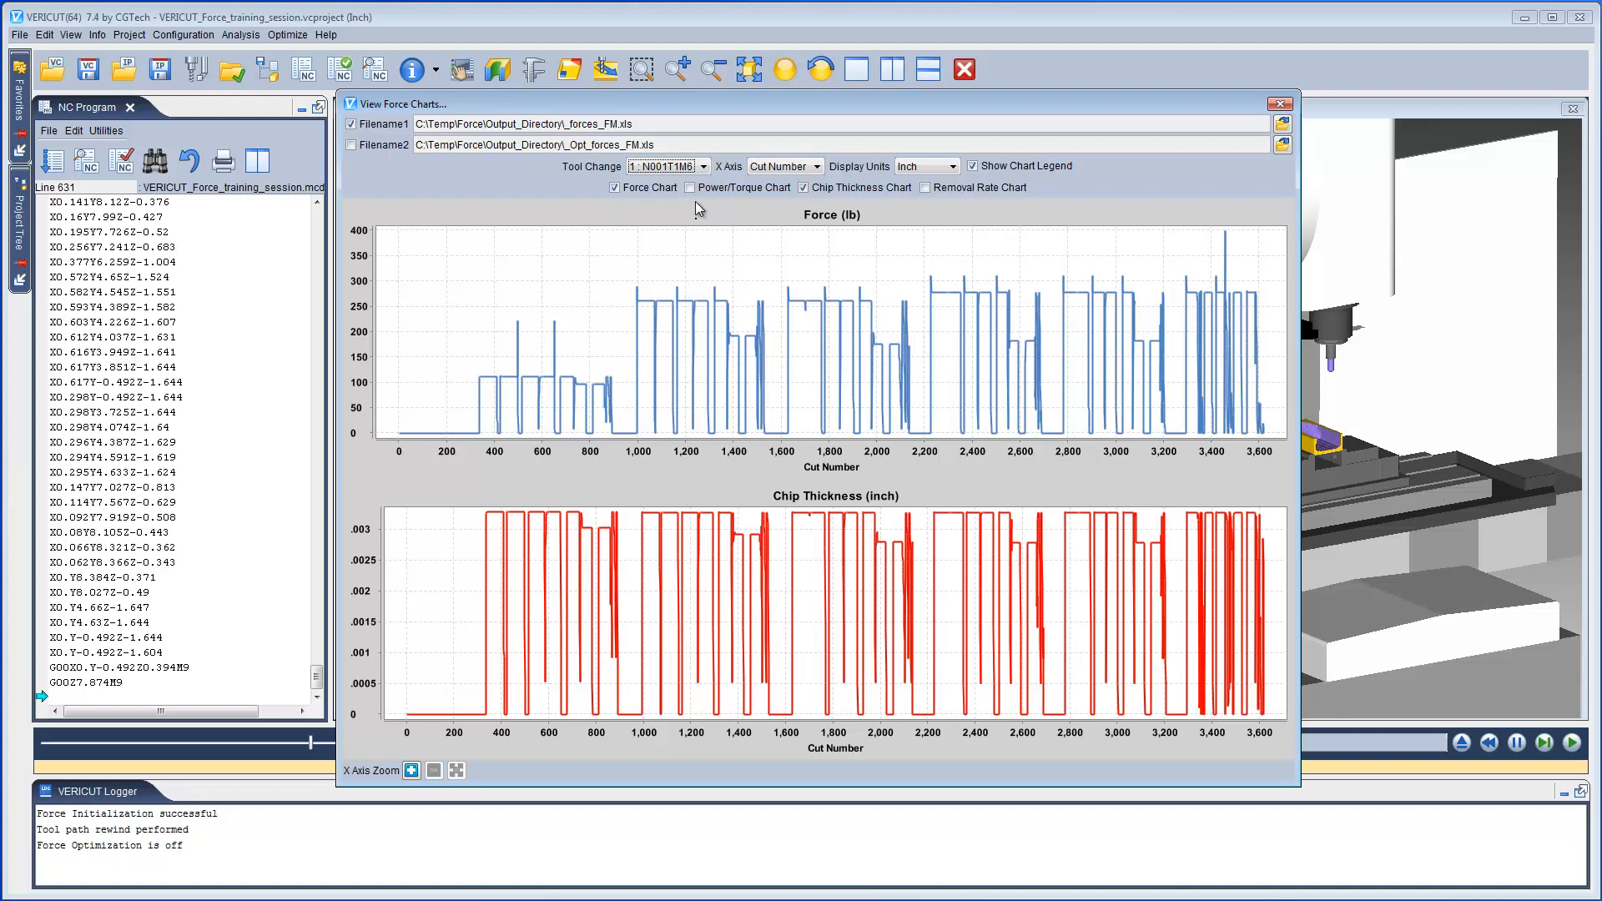
pyautogui.moveTo(933, 282)
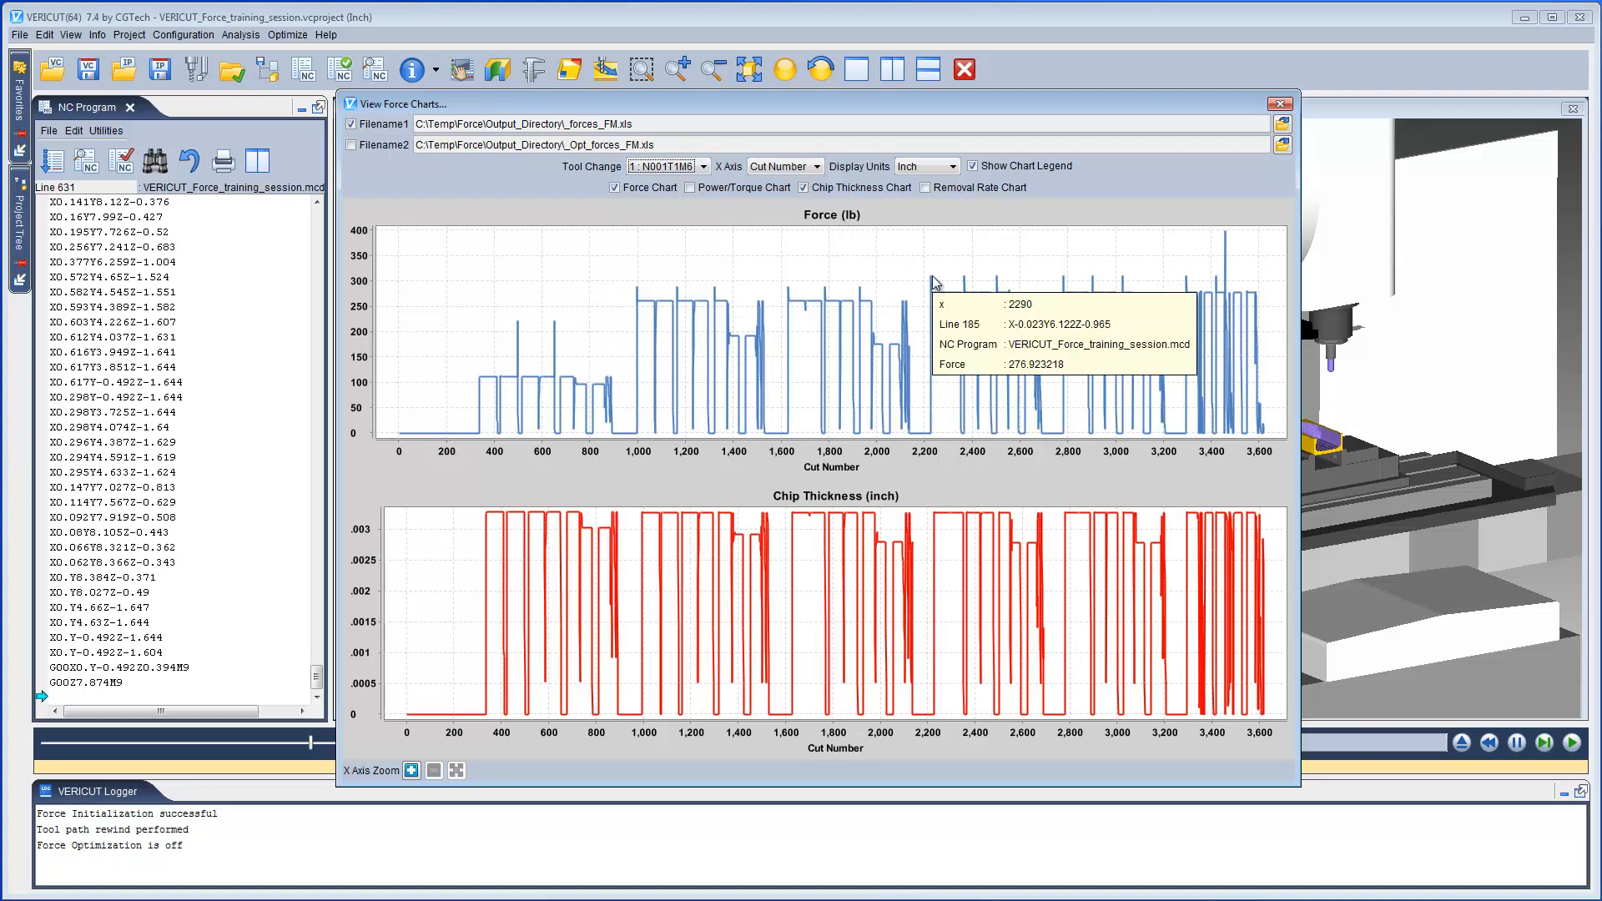
pyautogui.moveTo(824, 476)
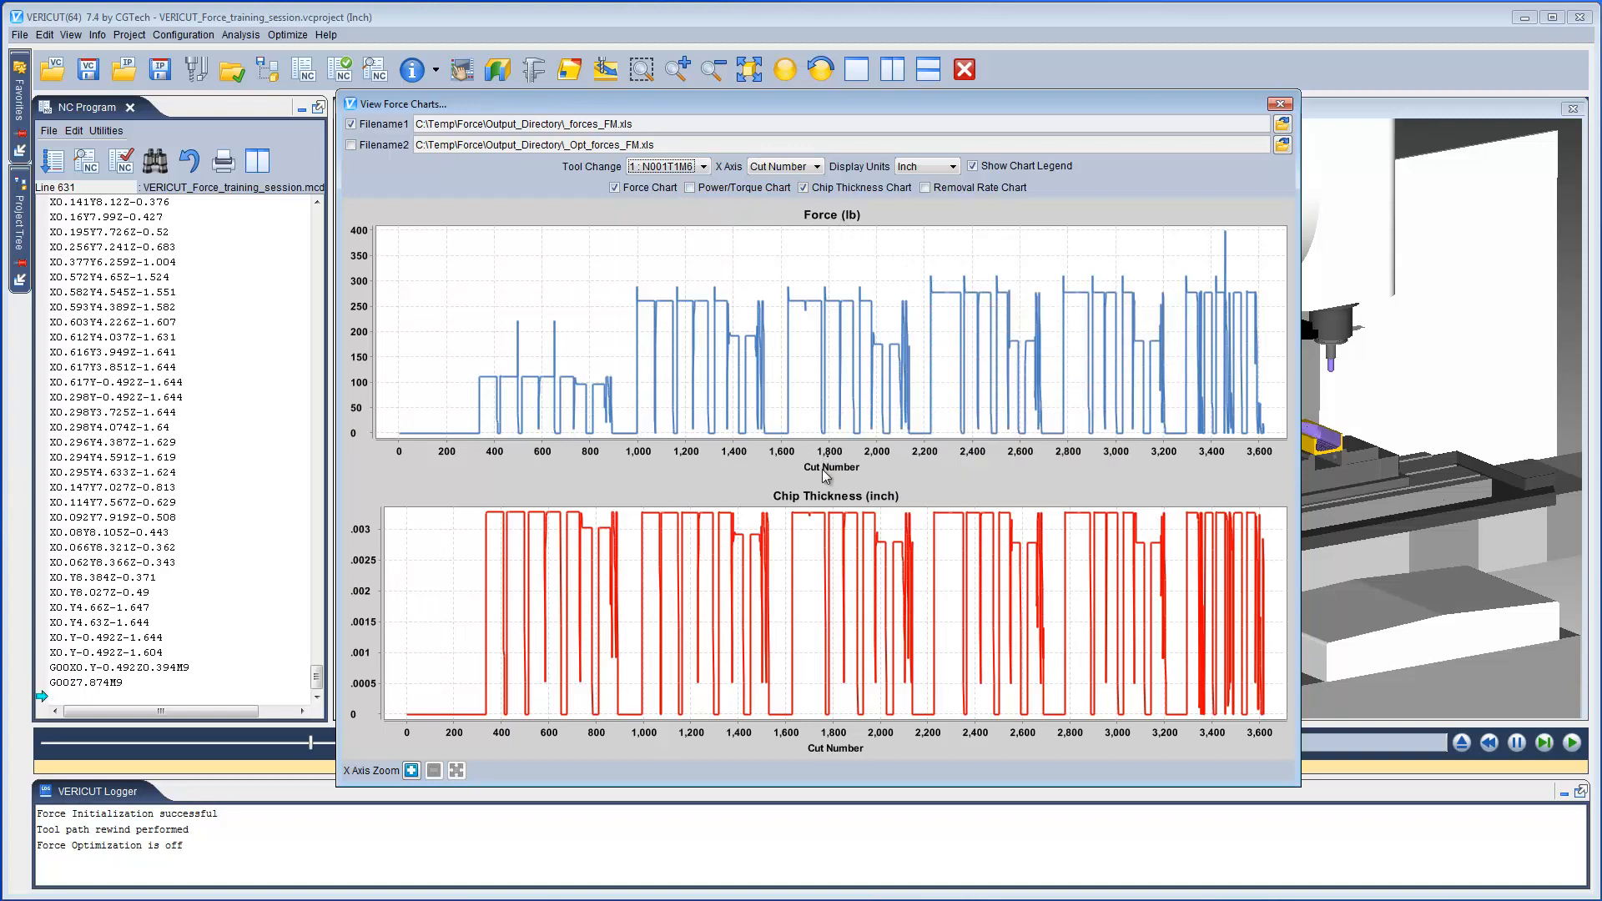
pyautogui.moveTo(808, 519)
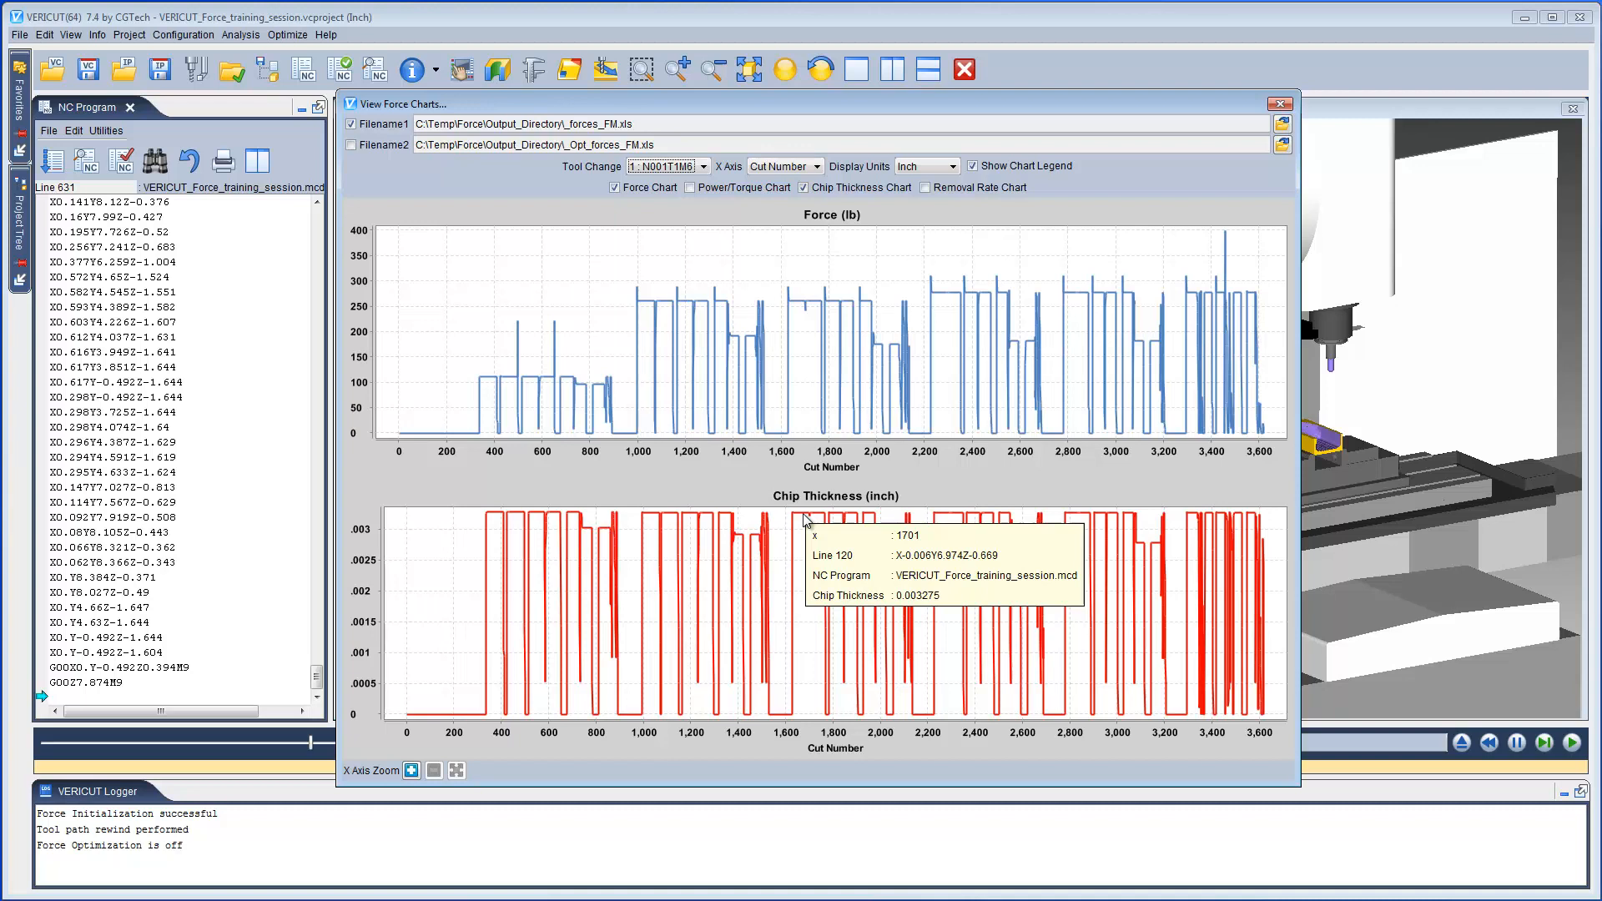
pyautogui.moveTo(821, 439)
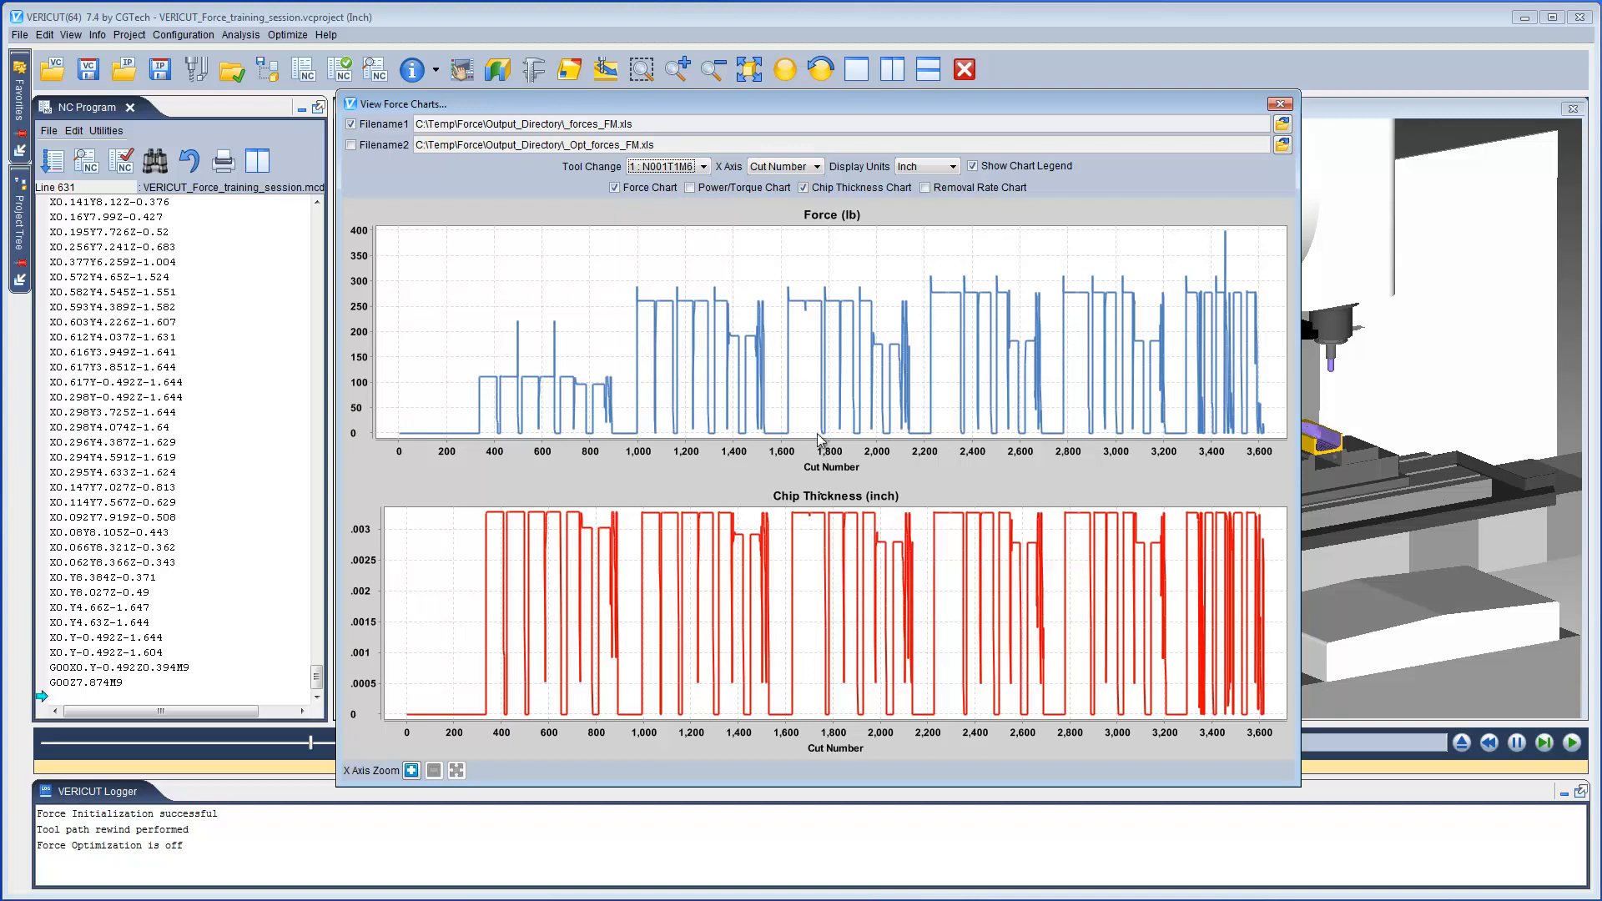
# Review the charts for the second tool change and close the charts viewer
pyautogui.click(704, 165)
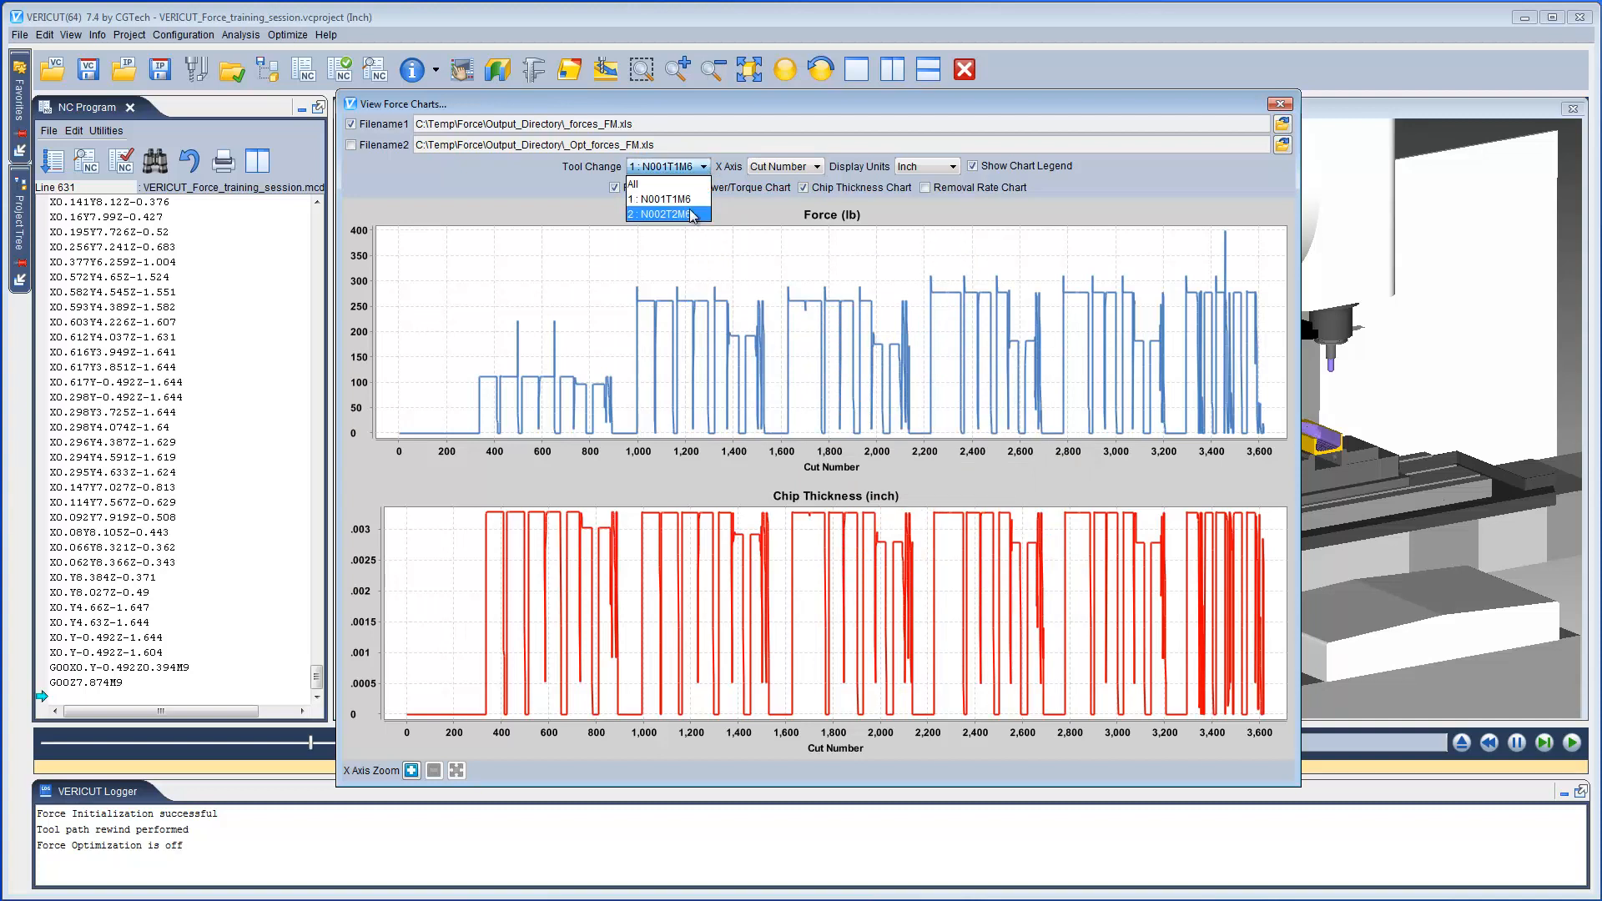
pyautogui.click(663, 214)
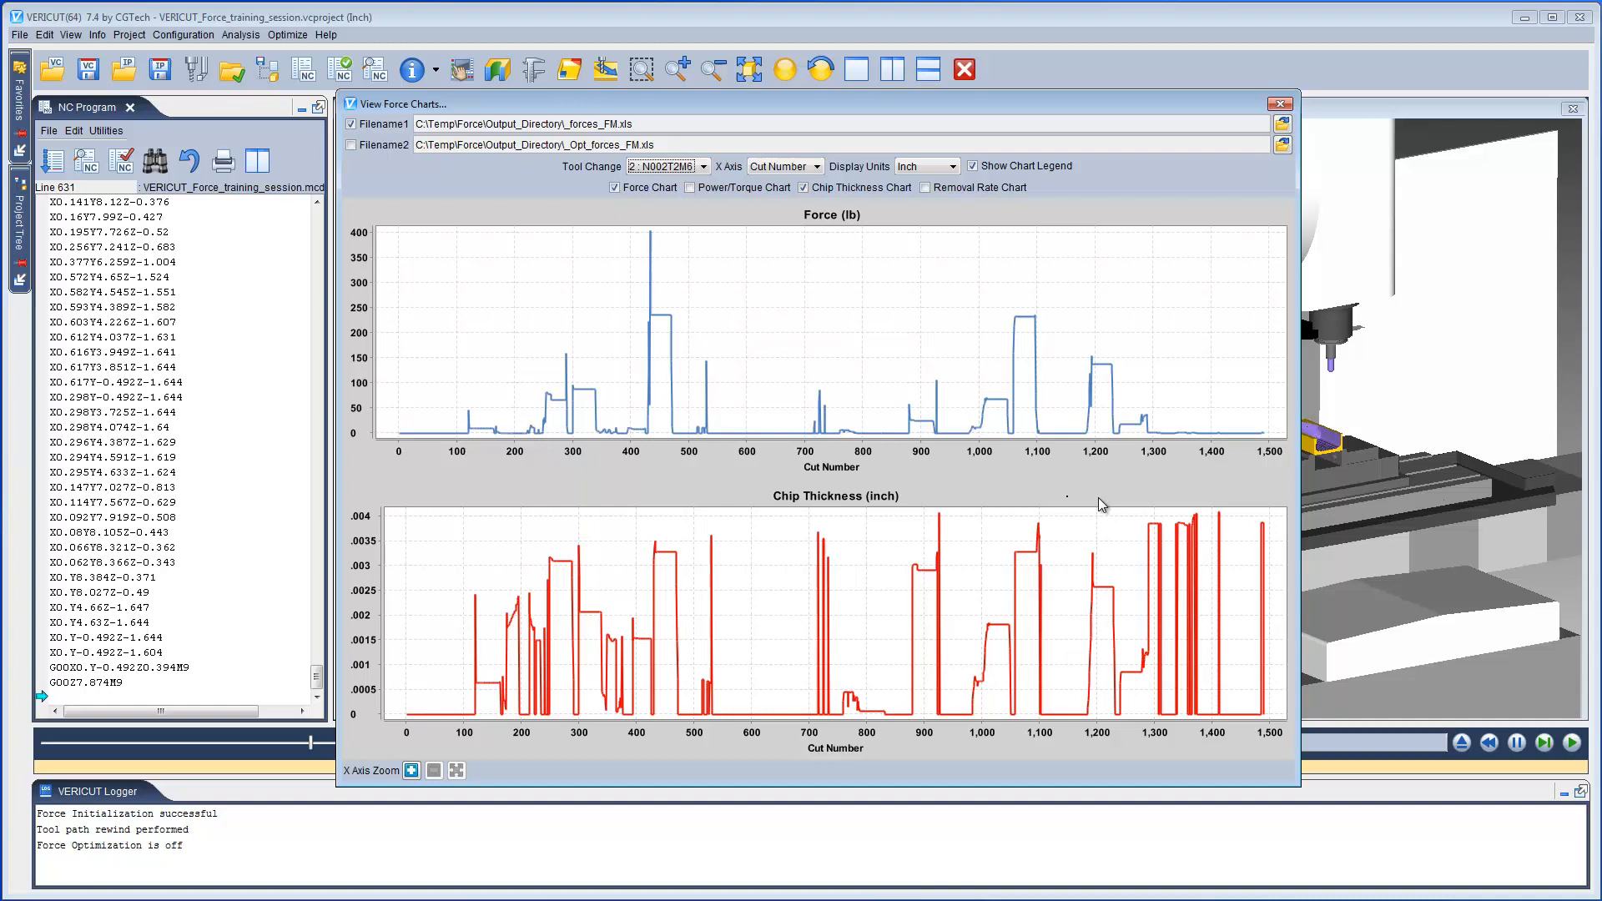
pyautogui.moveTo(1155, 534)
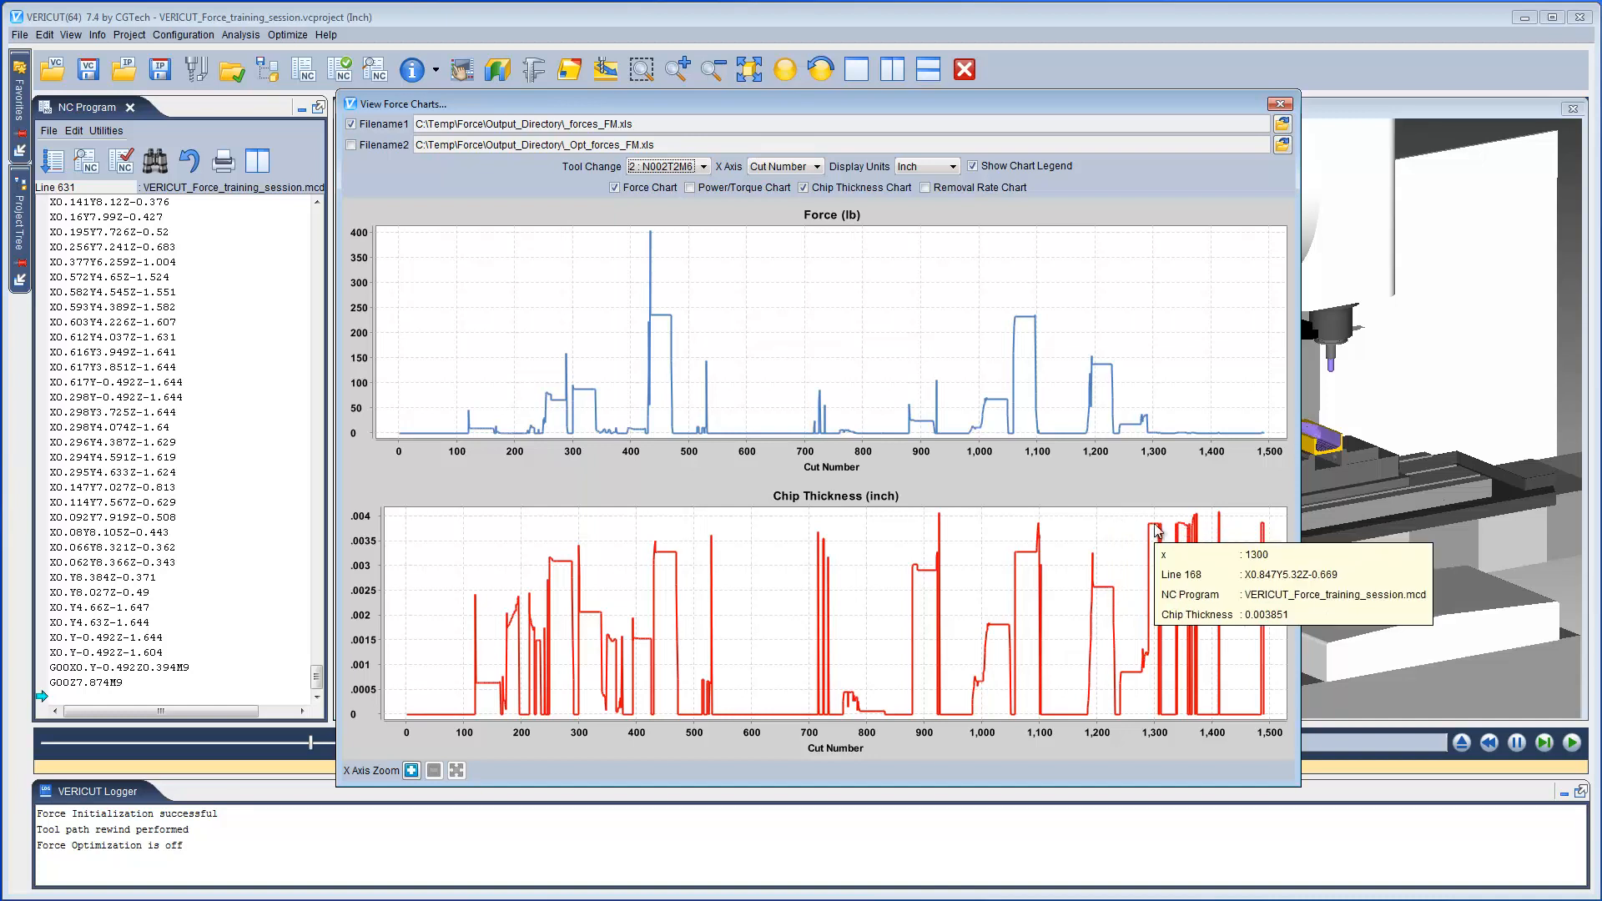
pyautogui.moveTo(942, 468)
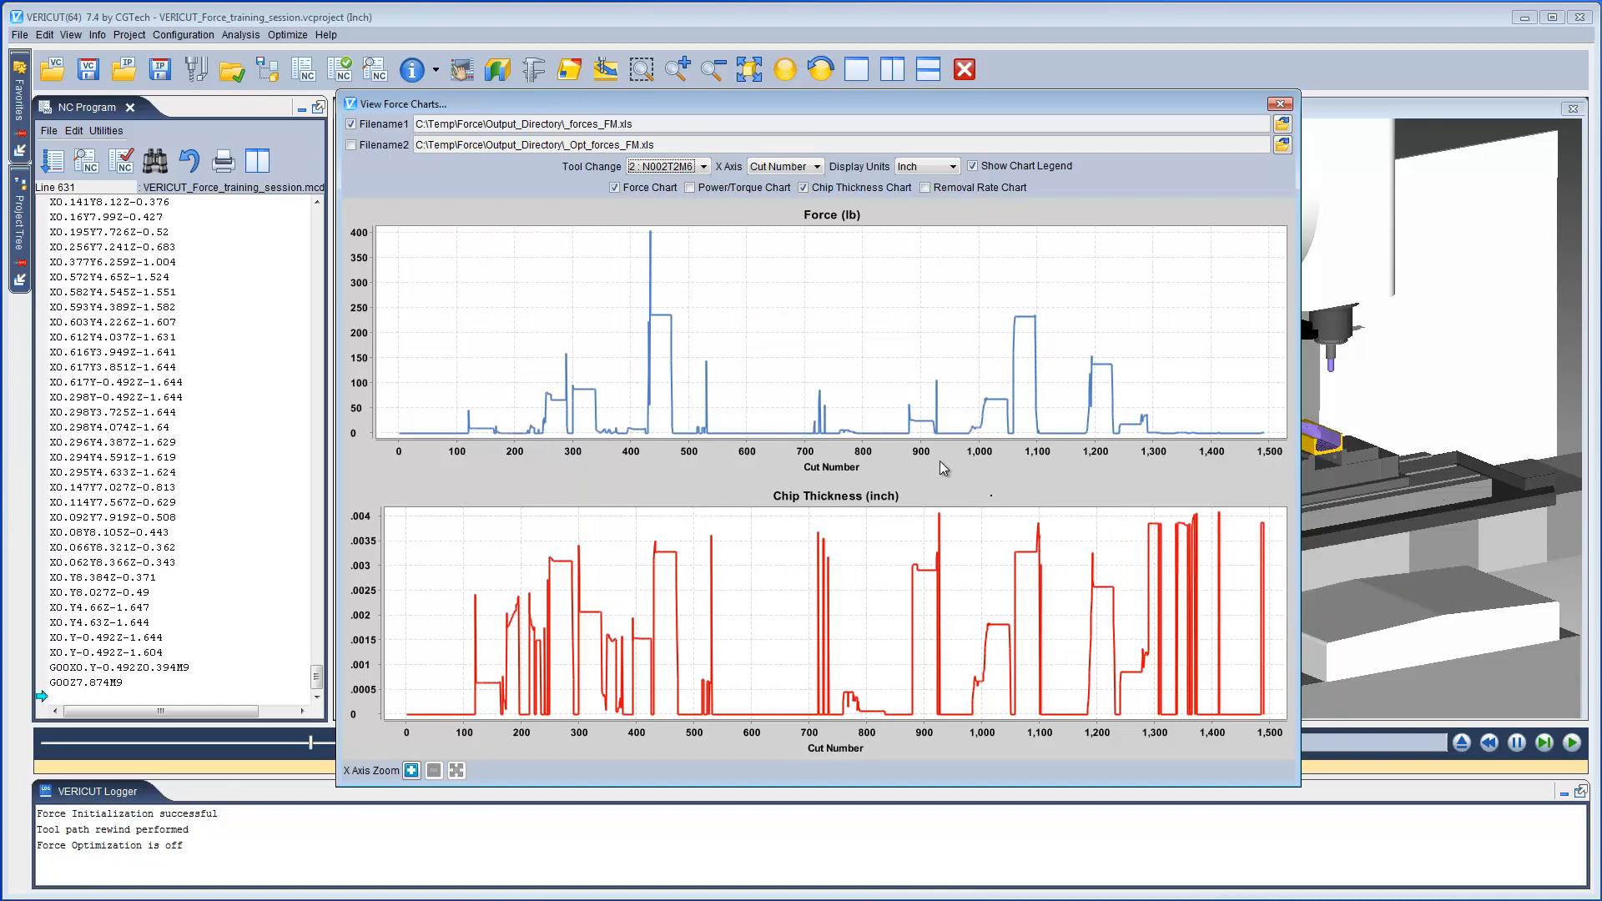
pyautogui.moveTo(654, 240)
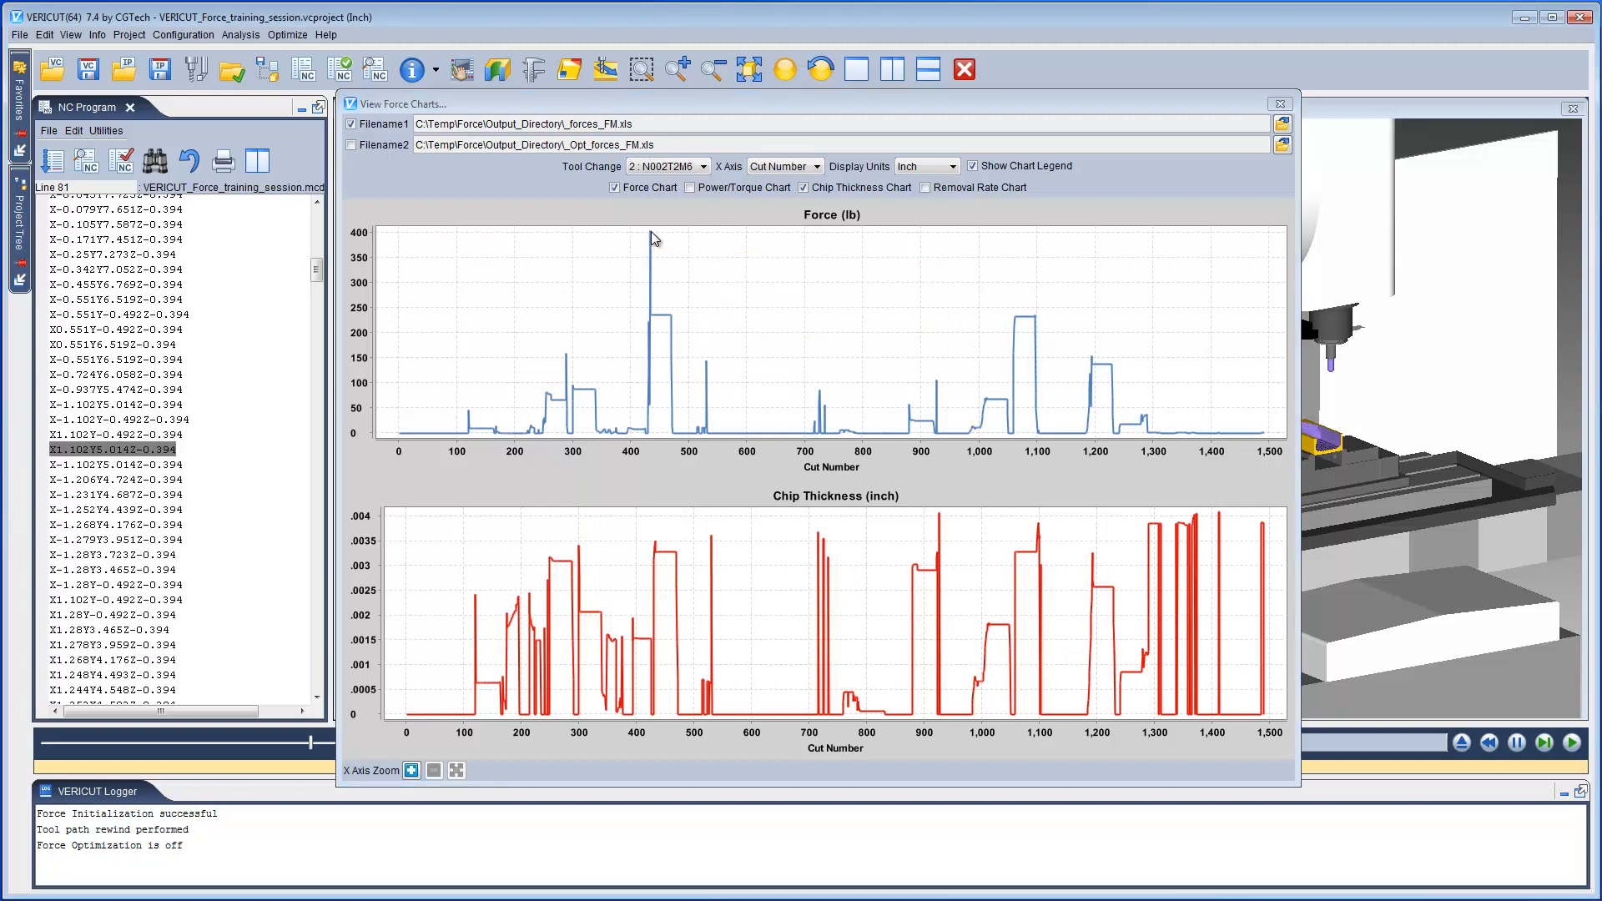
pyautogui.moveTo(1250, 131)
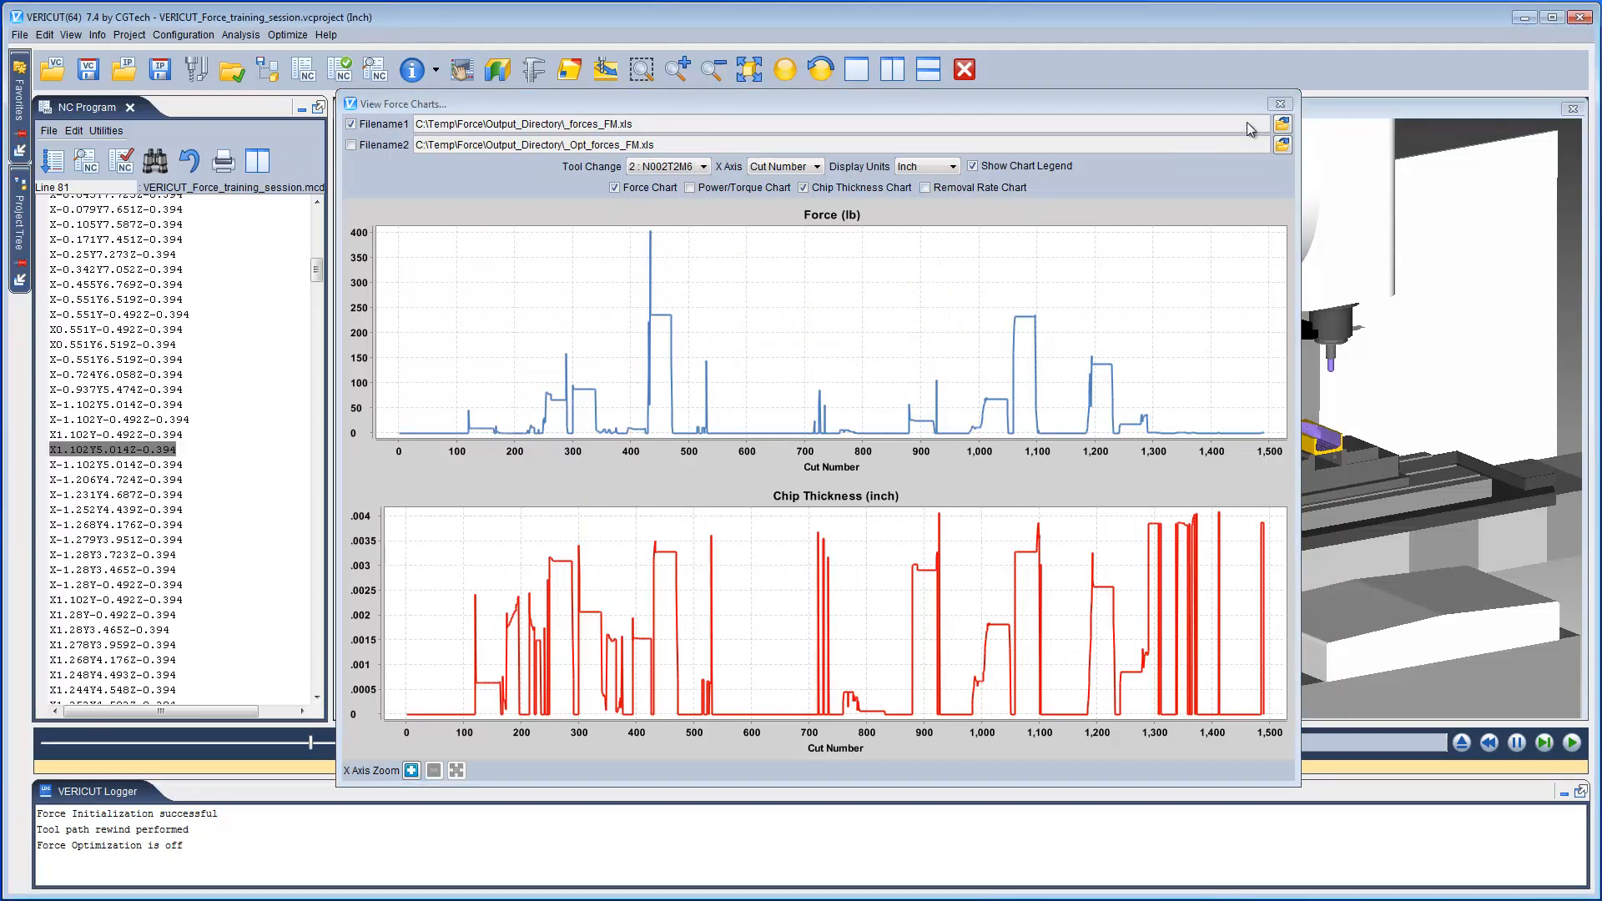
pyautogui.click(1278, 104)
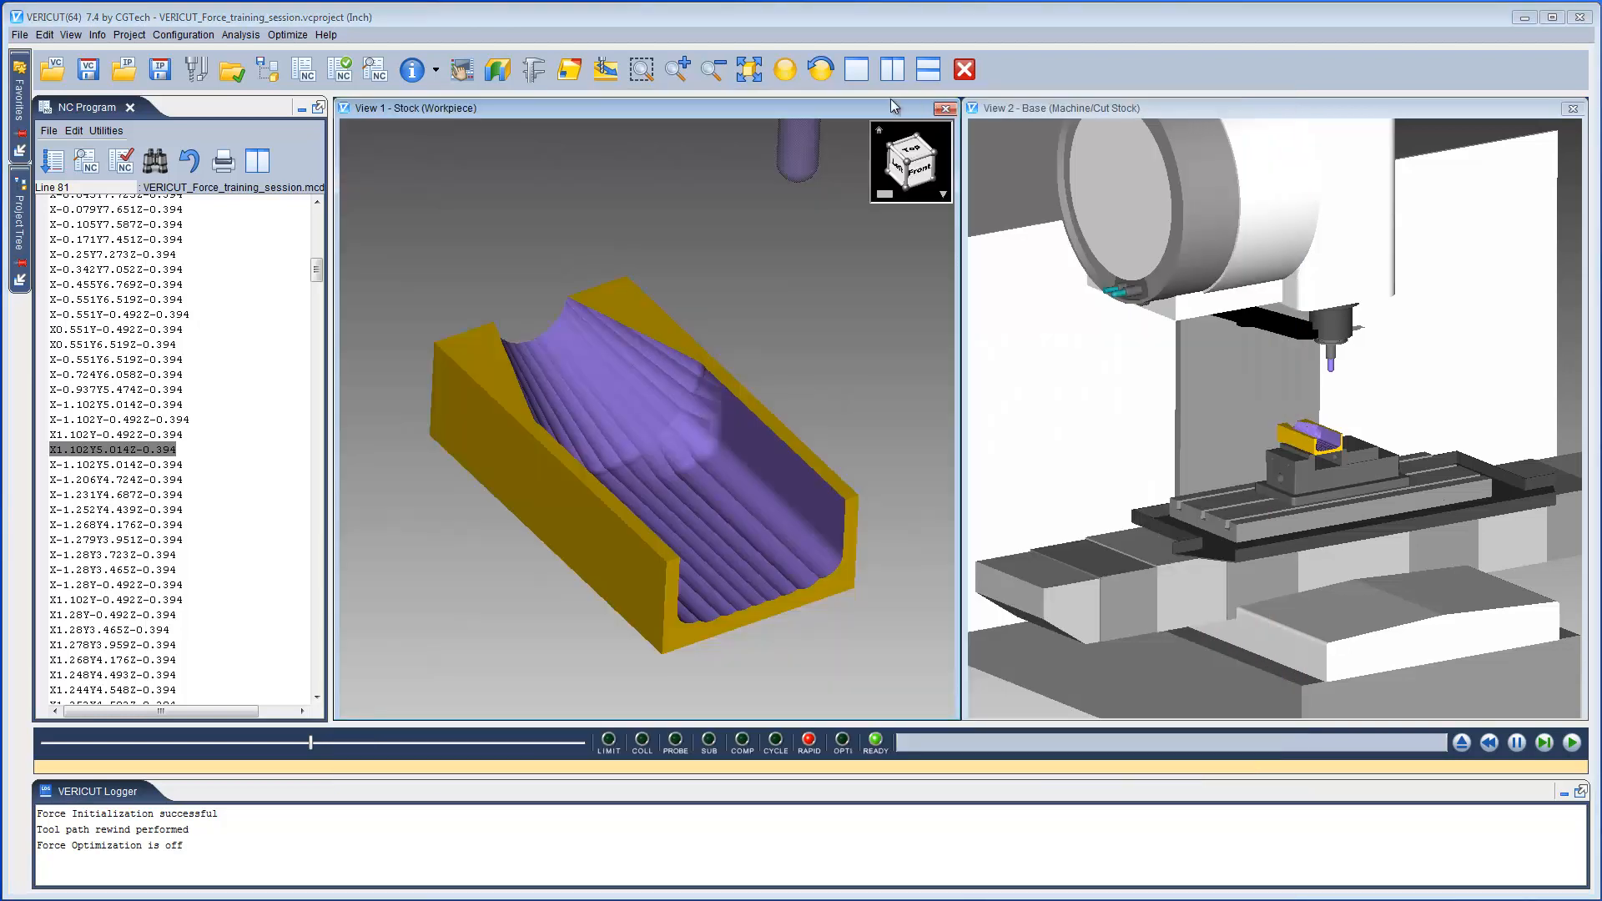
# Enter a 300 lb force limit and chip thickness limits 0.0033 and 0.0038 in for tools 1 and 2
pyautogui.click(187, 71)
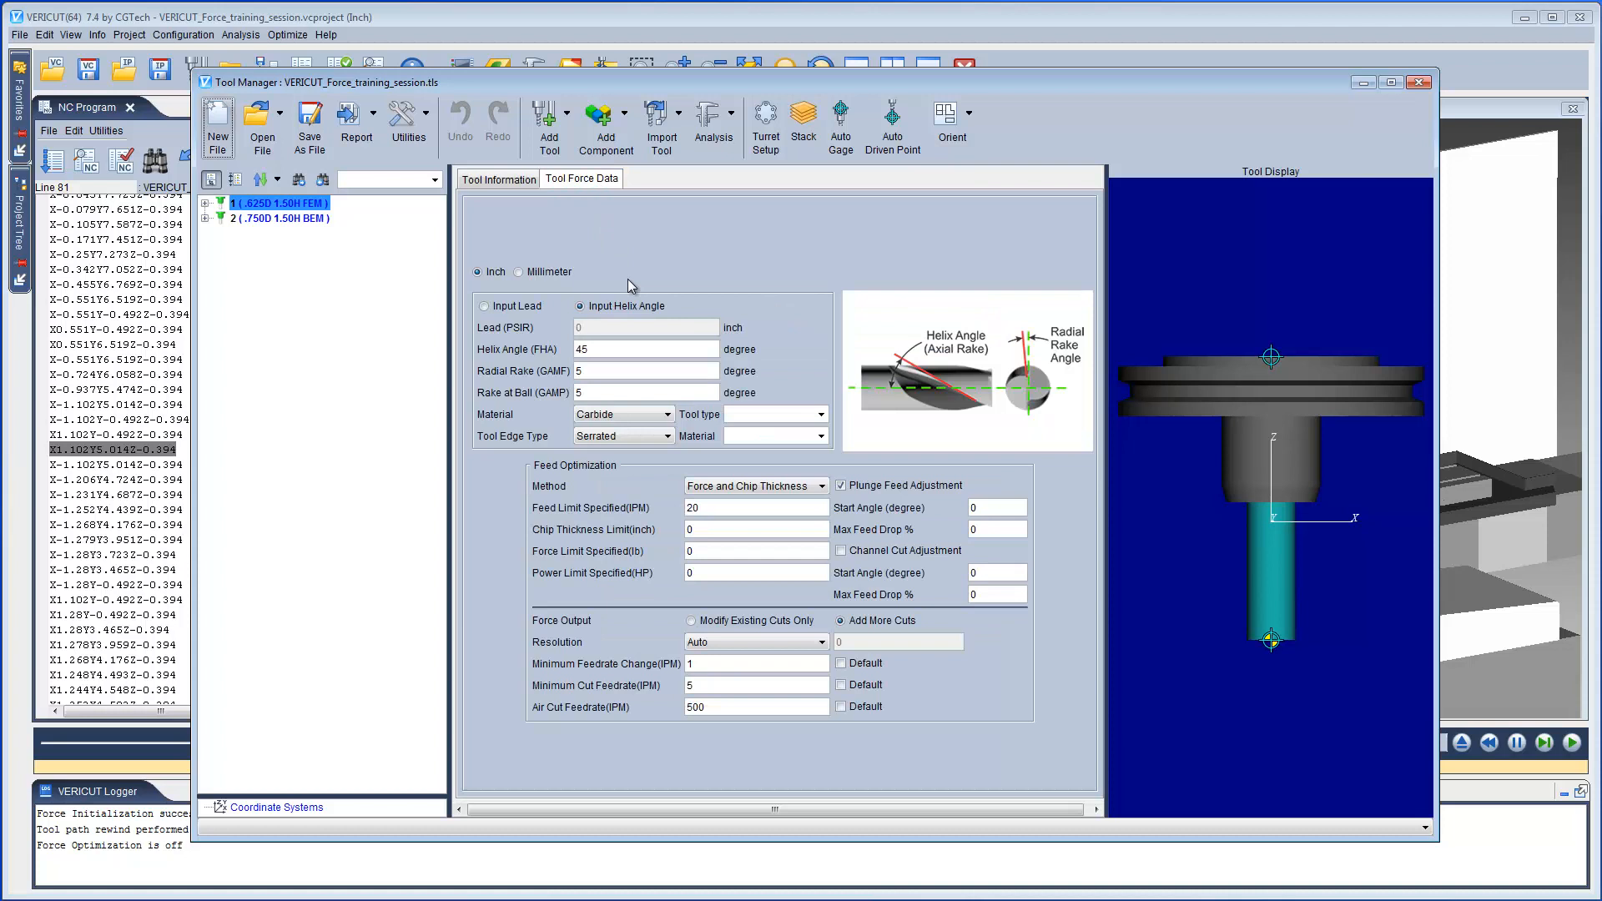
pyautogui.write('300')
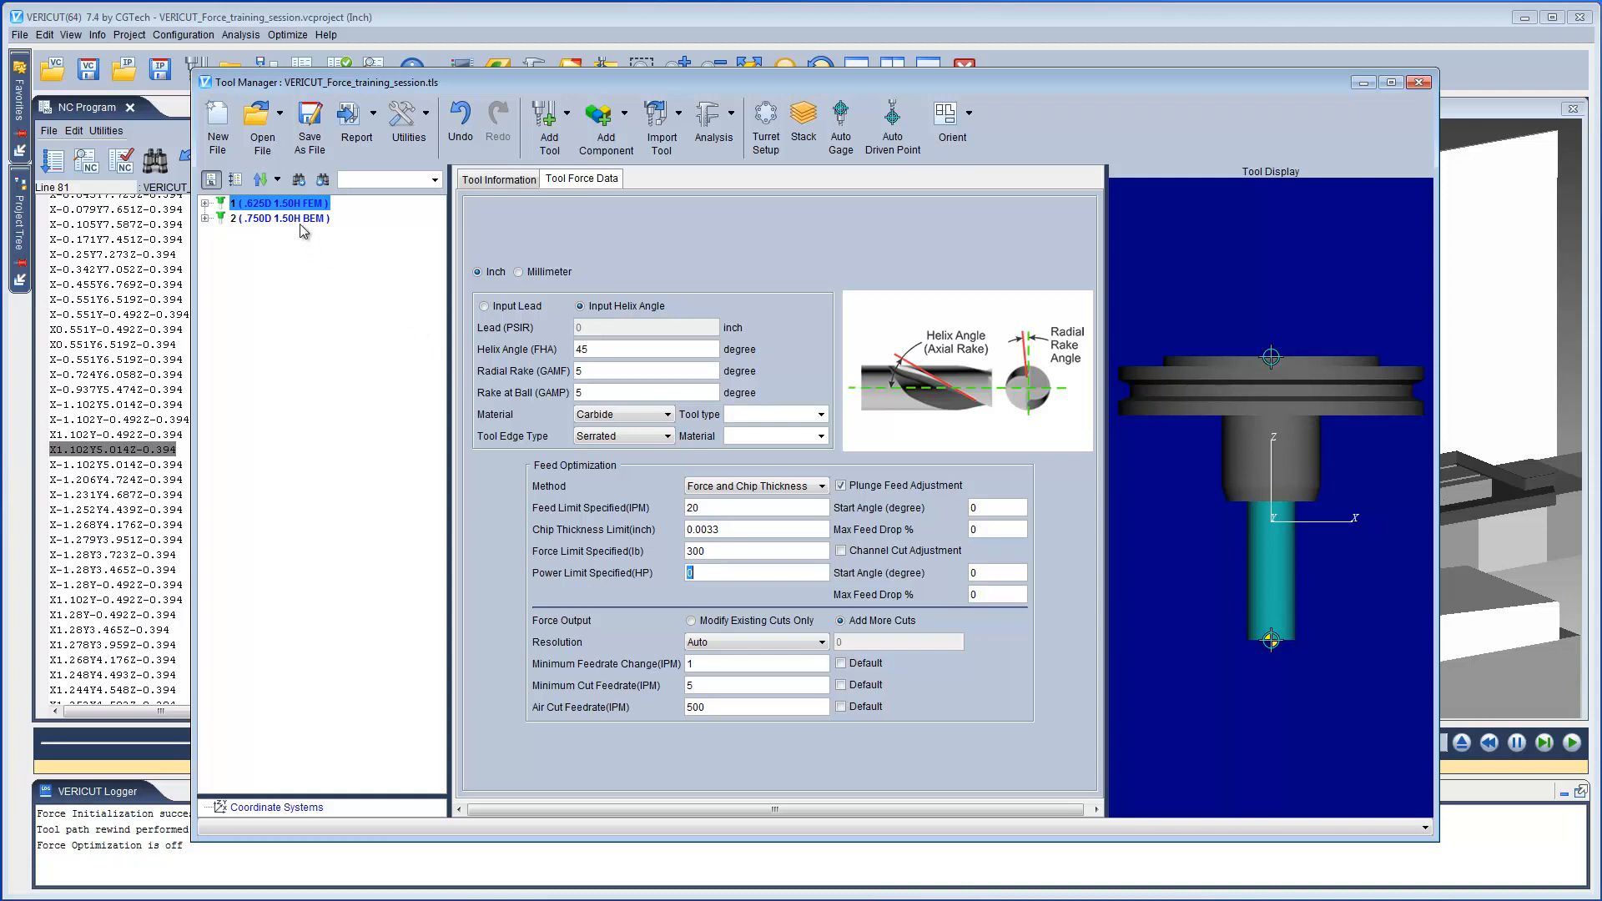
pyautogui.click(281, 217)
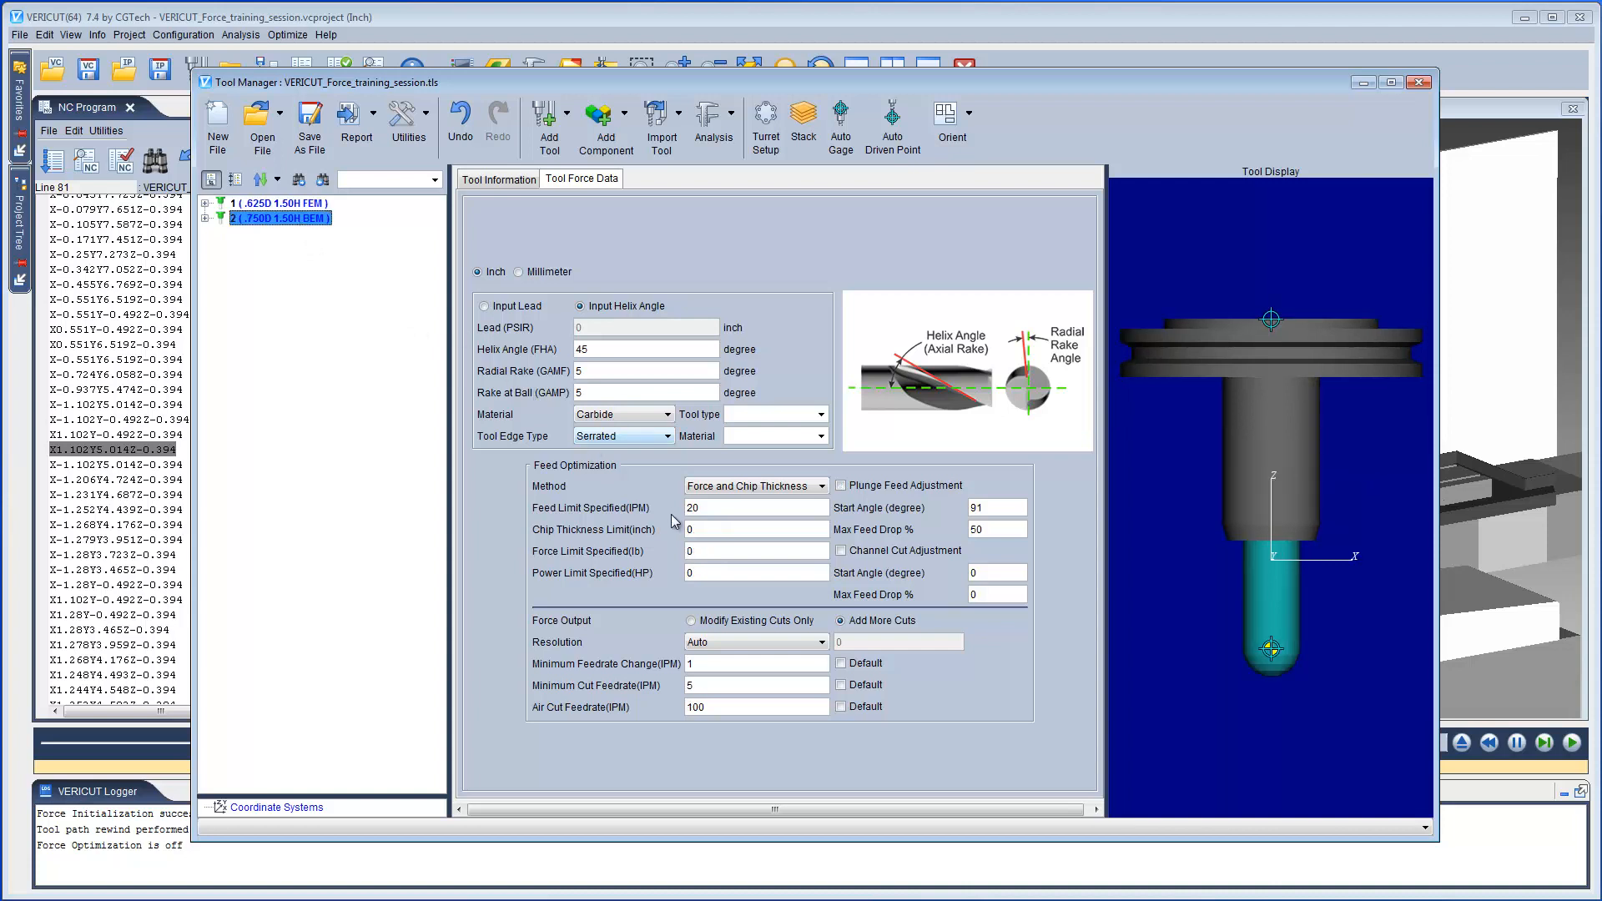
pyautogui.write('.0038')
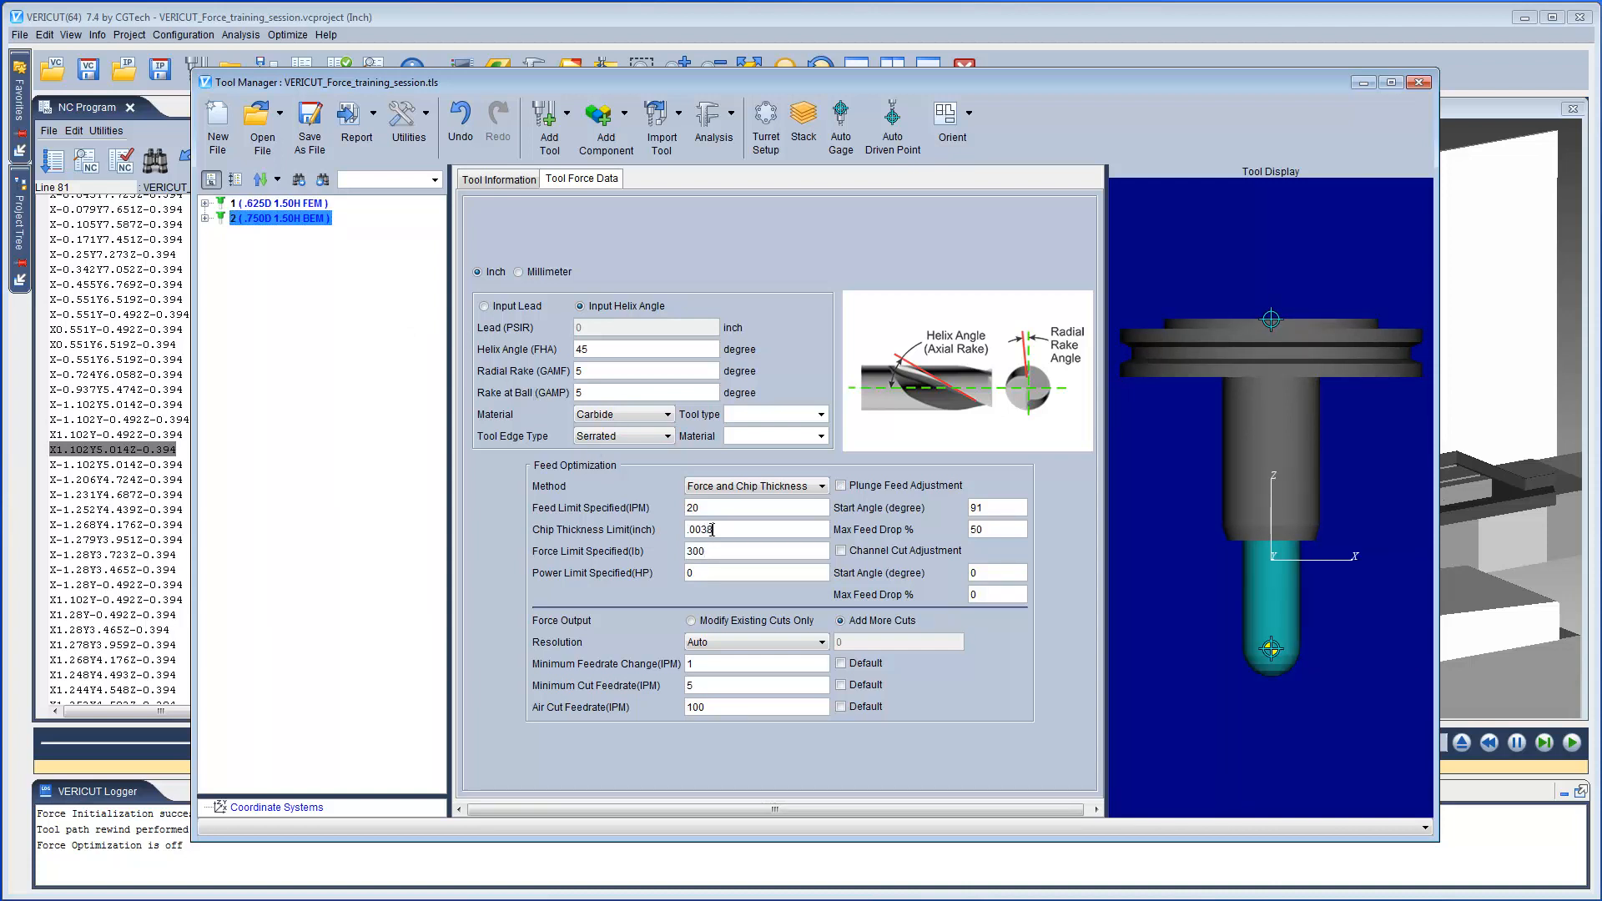
pyautogui.click(756, 573)
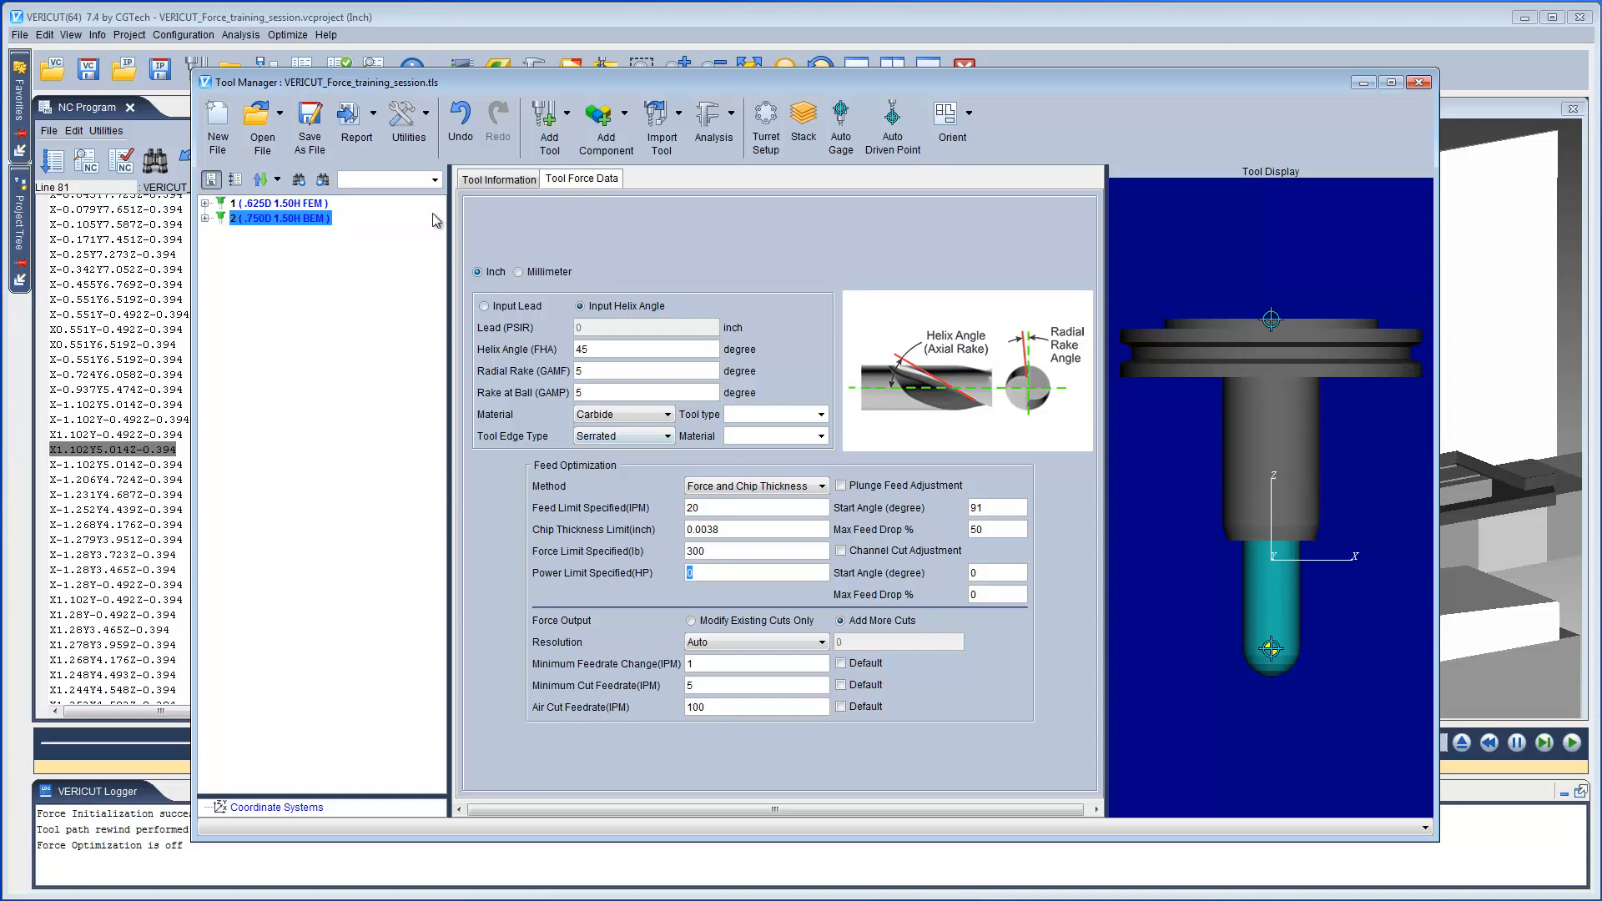
# Save the tool library file and close the Tool Manager
pyautogui.click(309, 125)
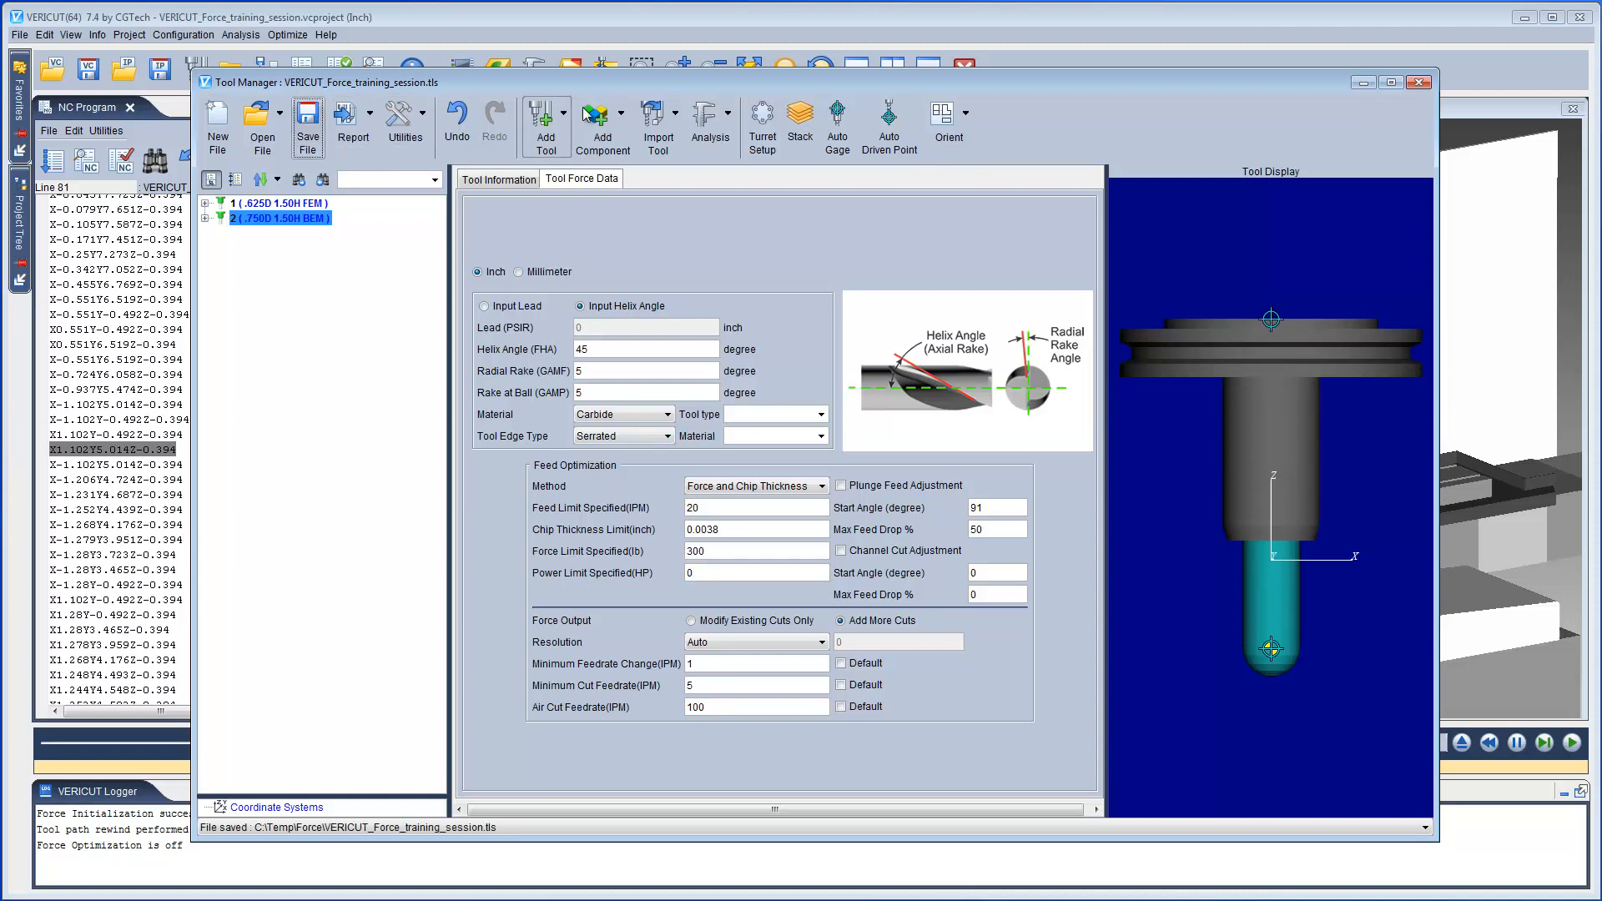
pyautogui.click(1418, 82)
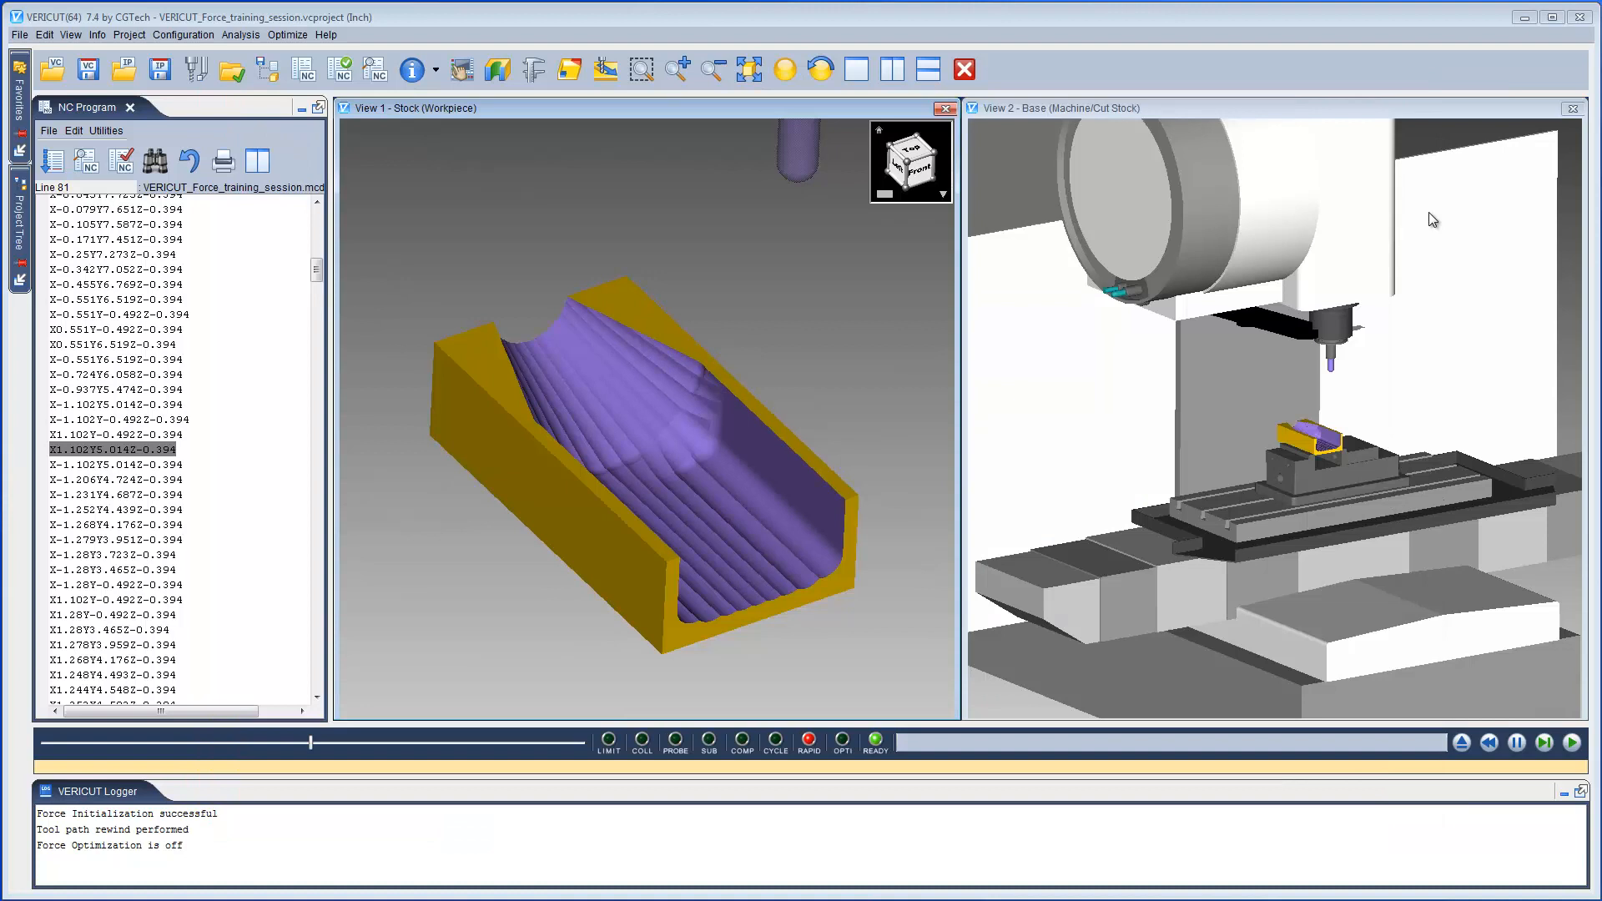
# Reset the simulation and switch Force Mode to Optimize
pyautogui.click(1462, 741)
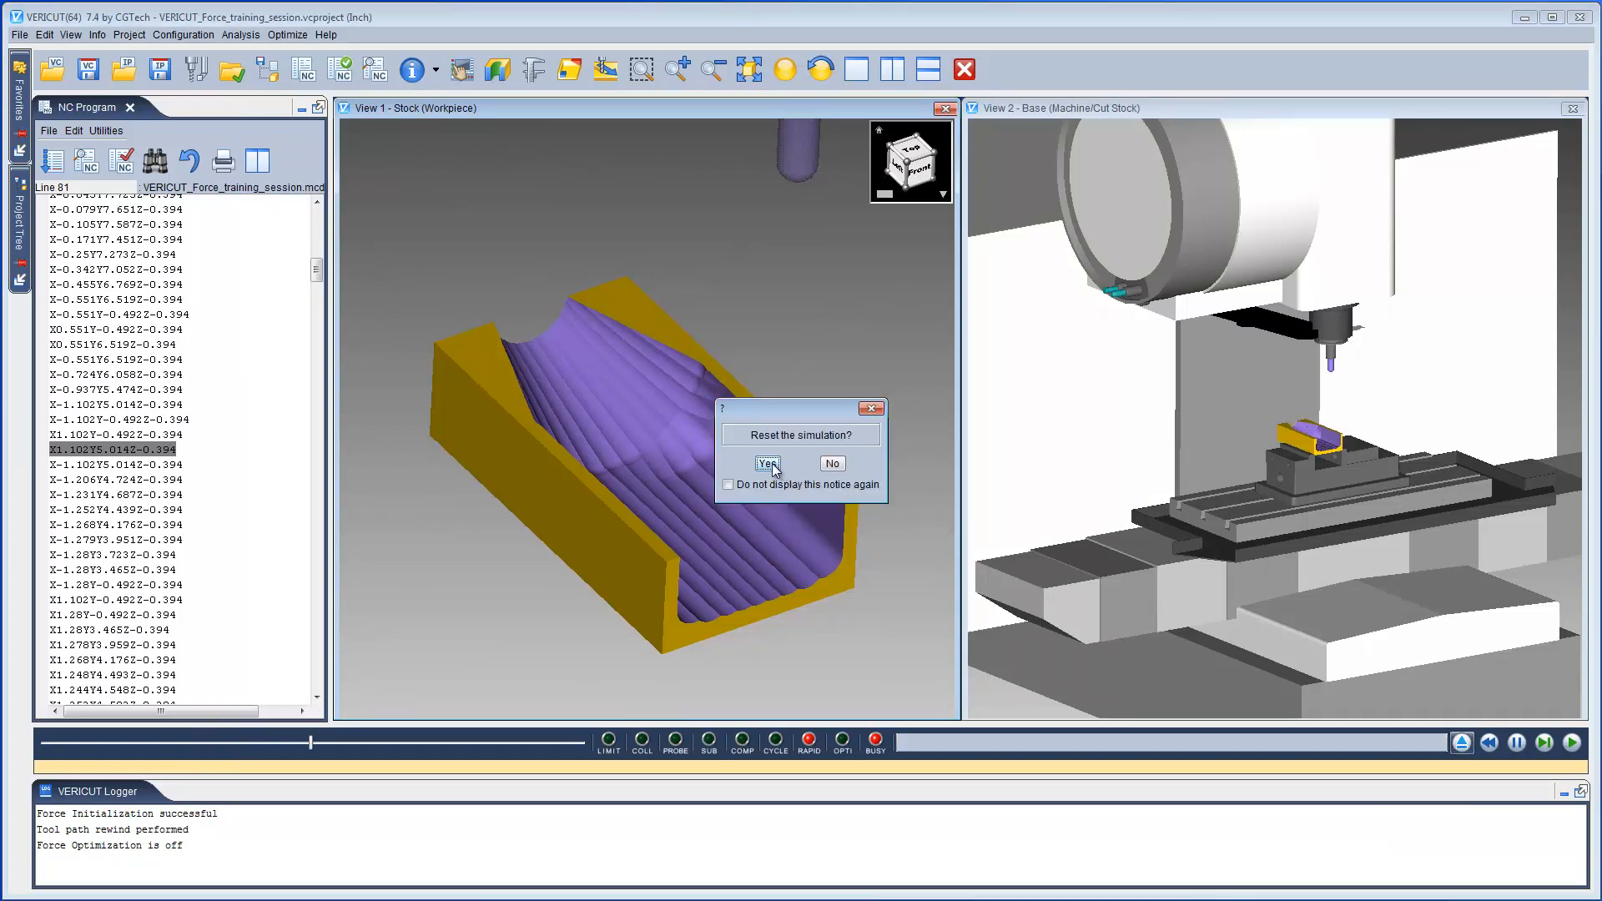
pyautogui.click(766, 462)
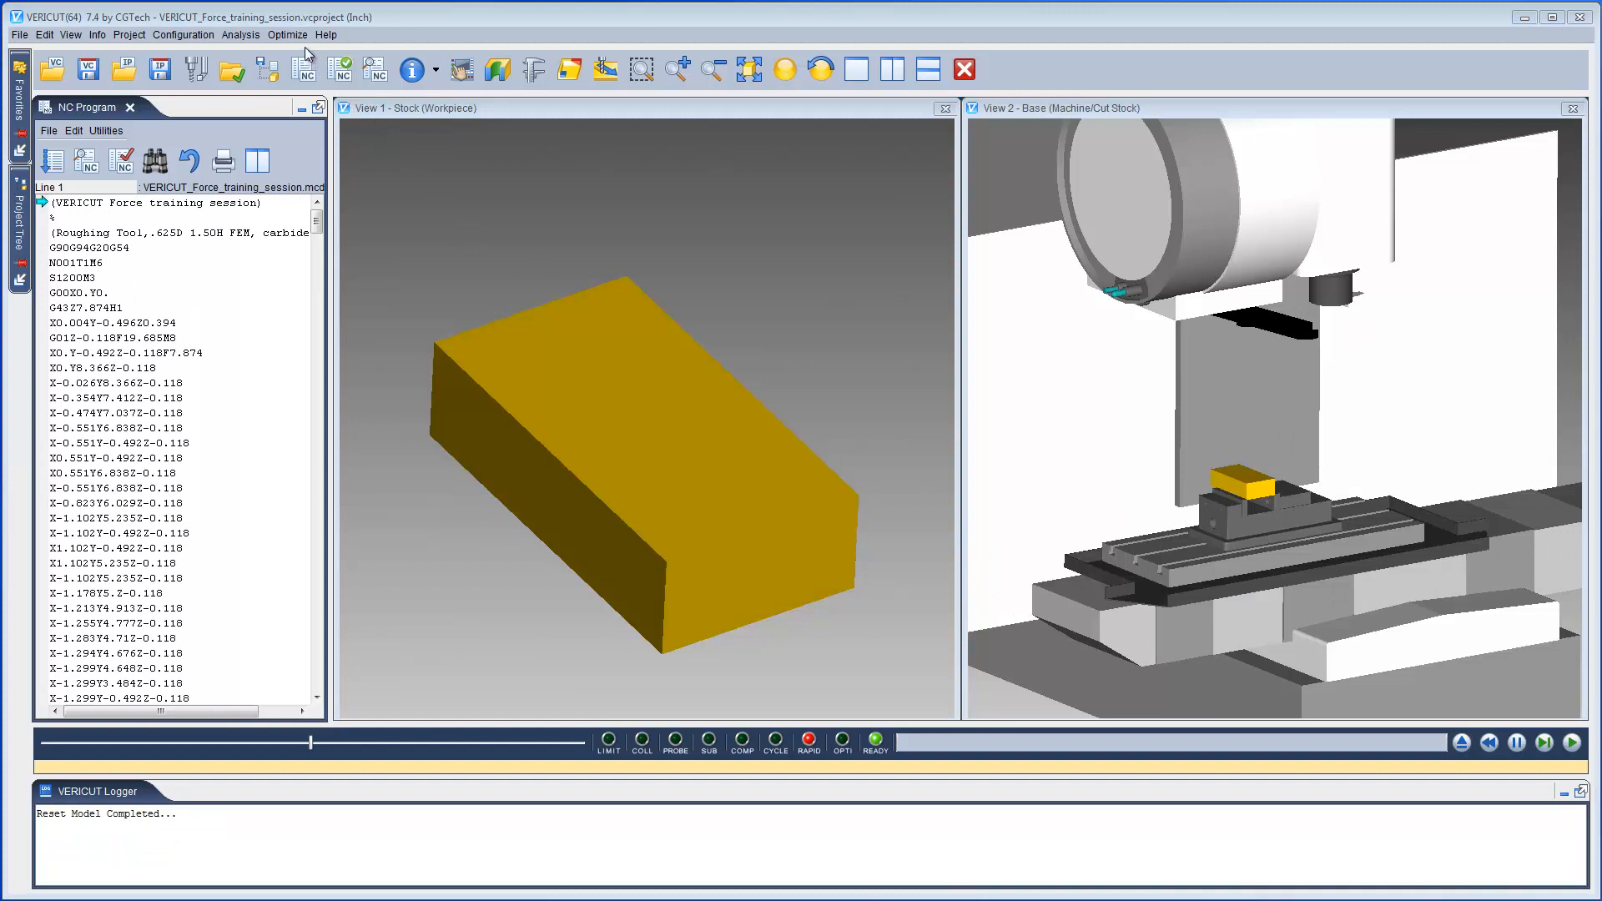
pyautogui.click(287, 33)
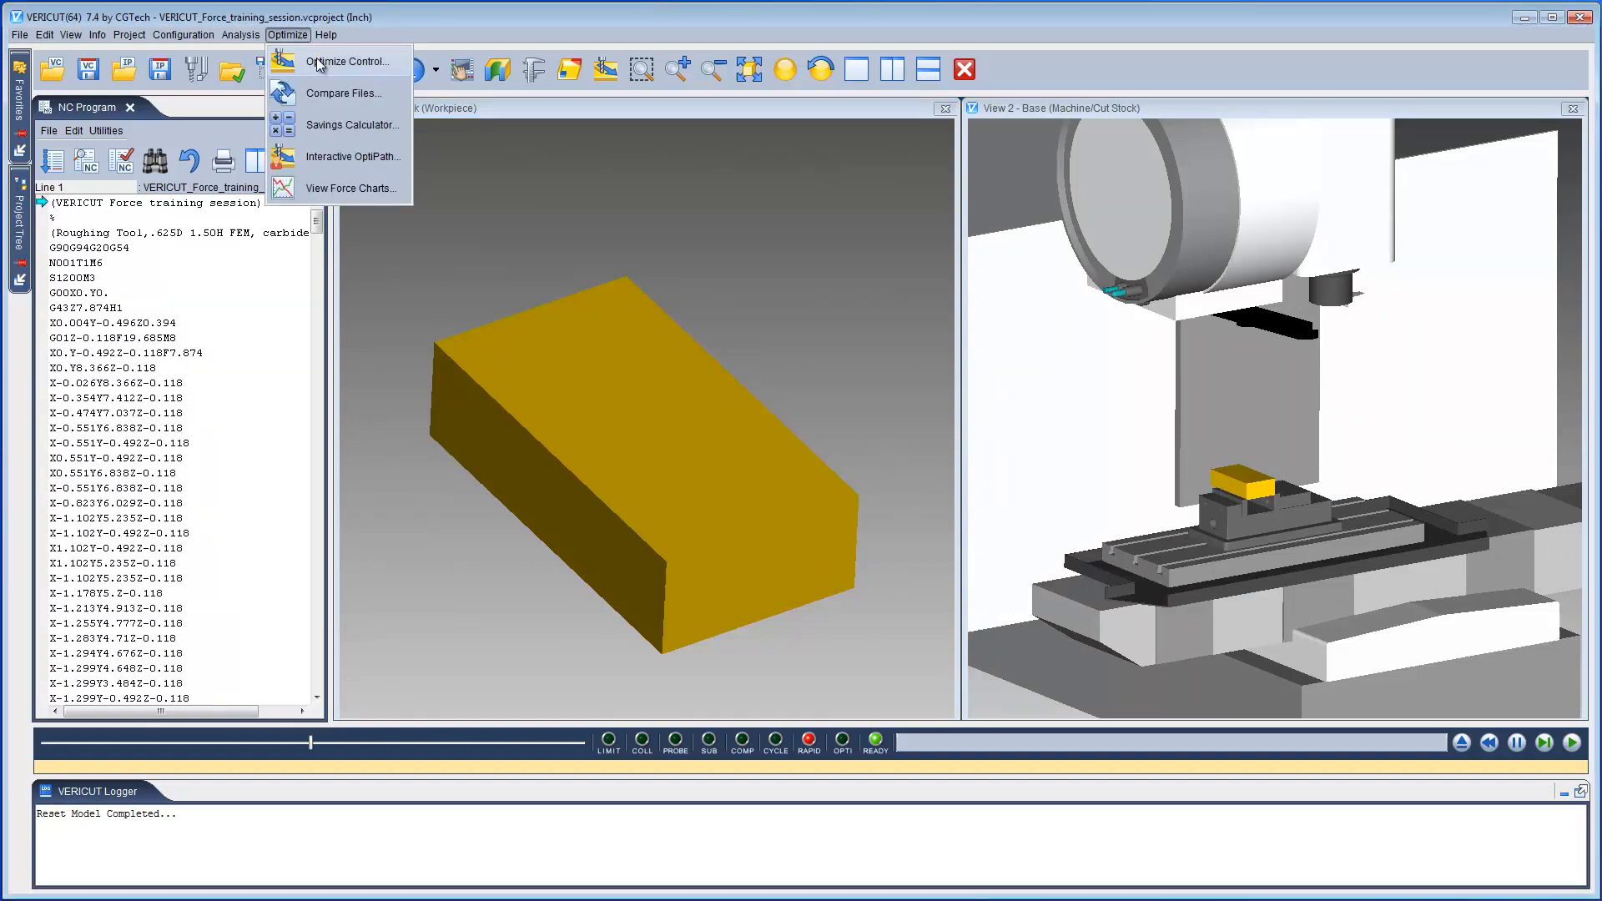
pyautogui.click(351, 60)
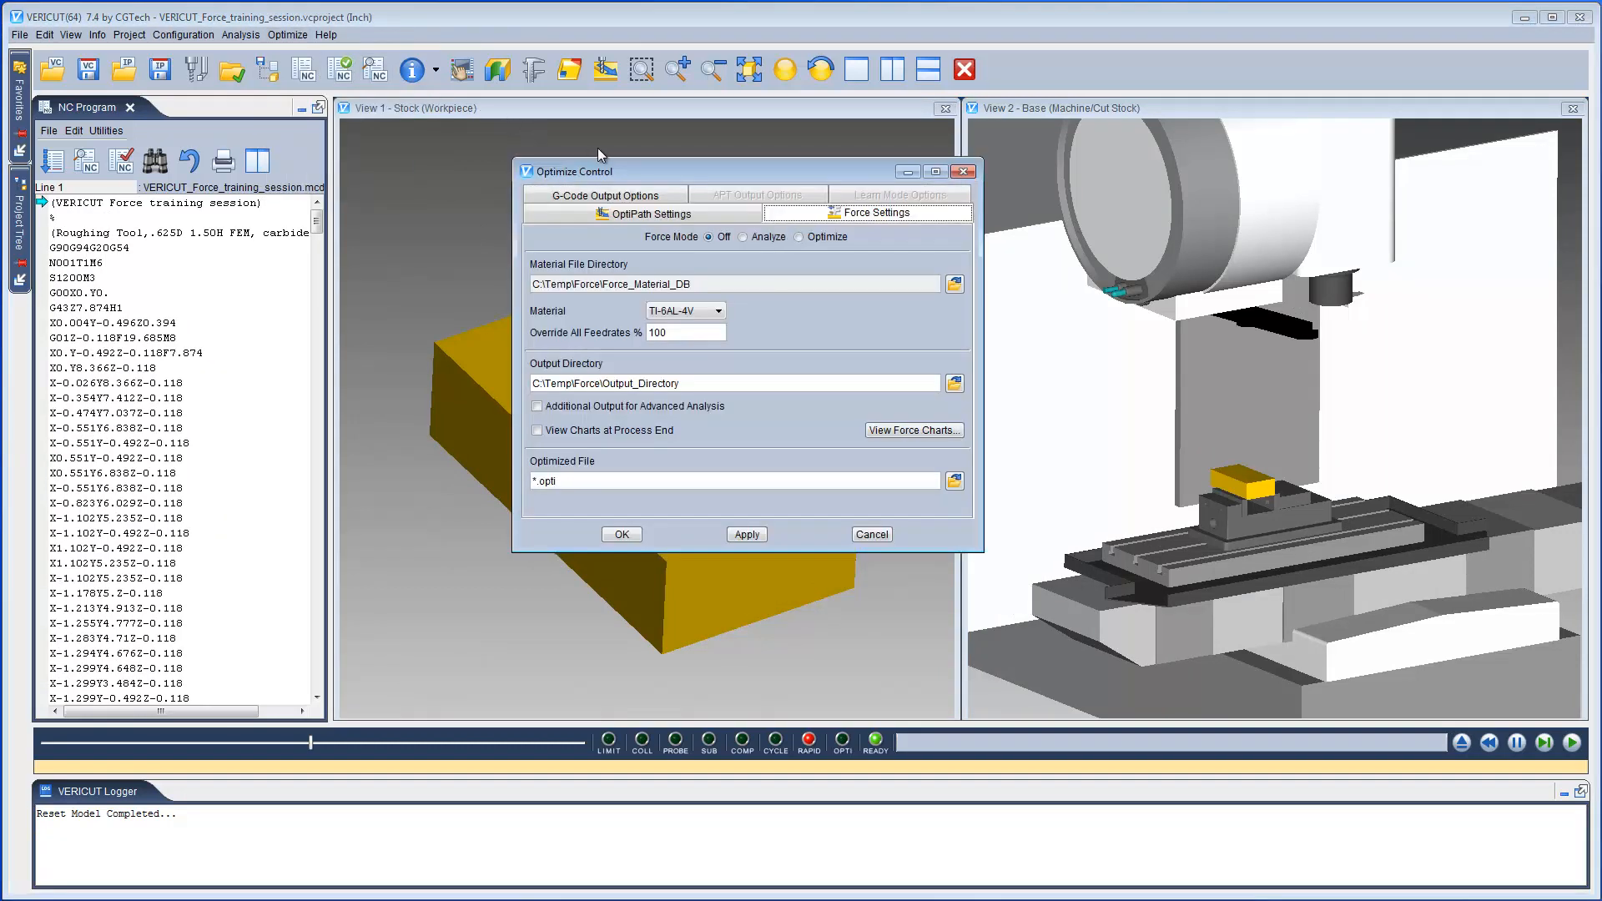
pyautogui.click(806, 237)
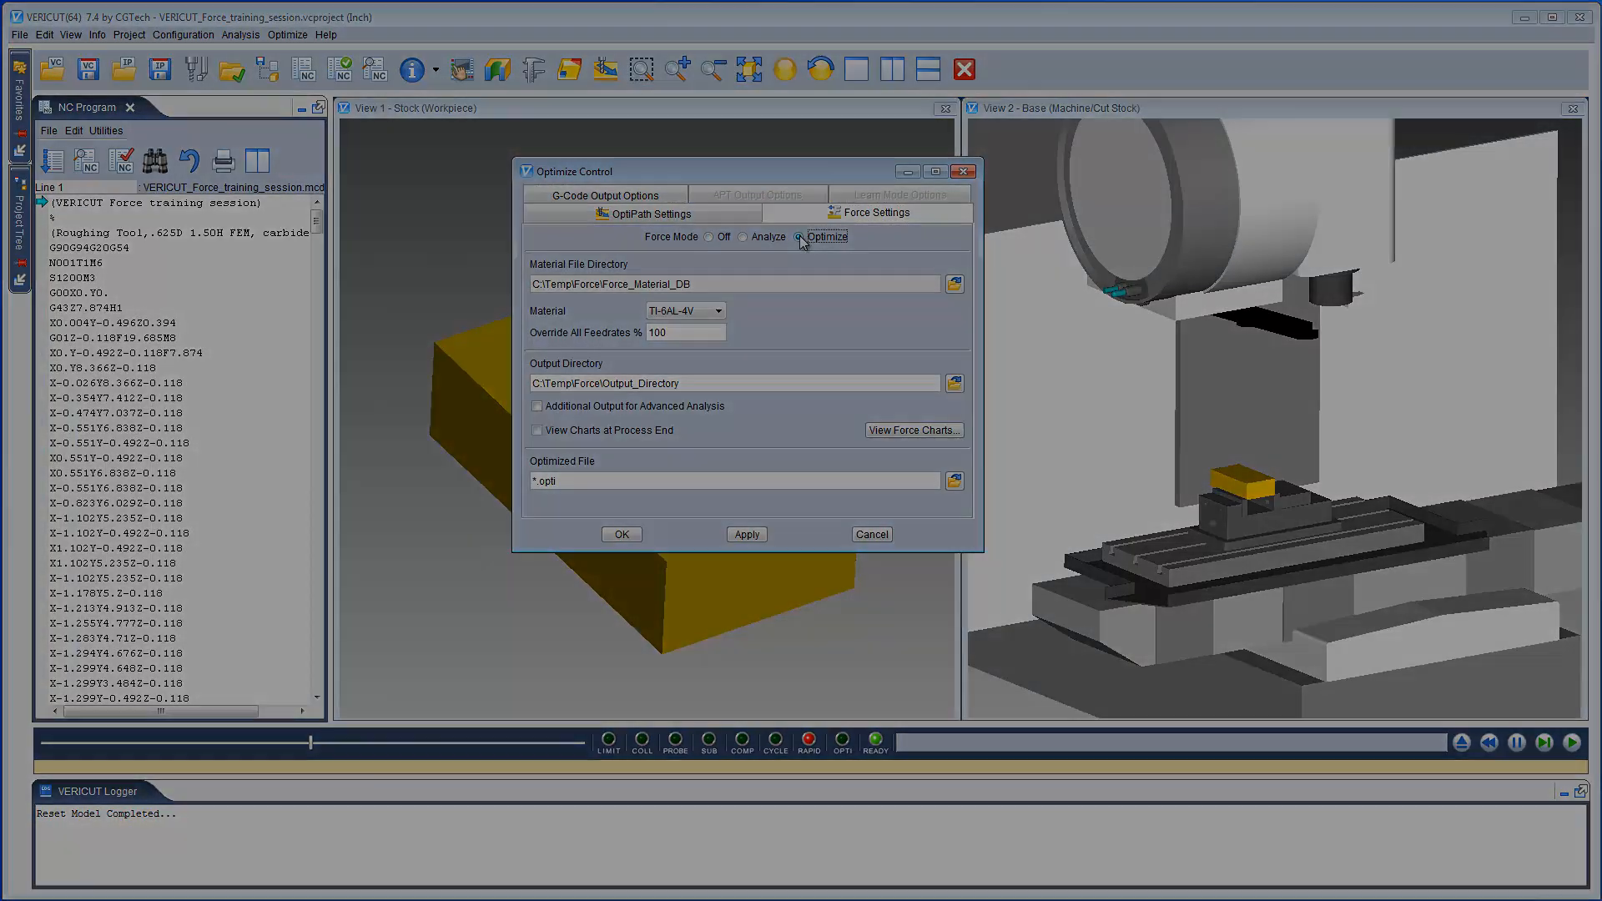
pyautogui.click(620, 534)
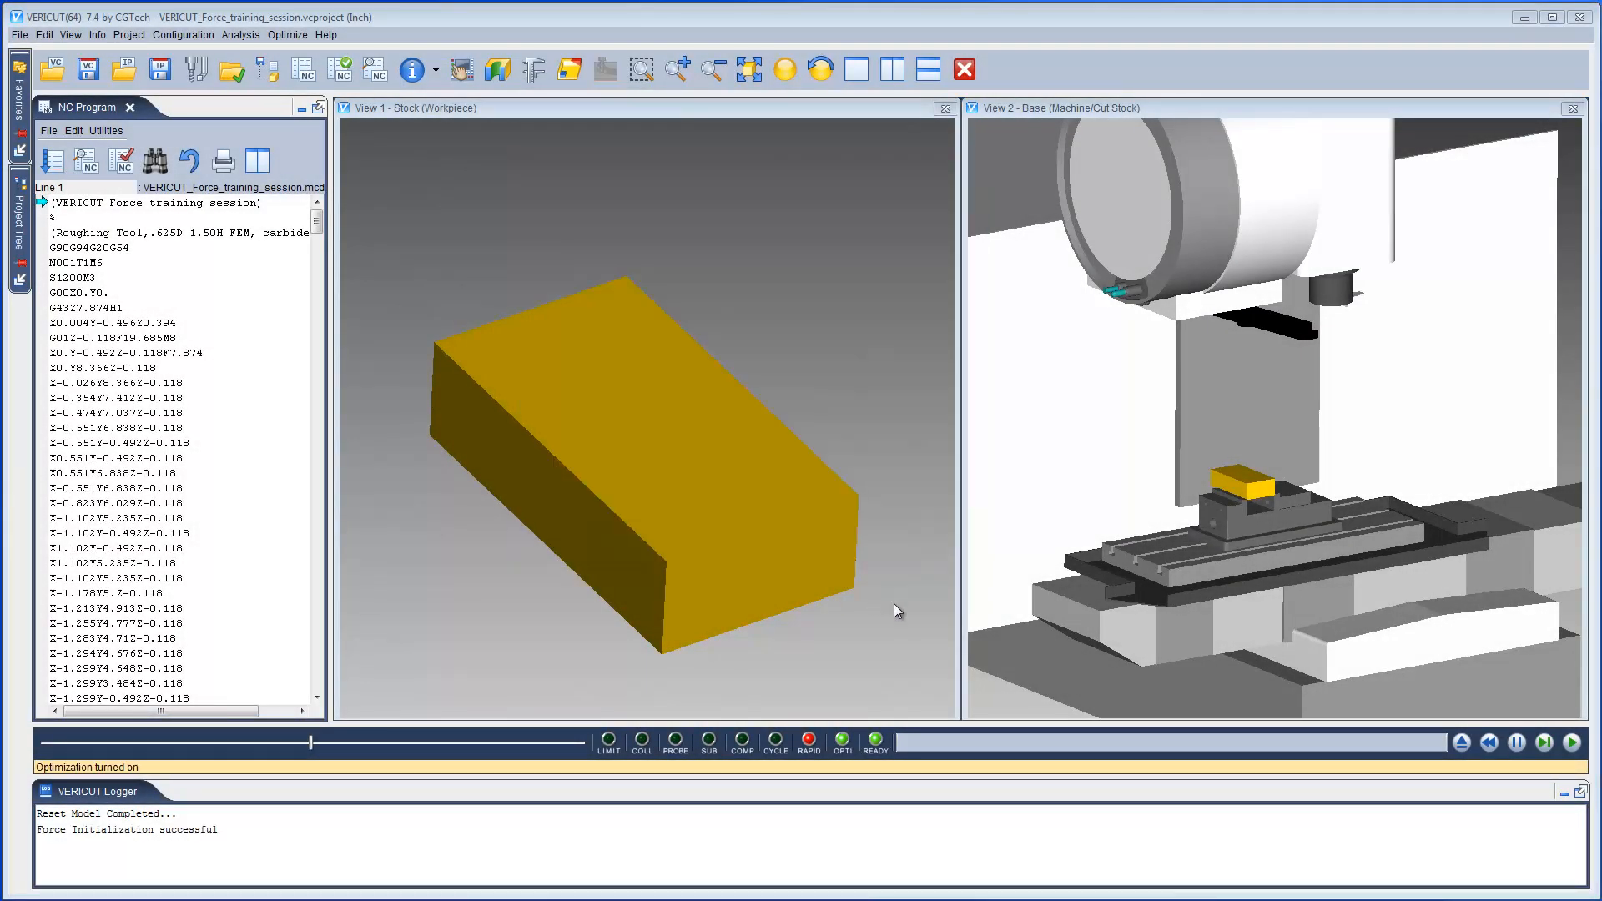
# Run the optimization to write training.opti, dismiss the savings summary and keep the original NC program
pyautogui.click(1573, 742)
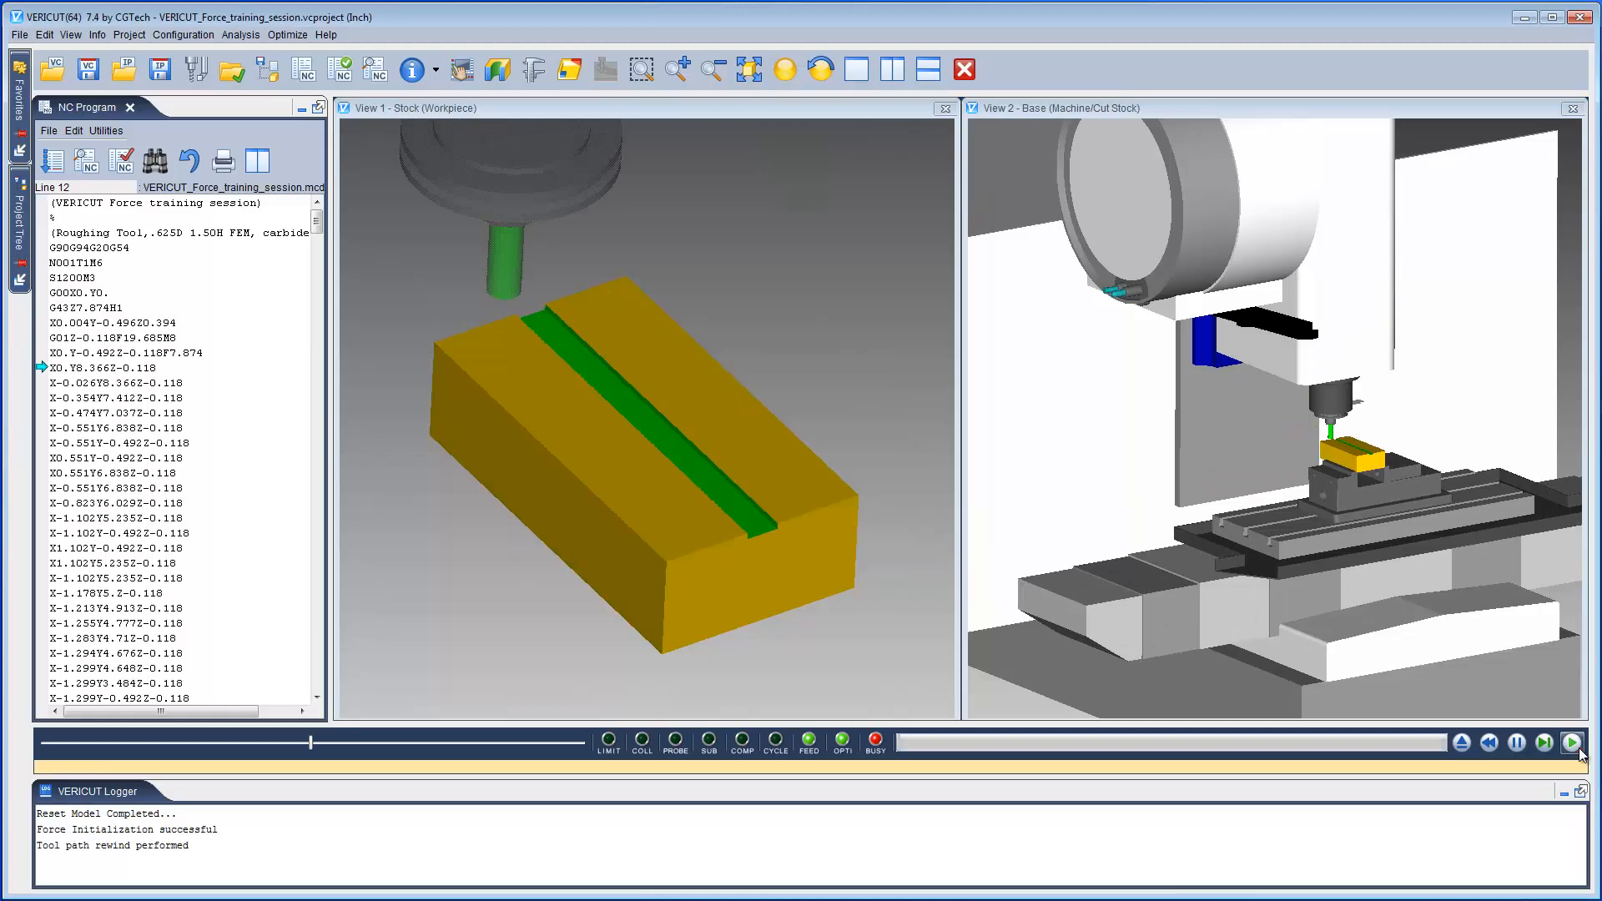
pyautogui.click(1572, 743)
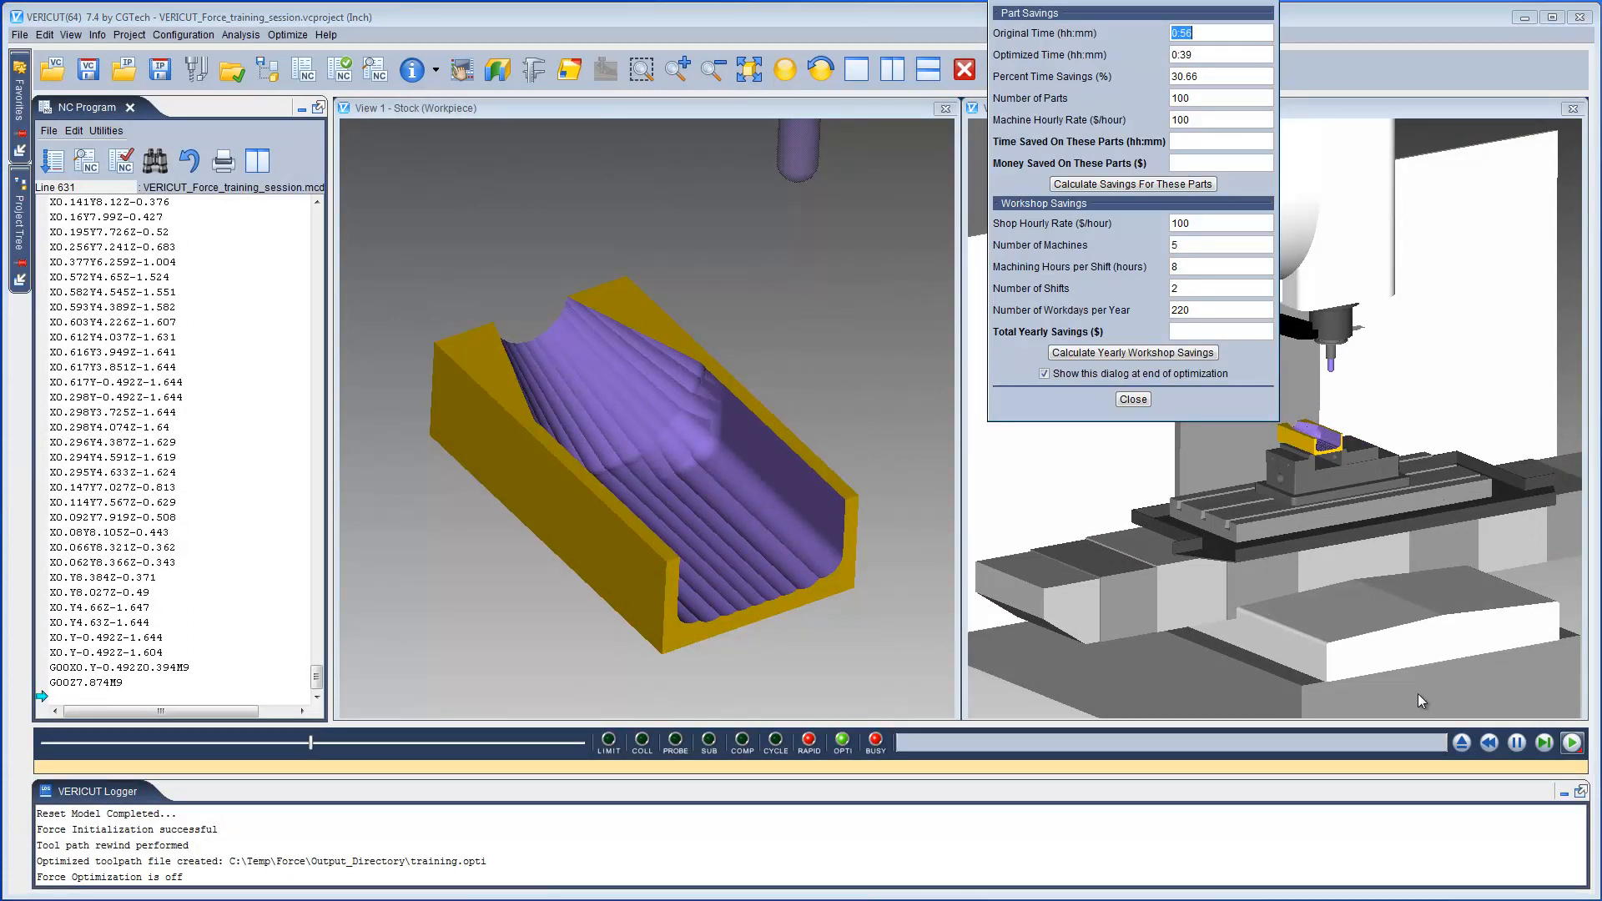
pyautogui.click(1132, 399)
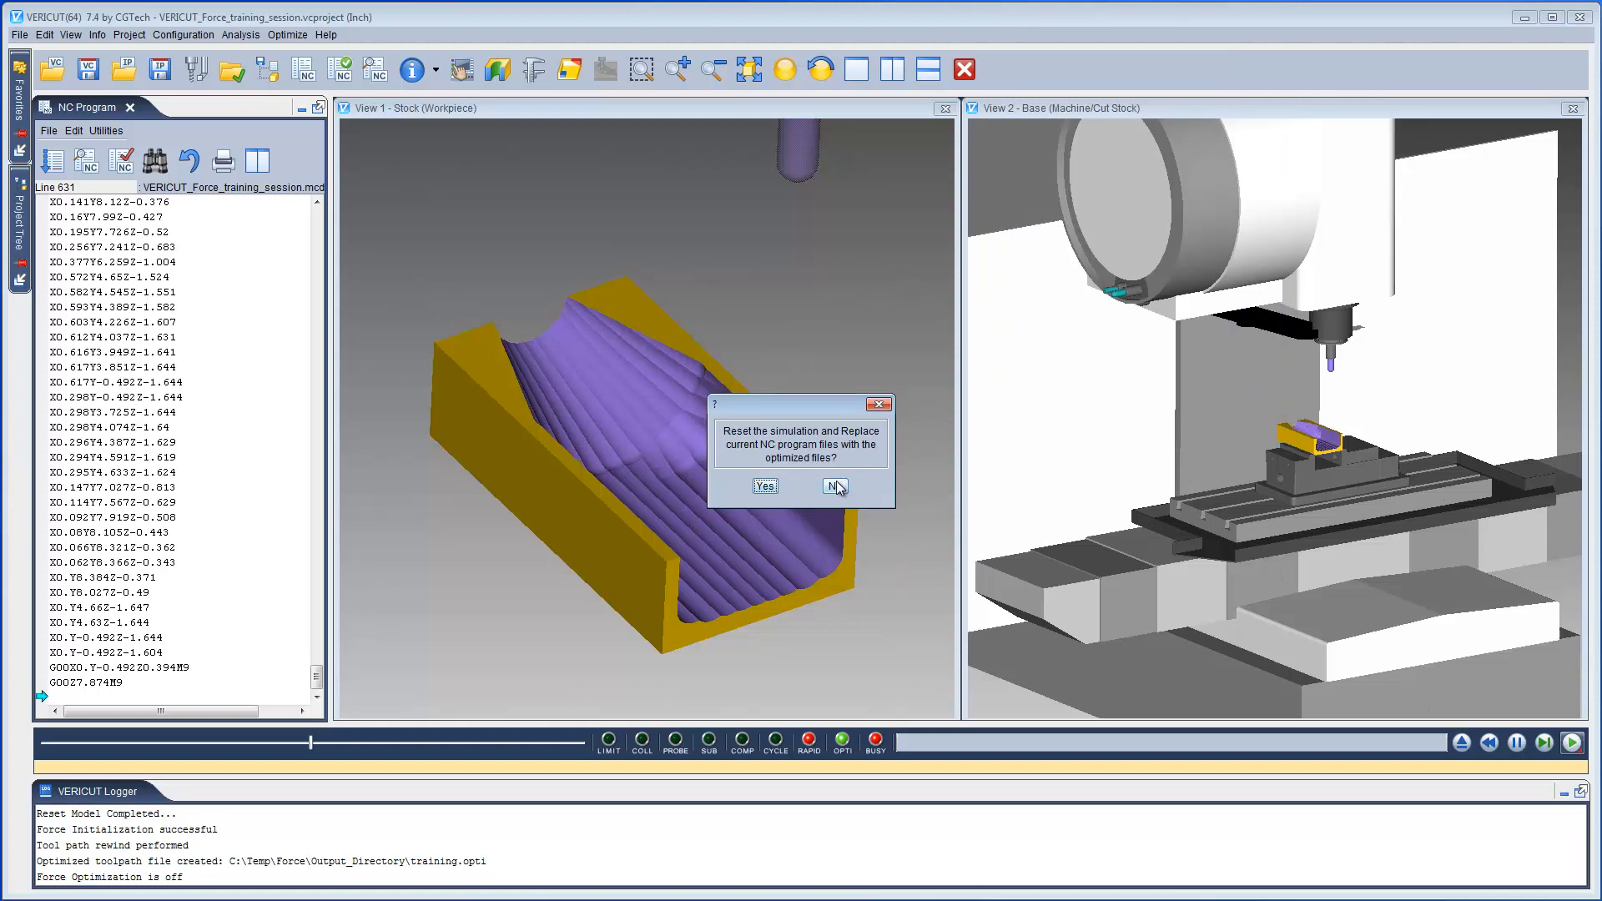
pyautogui.click(836, 486)
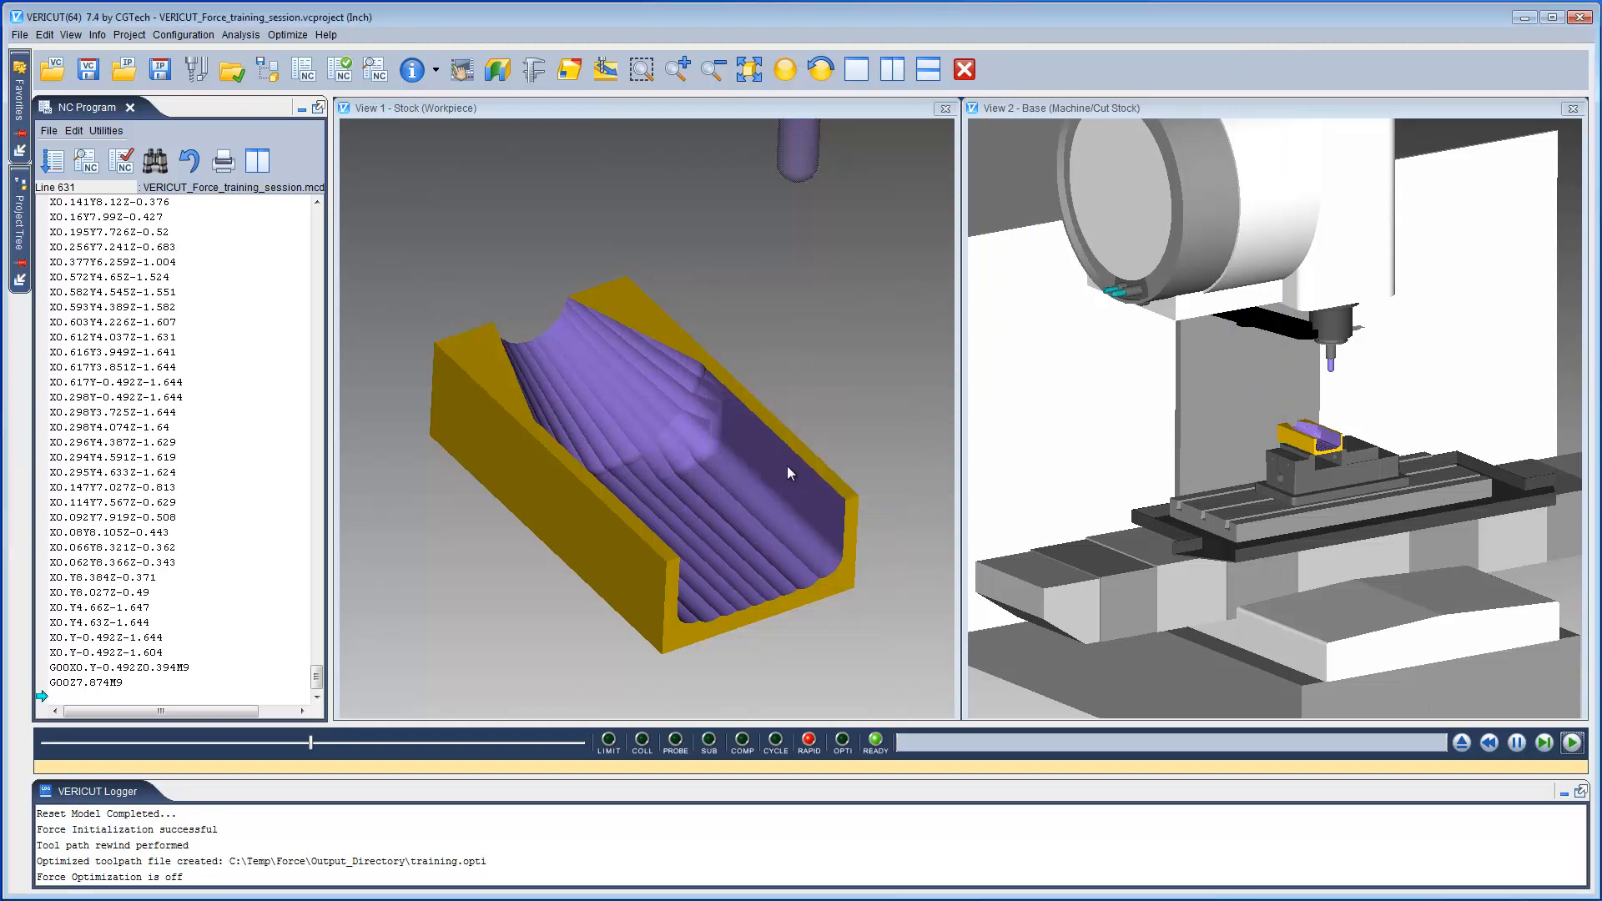
pyautogui.moveTo(287, 33)
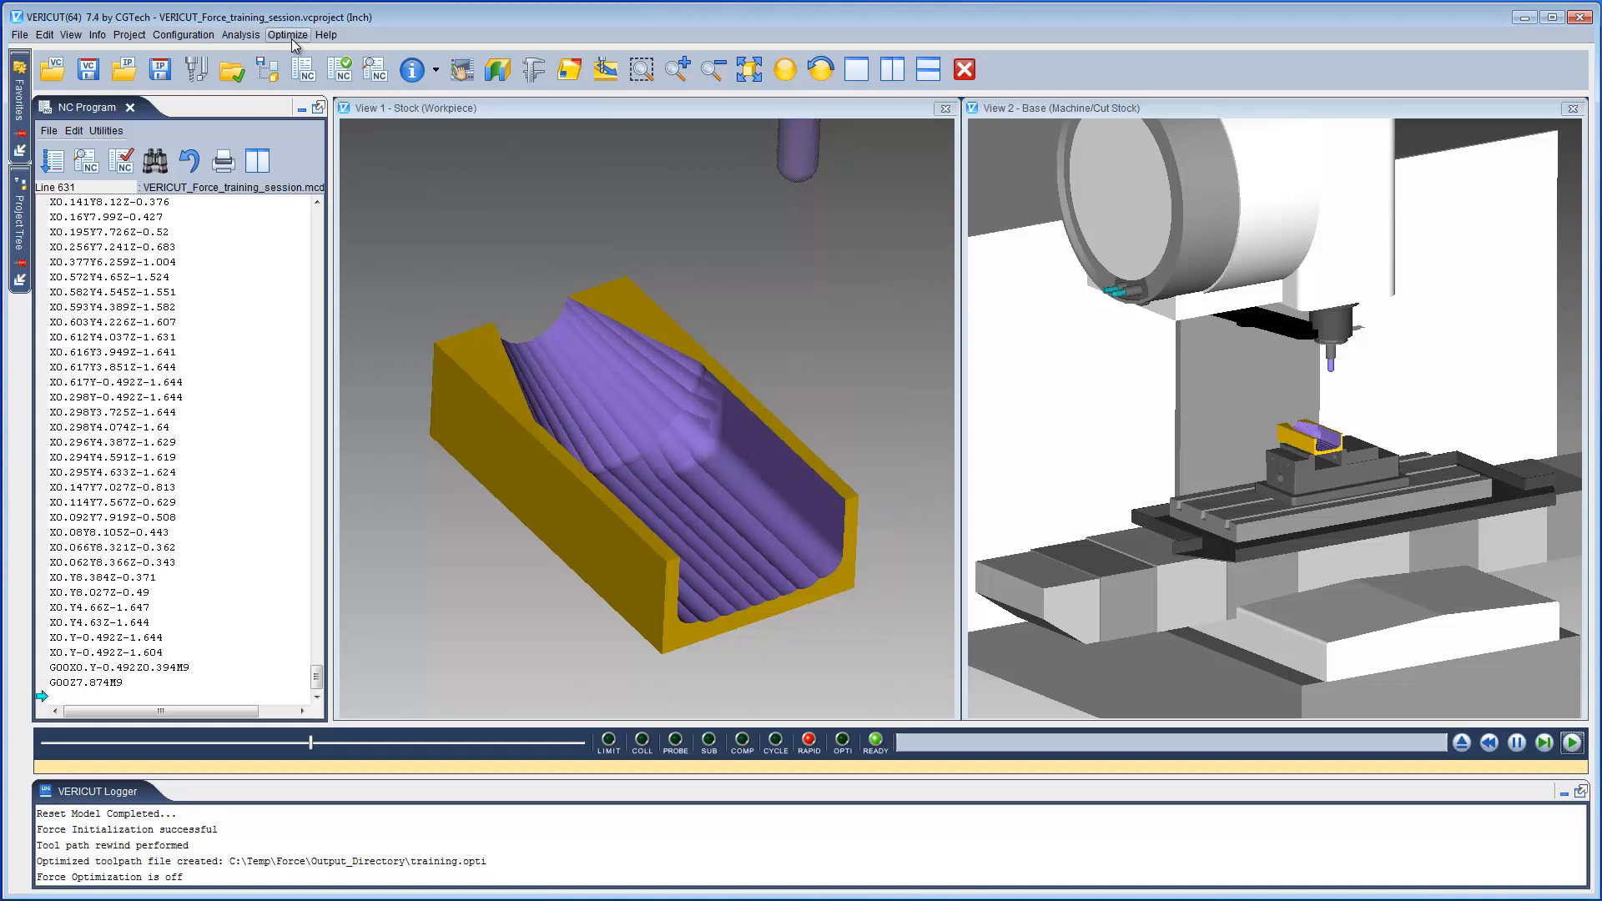
# Overlay original and optimized force and chip thickness charts for tool change 1: N001T1M6, then close
pyautogui.click(287, 34)
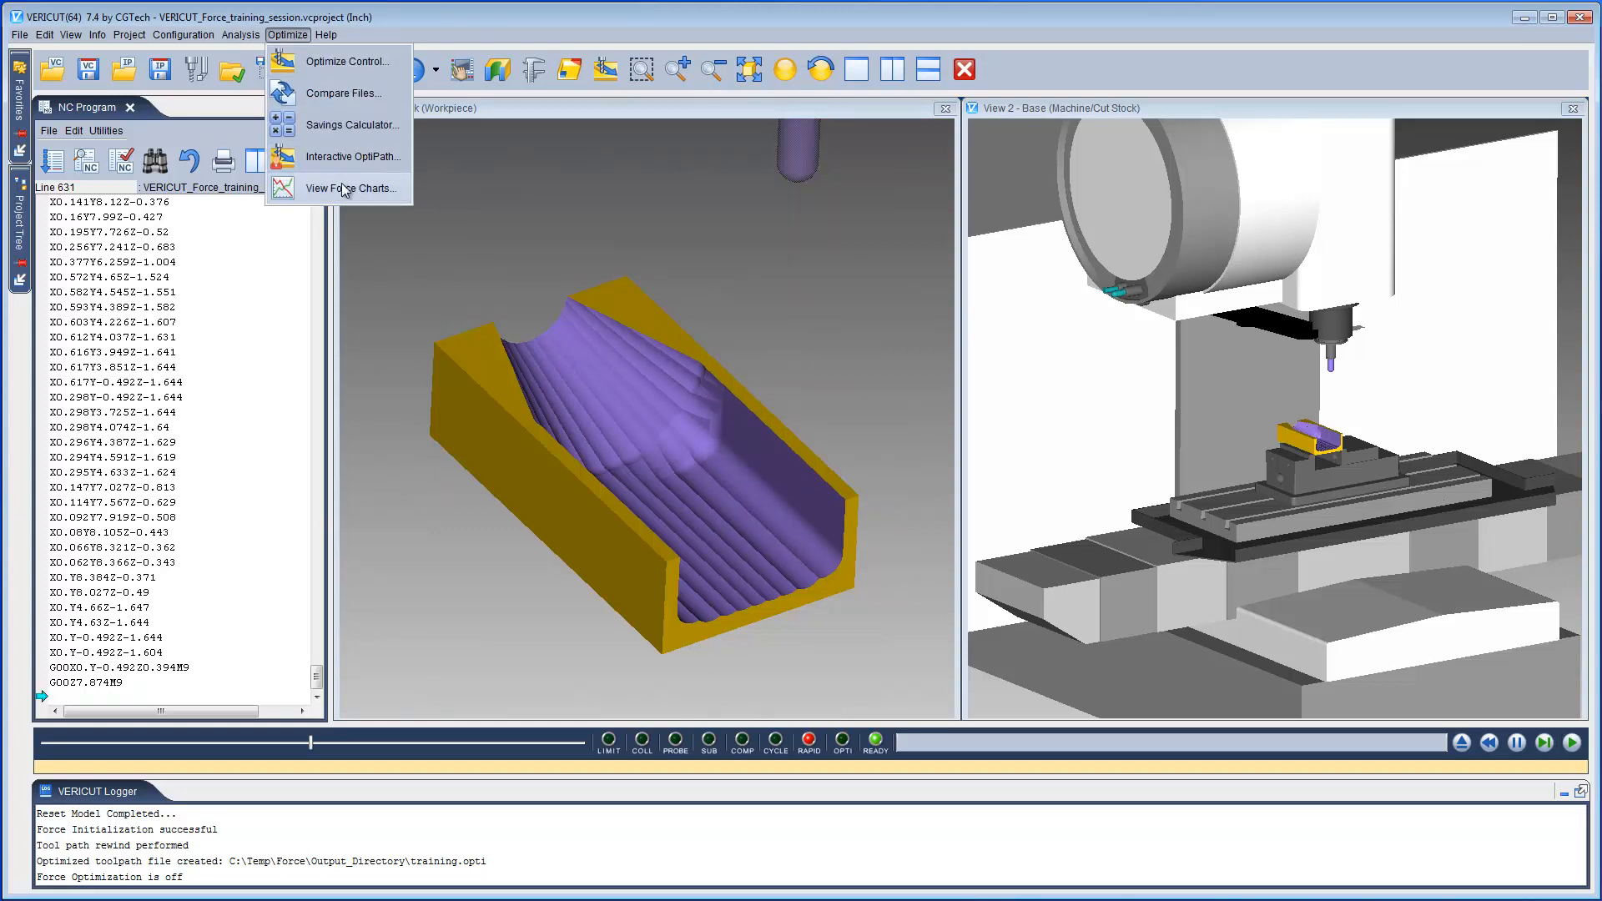
pyautogui.click(351, 189)
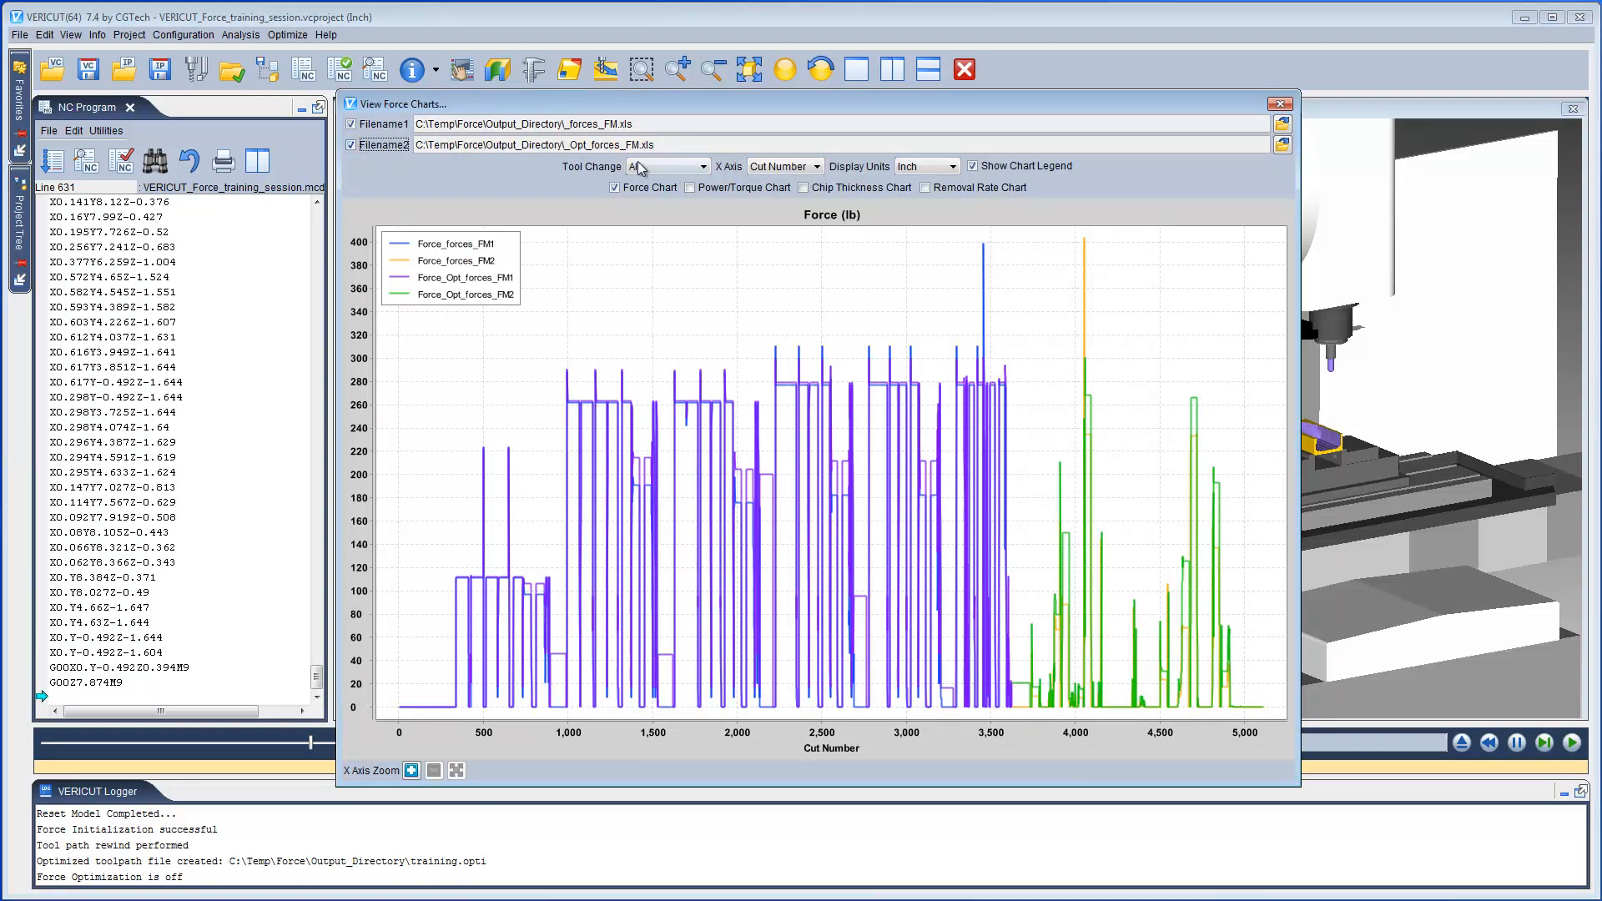
pyautogui.click(702, 166)
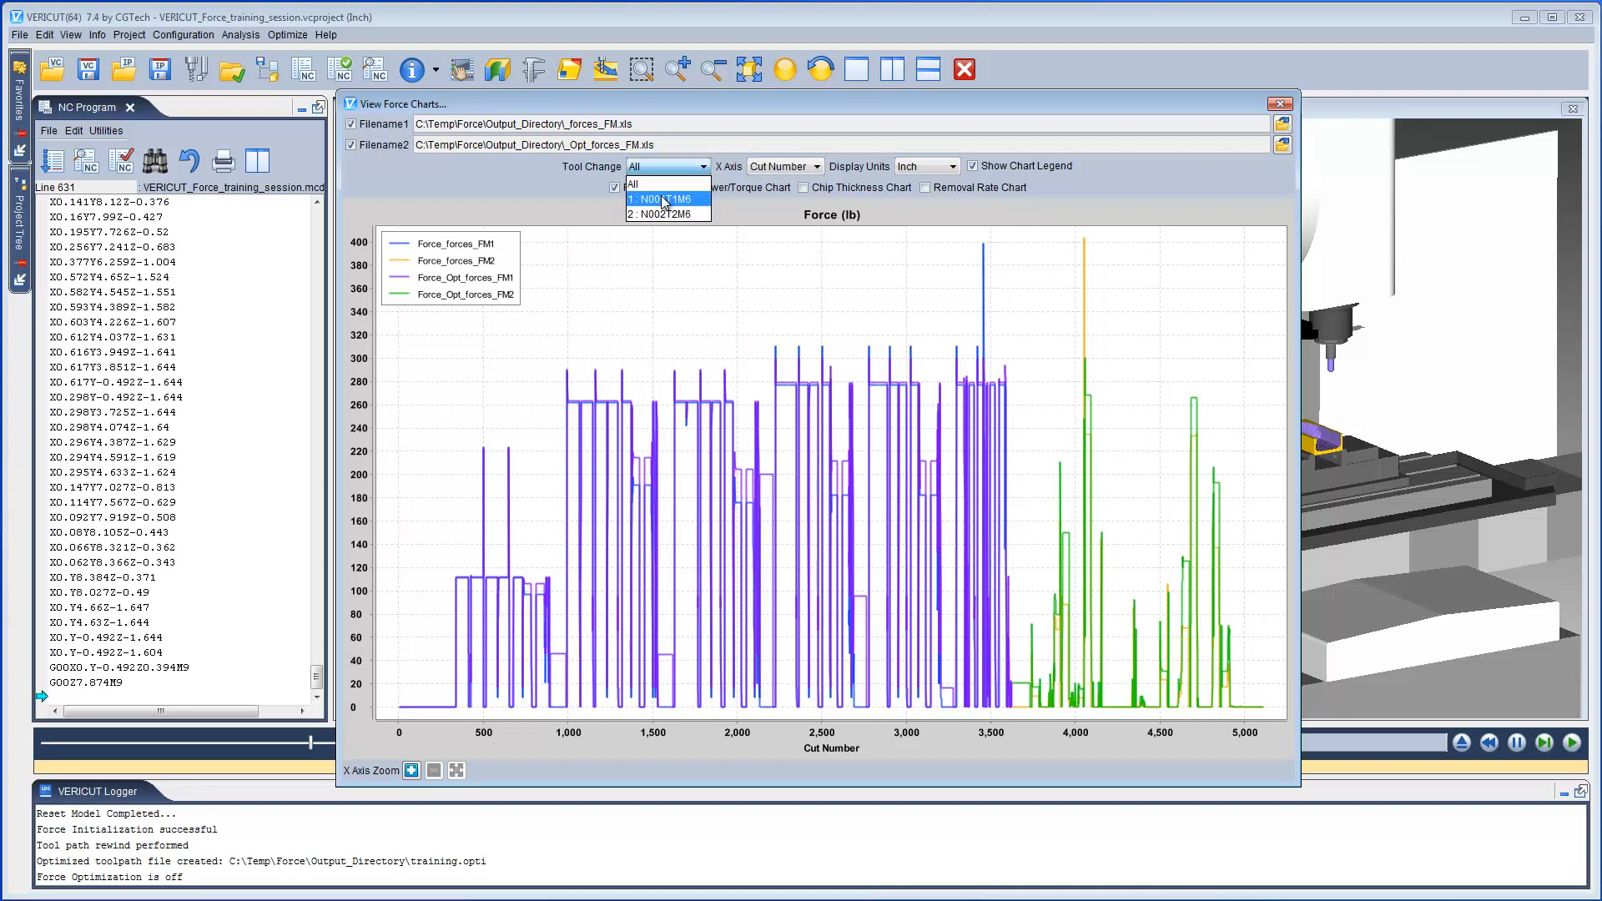
pyautogui.click(661, 199)
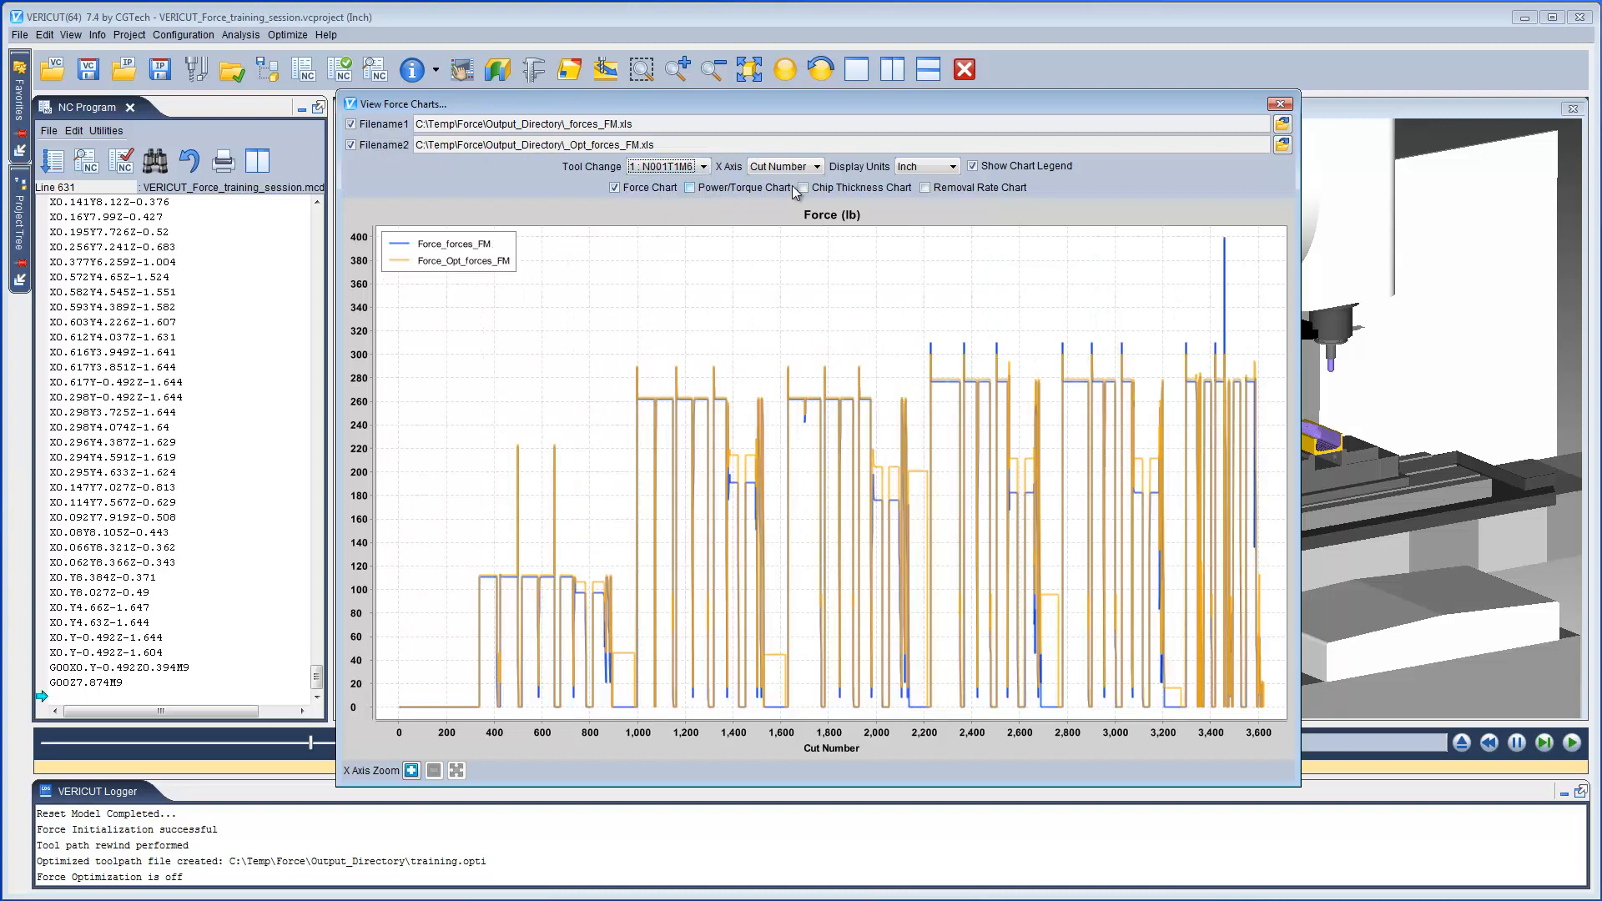
pyautogui.click(803, 187)
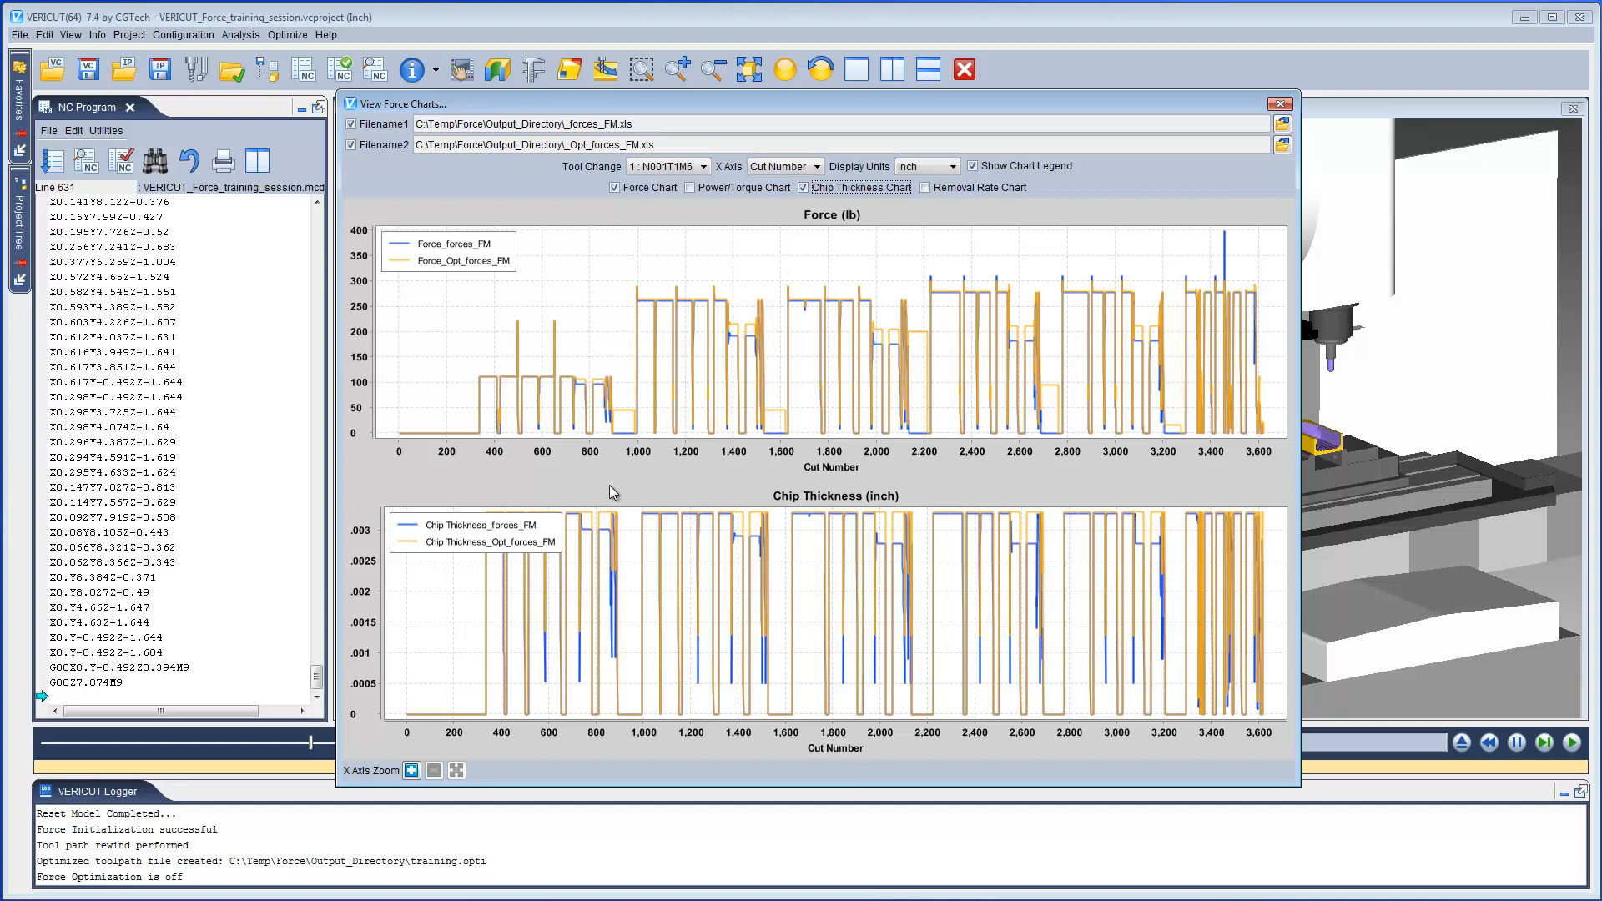
pyautogui.moveTo(604, 517)
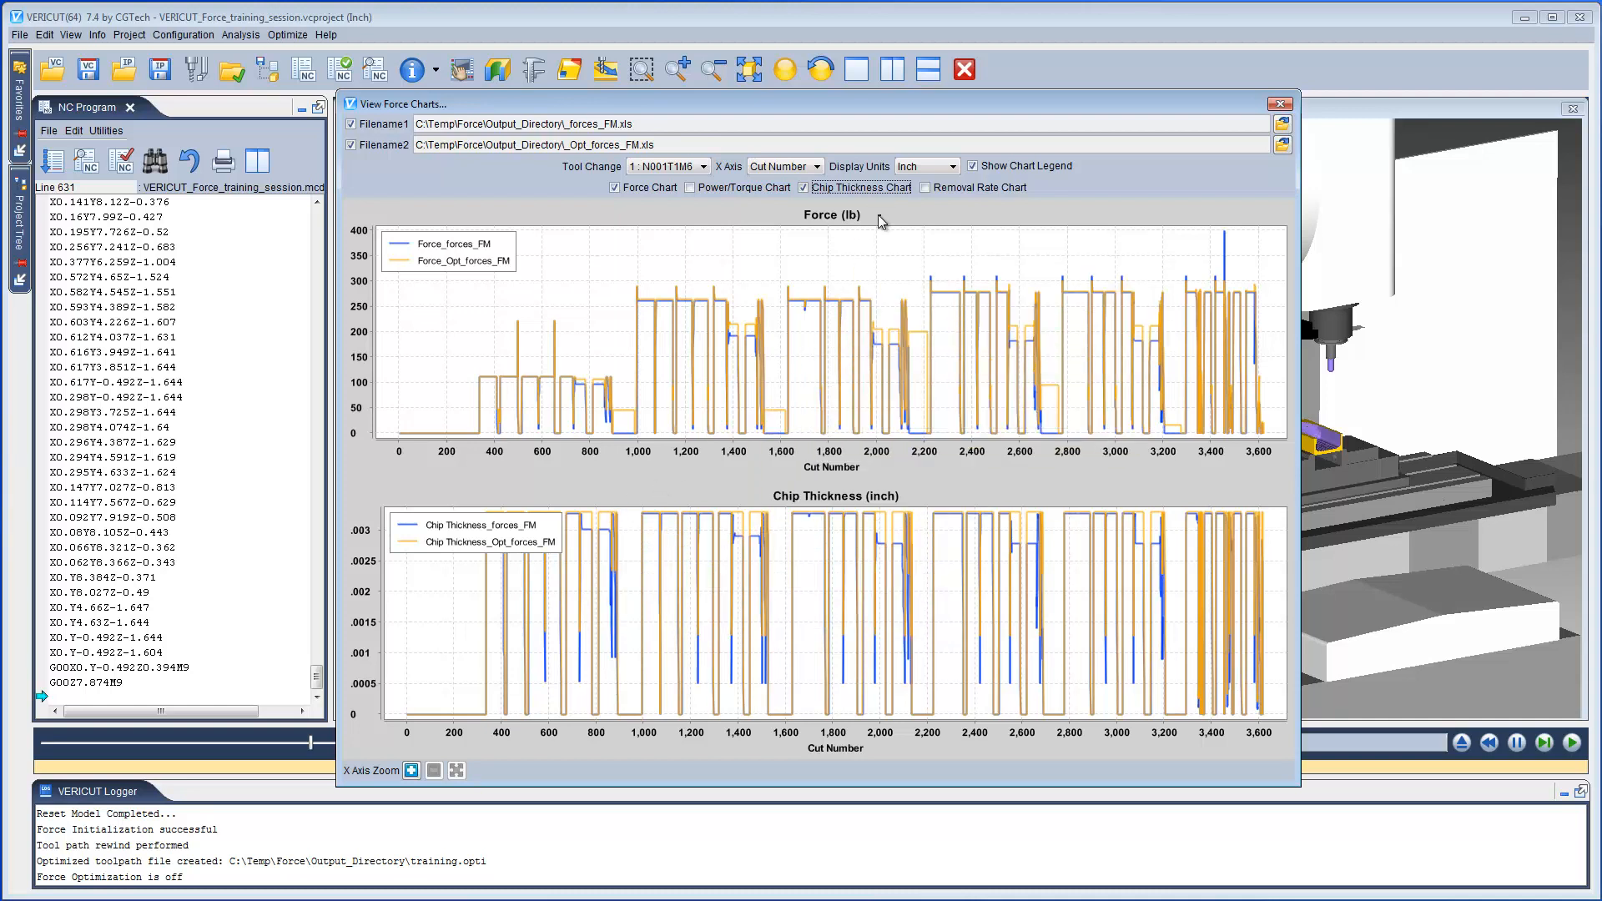
pyautogui.click(1280, 104)
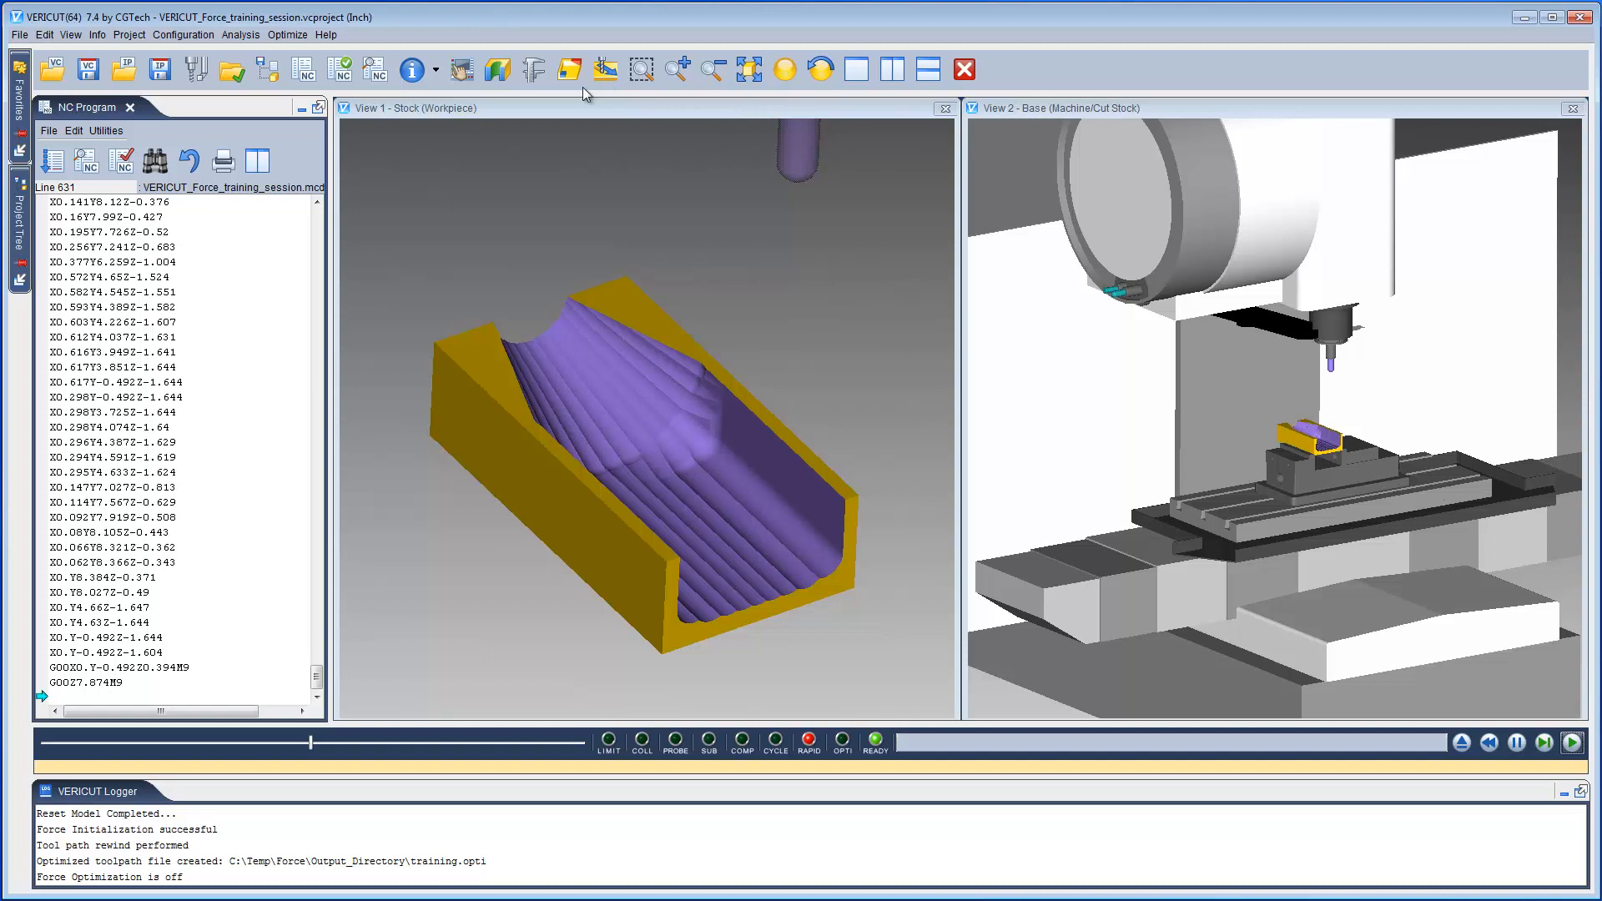
# Compare the original NC program with training.opti side by side with differences marked
pyautogui.click(287, 34)
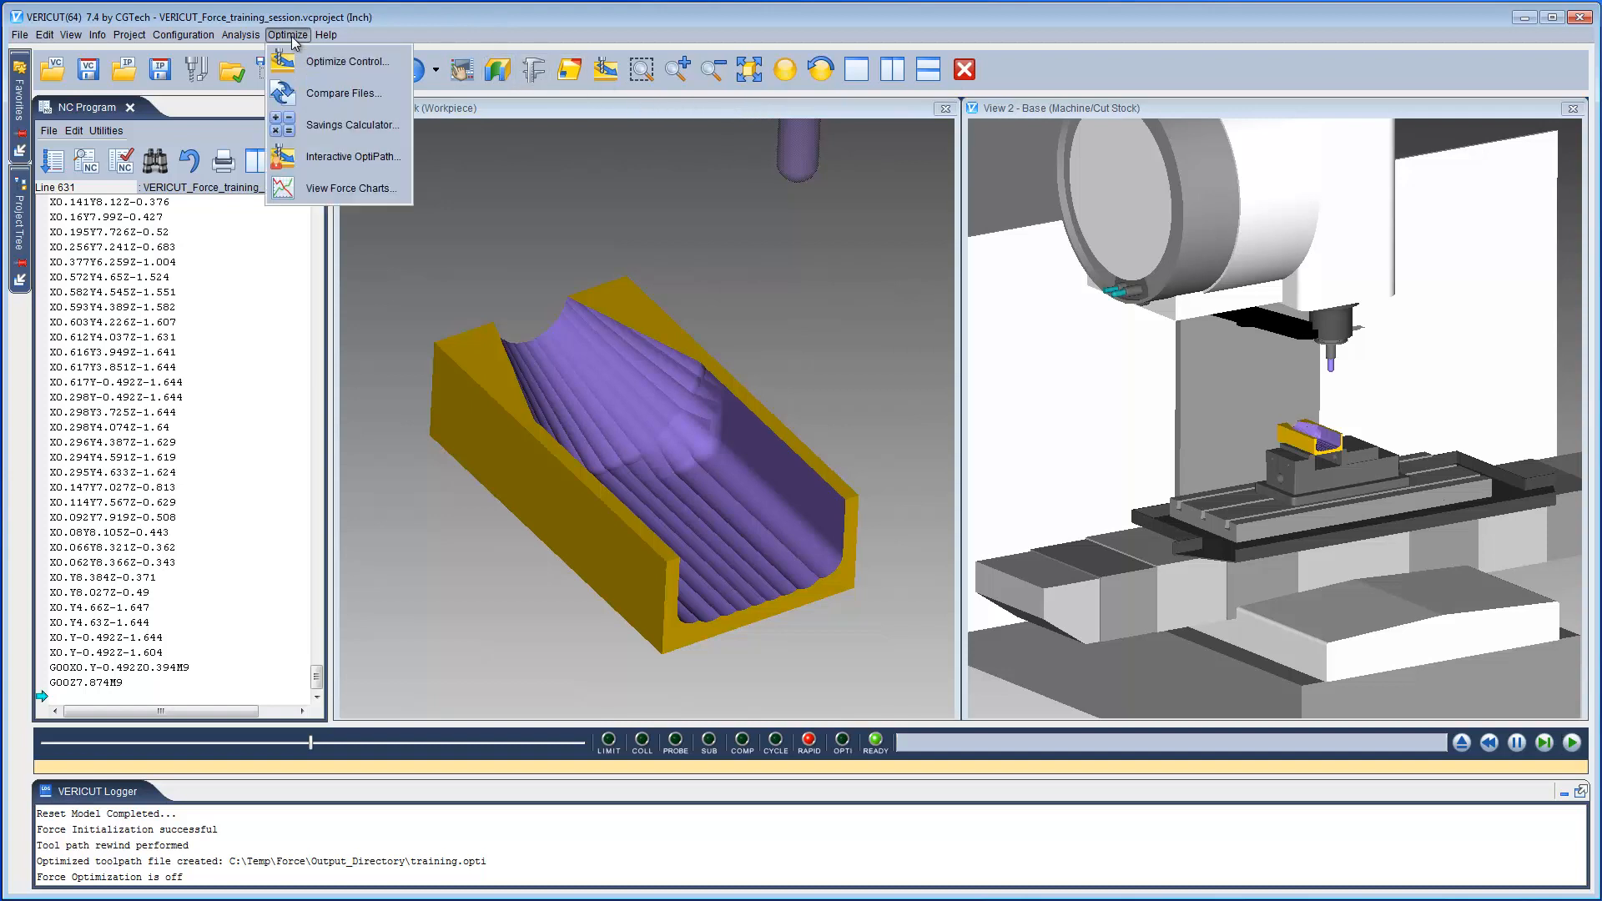
pyautogui.click(344, 93)
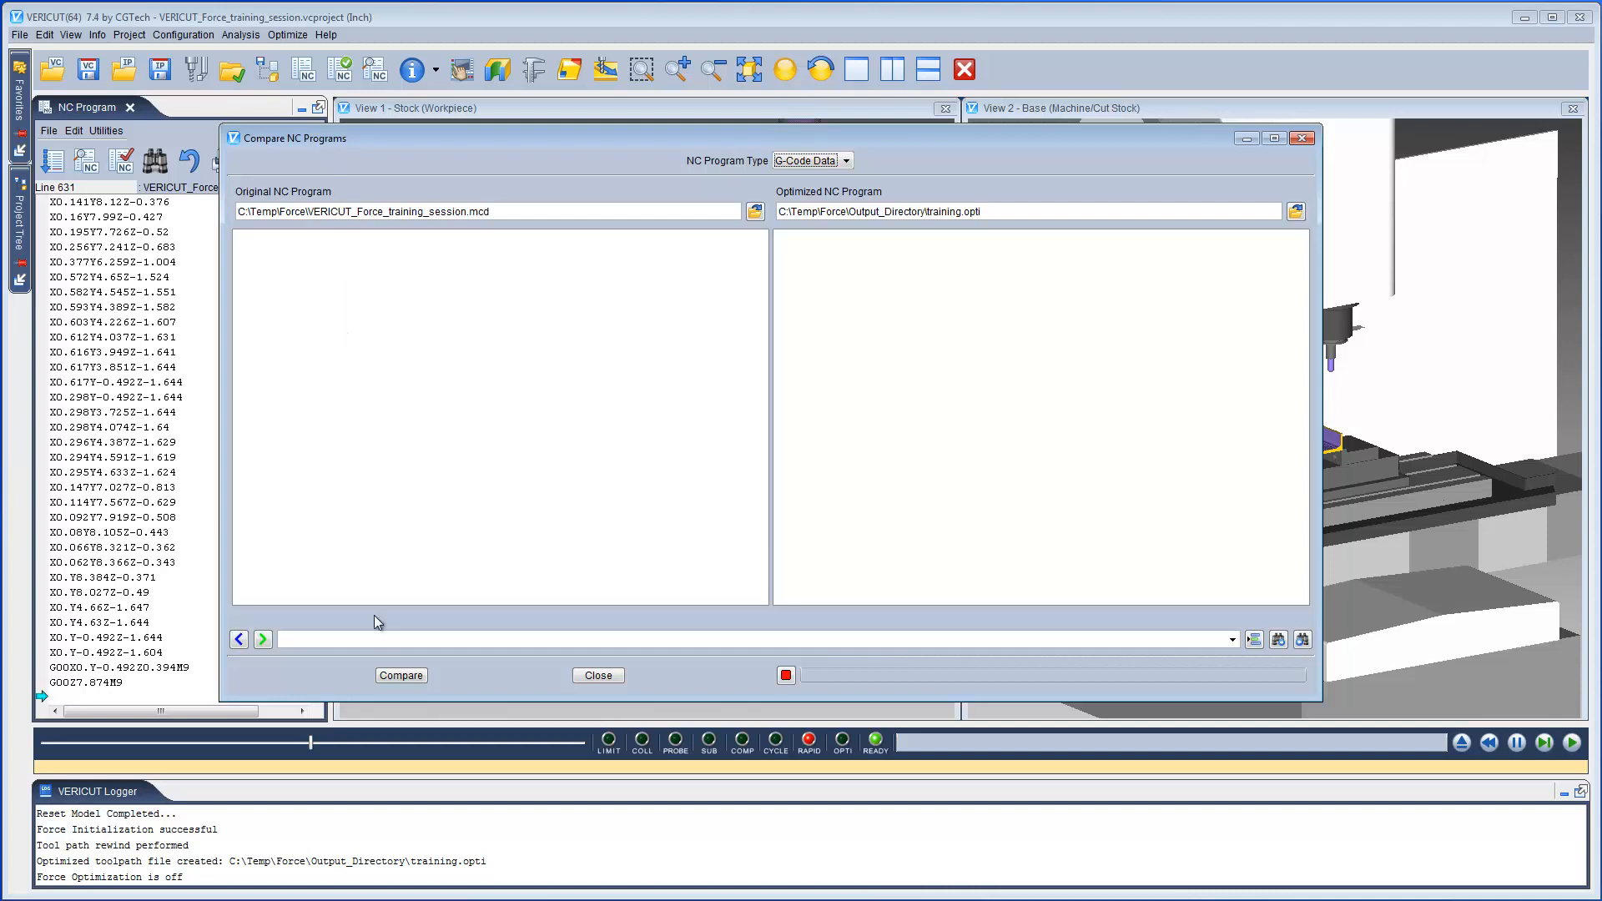
pyautogui.click(401, 674)
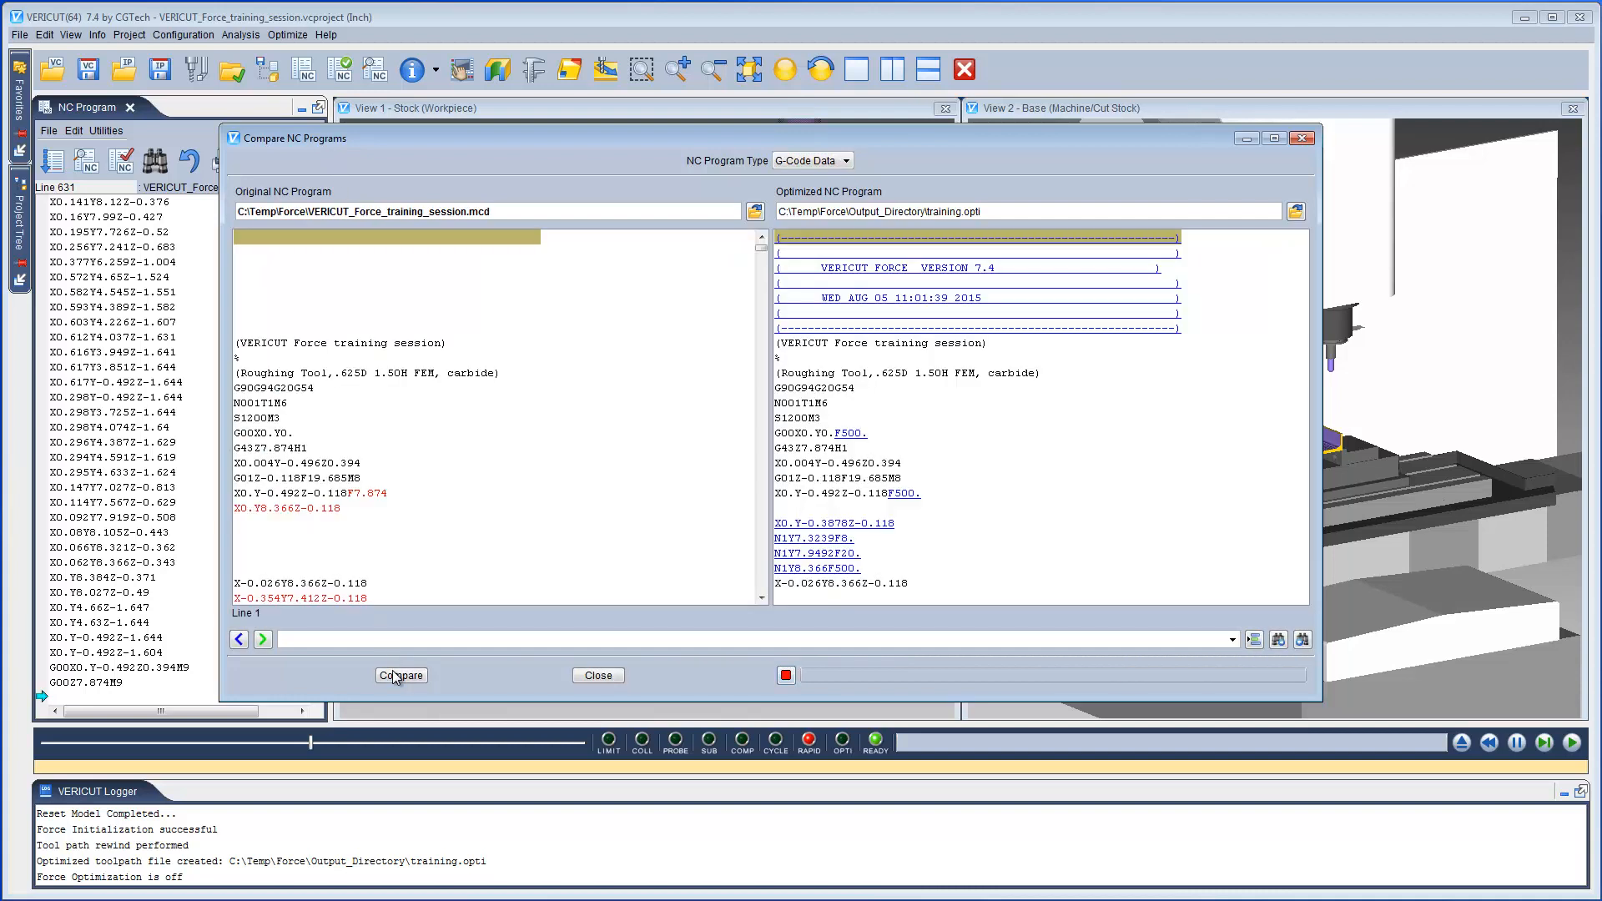